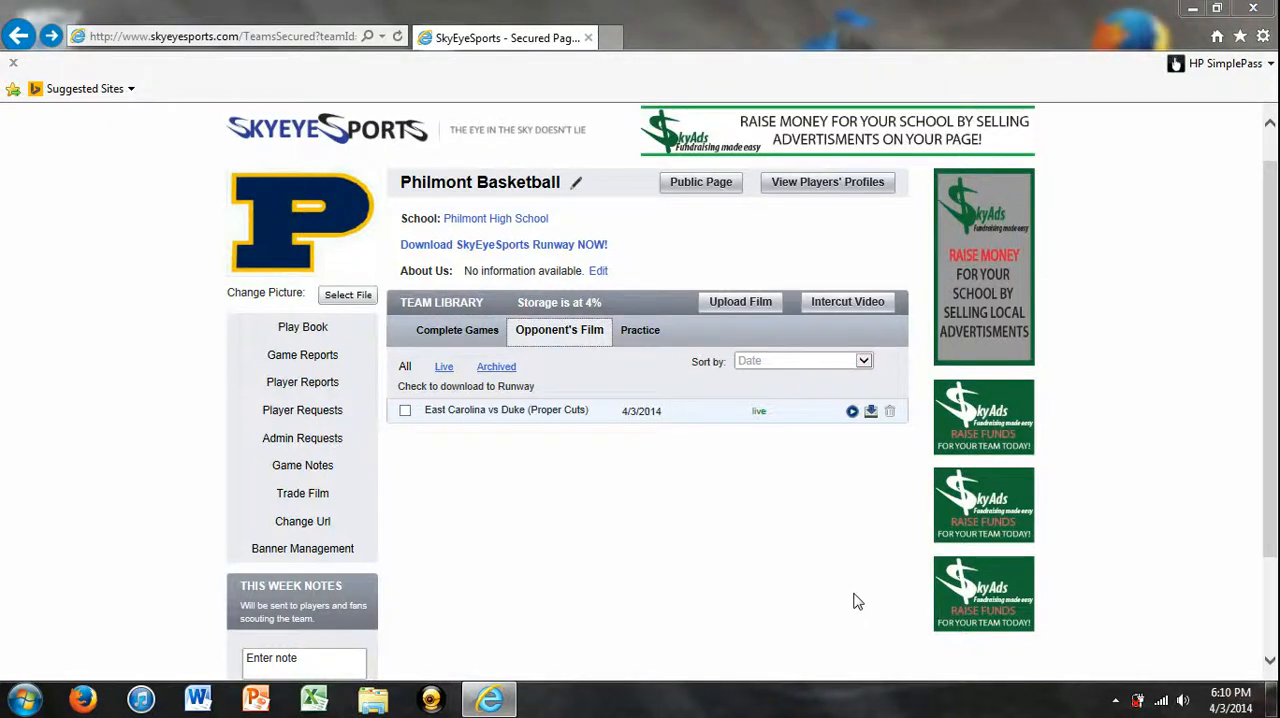
pyautogui.moveTo(704, 492)
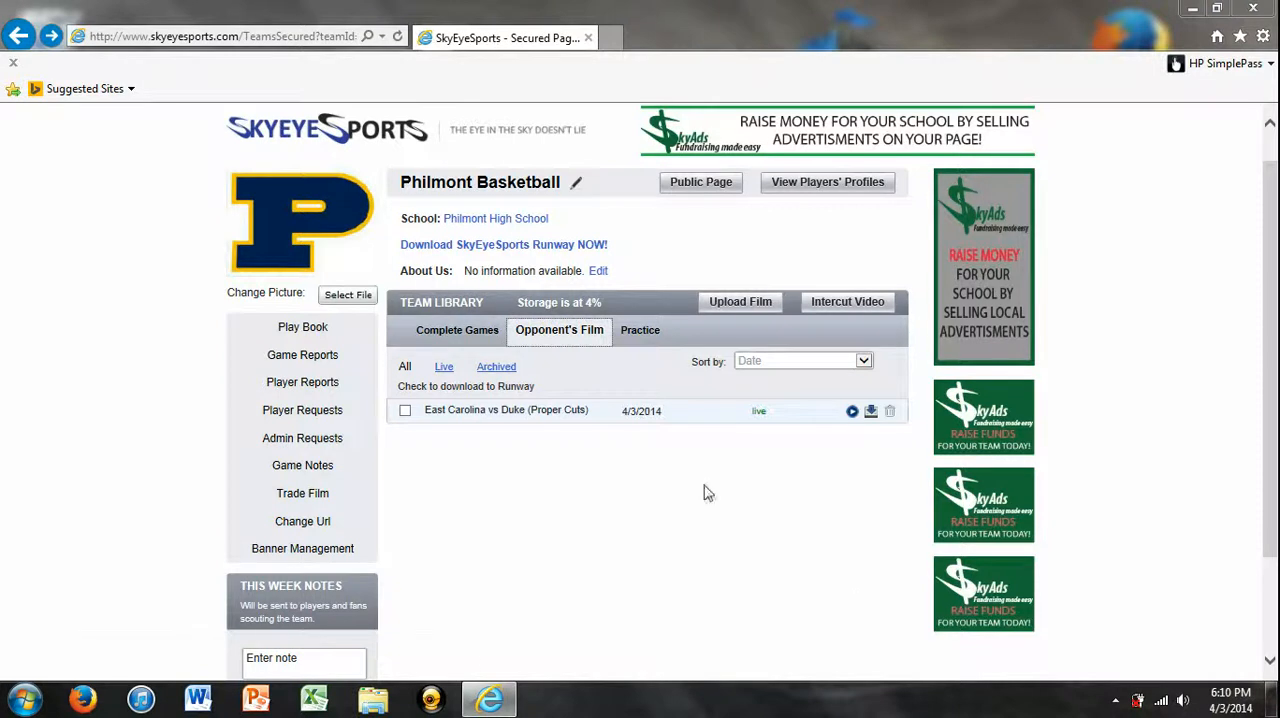
pyautogui.moveTo(724, 278)
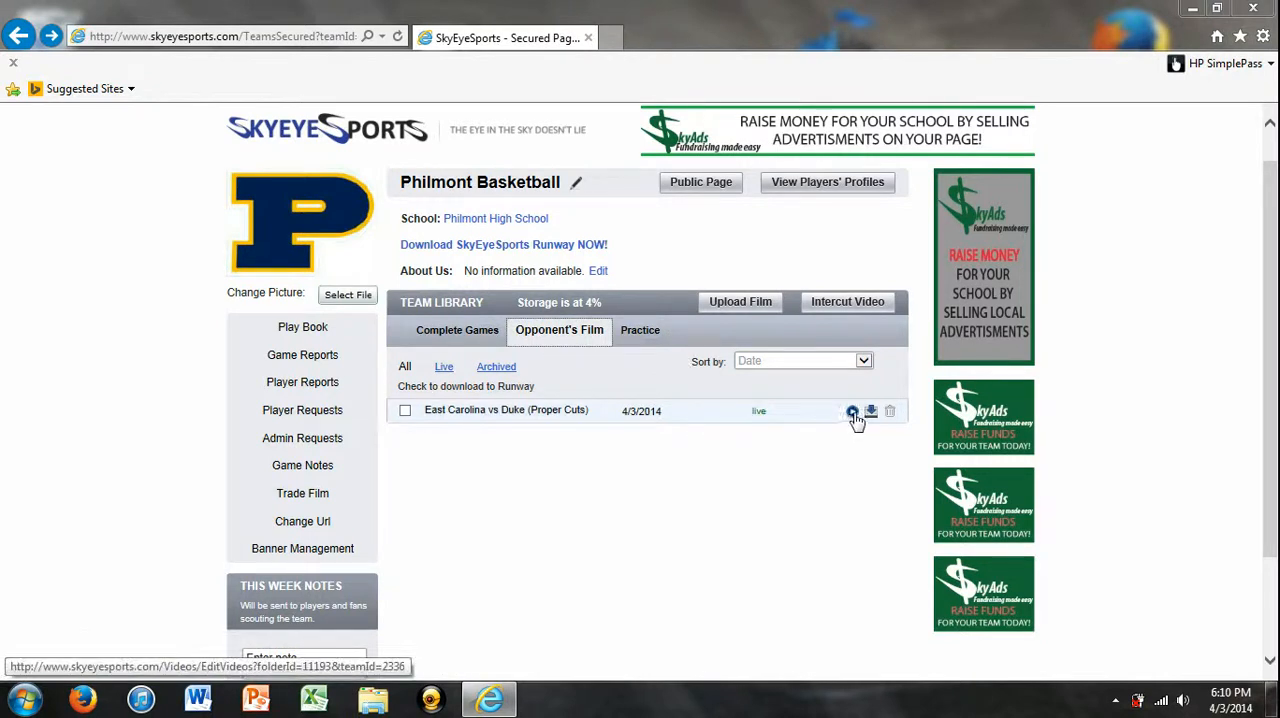
# Open the East Carolina vs Duke (Proper Cuts) film in the Edit Video page.
pyautogui.click(852, 410)
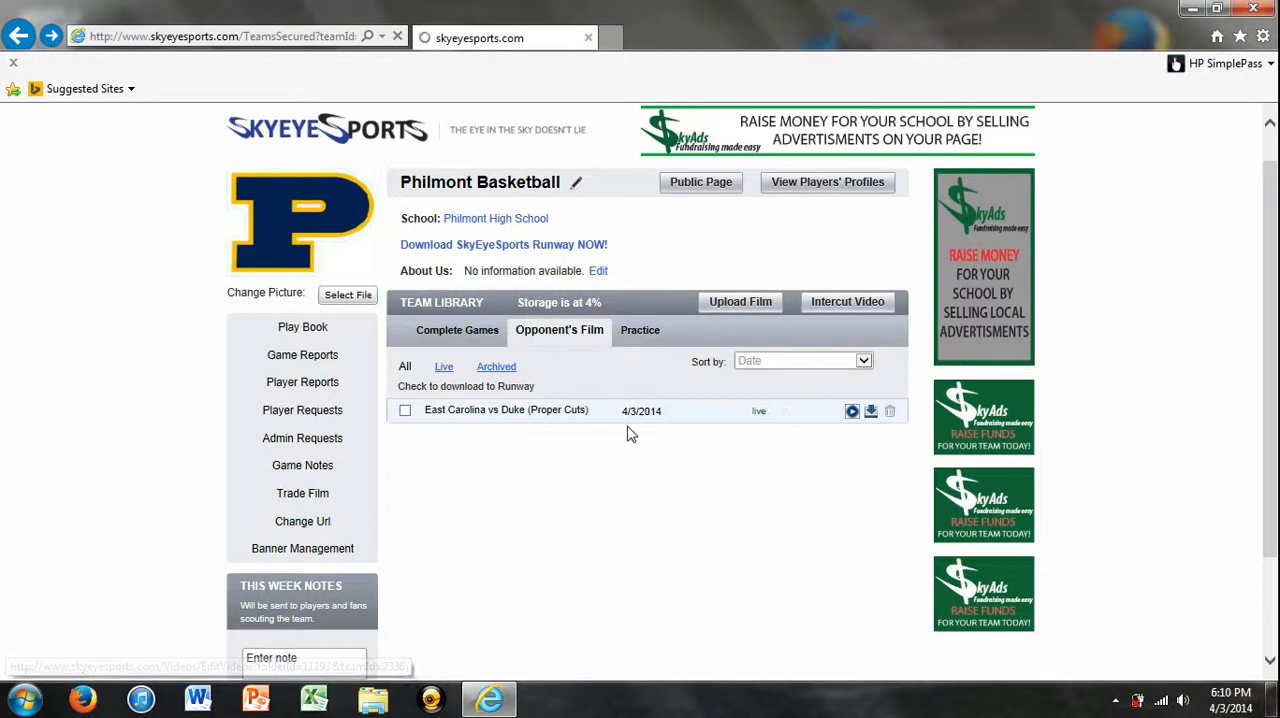
pyautogui.click(852, 410)
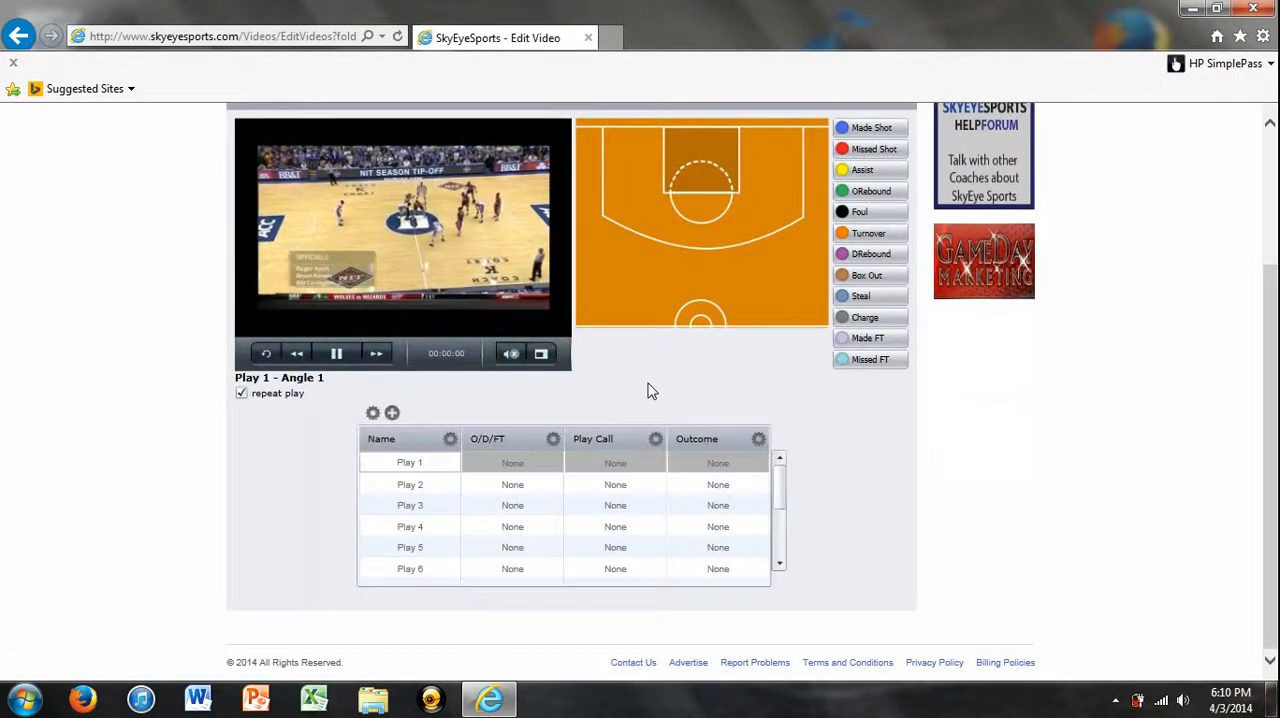
pyautogui.scroll(3)
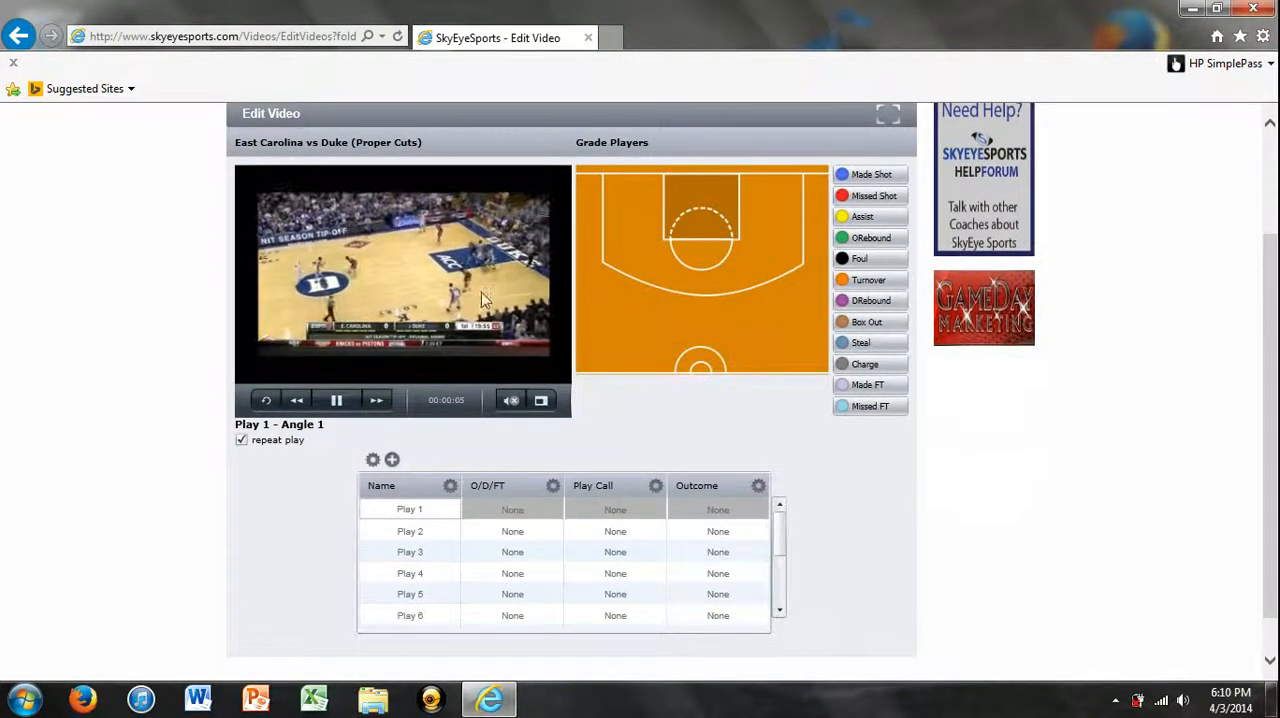
pyautogui.moveTo(540, 322)
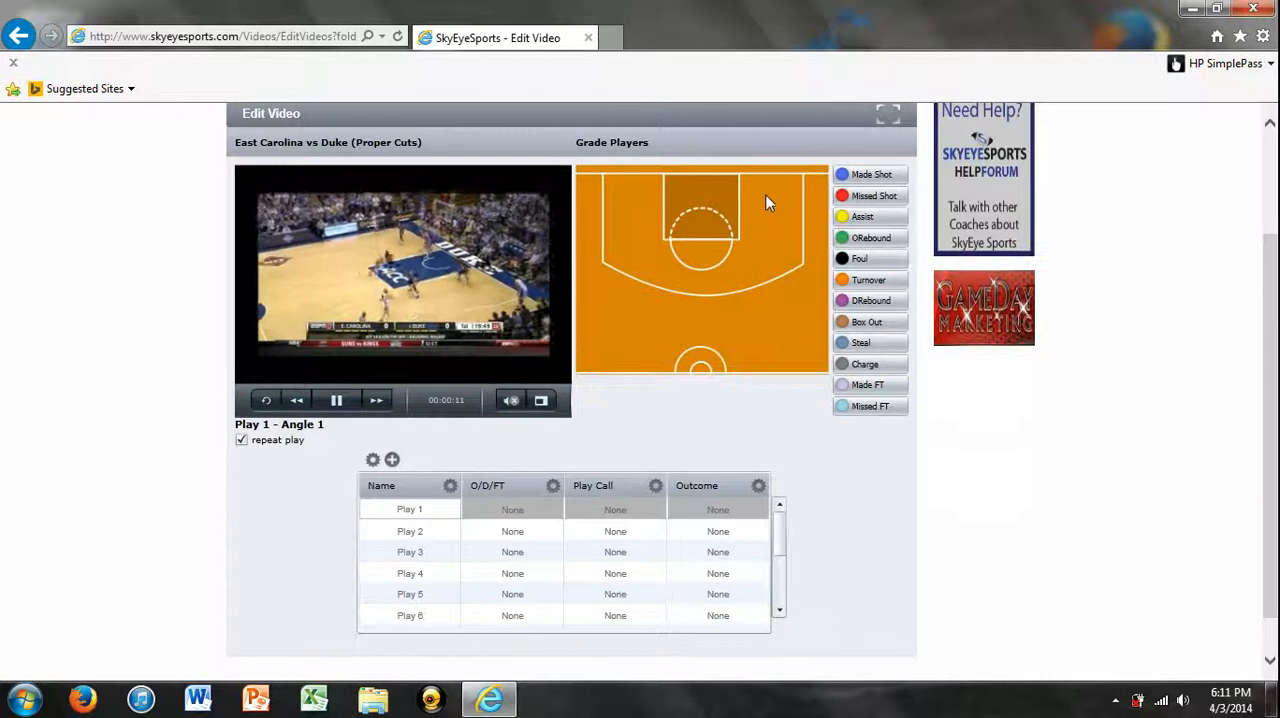
pyautogui.moveTo(800, 458)
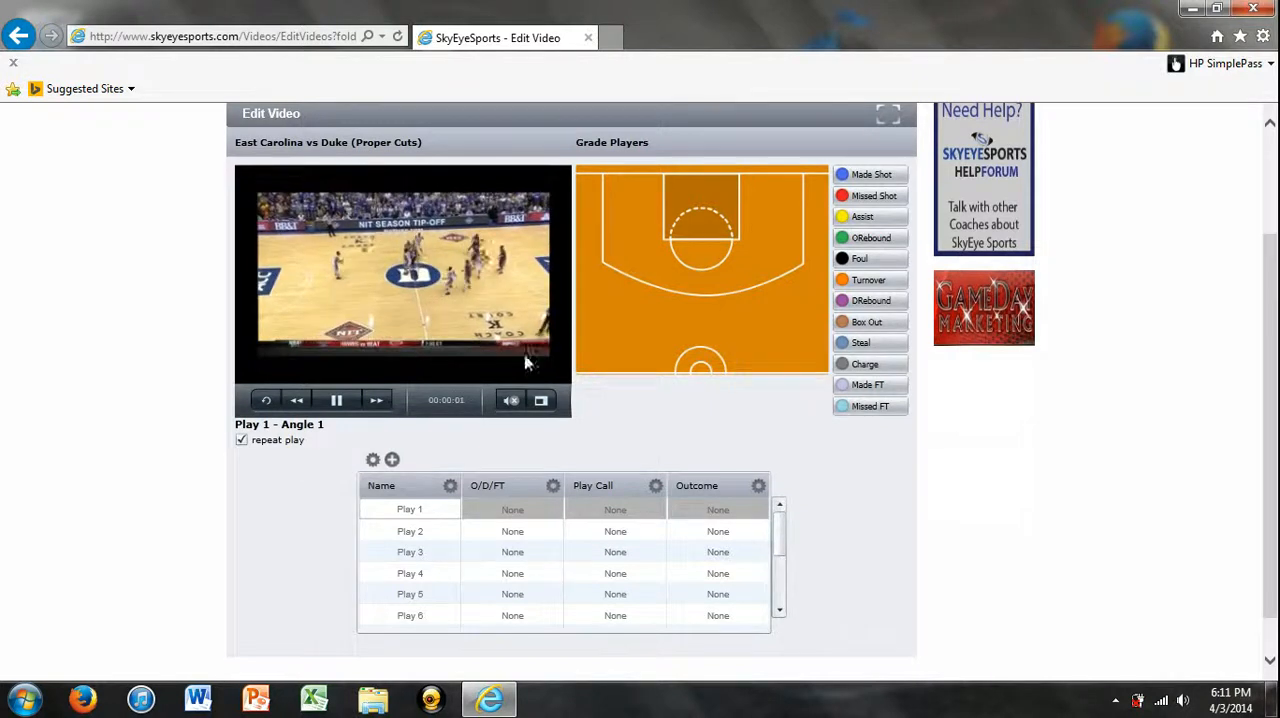
# Enlarge the video editing view, then return to the normal editing layout.
pyautogui.click(336, 400)
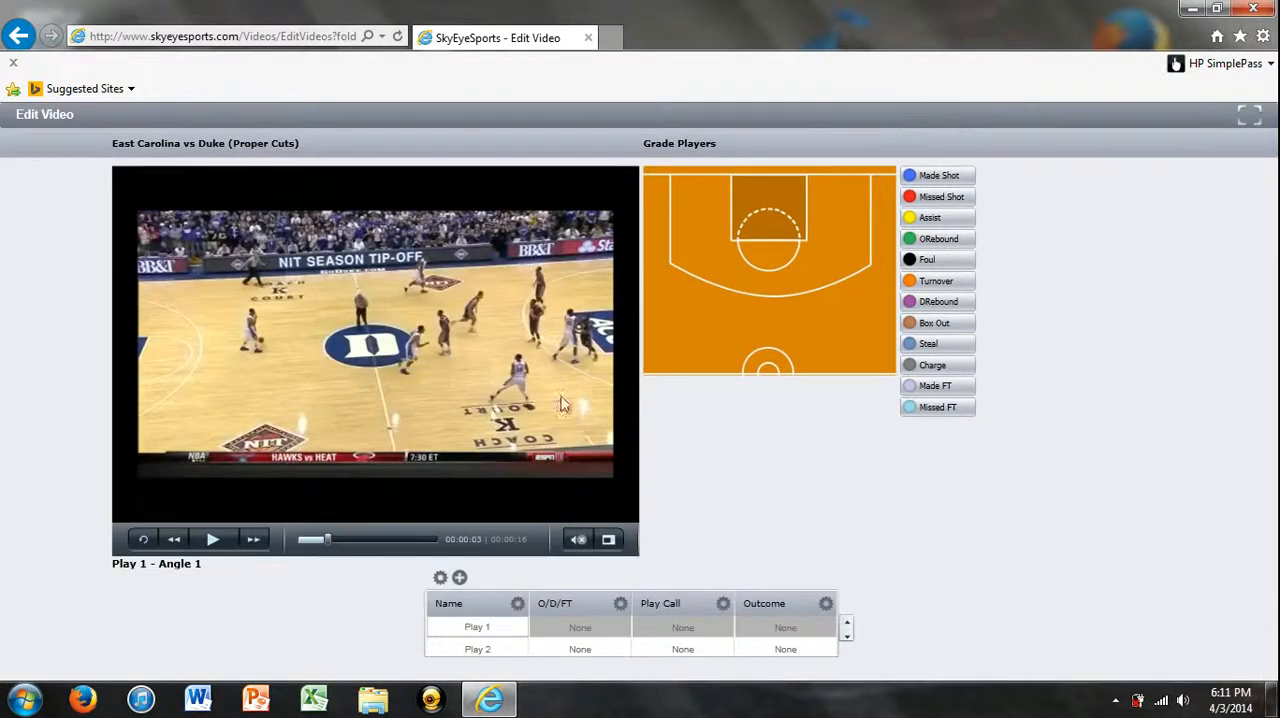
pyautogui.moveTo(684, 546)
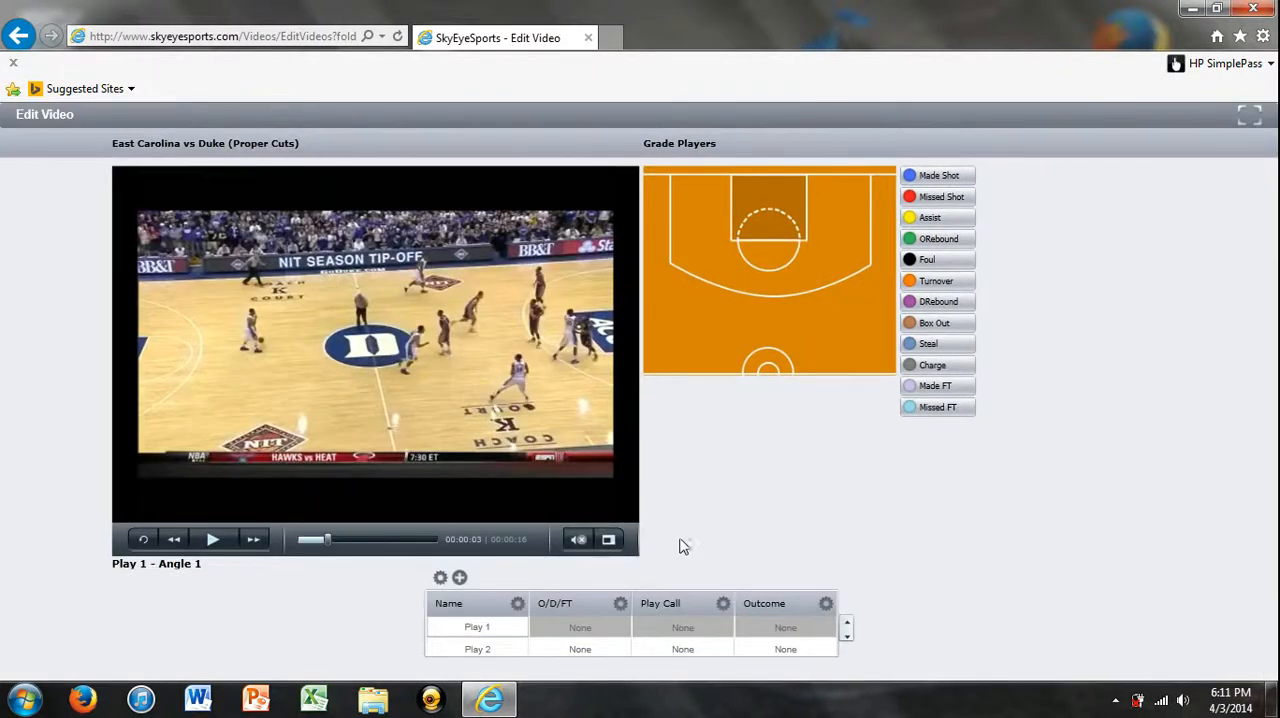
pyautogui.moveTo(690, 608)
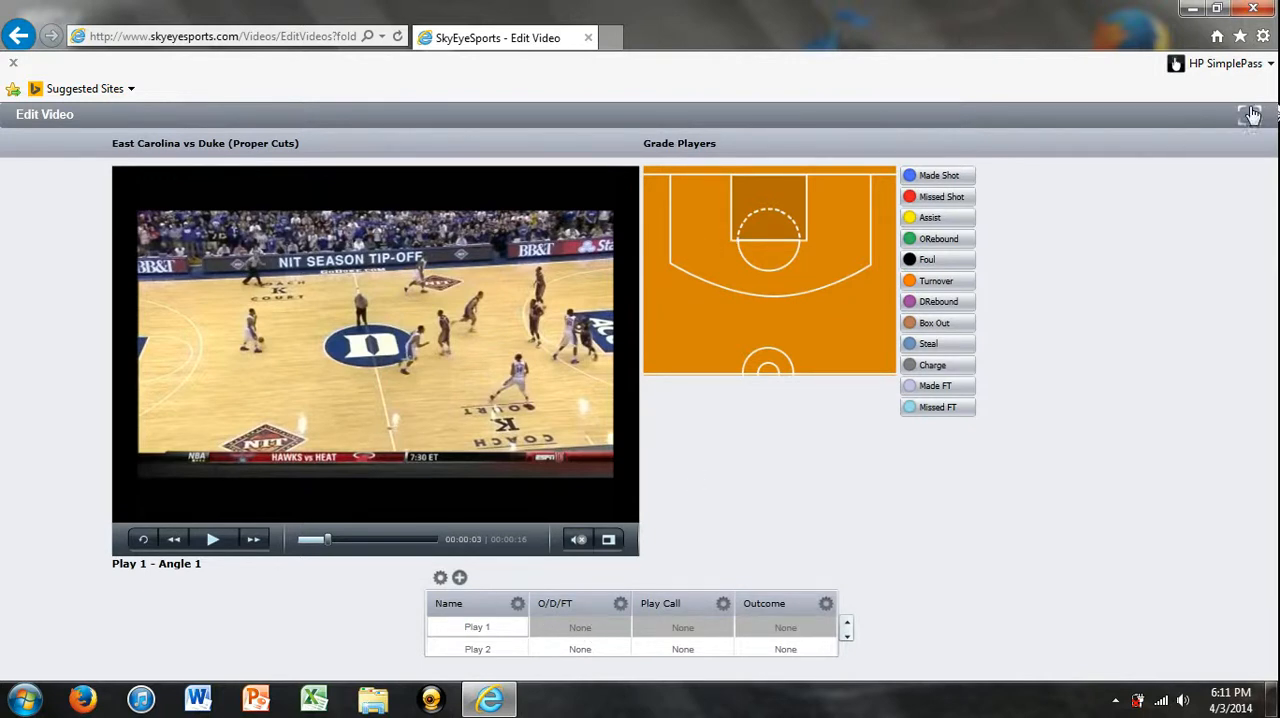
pyautogui.click(1250, 114)
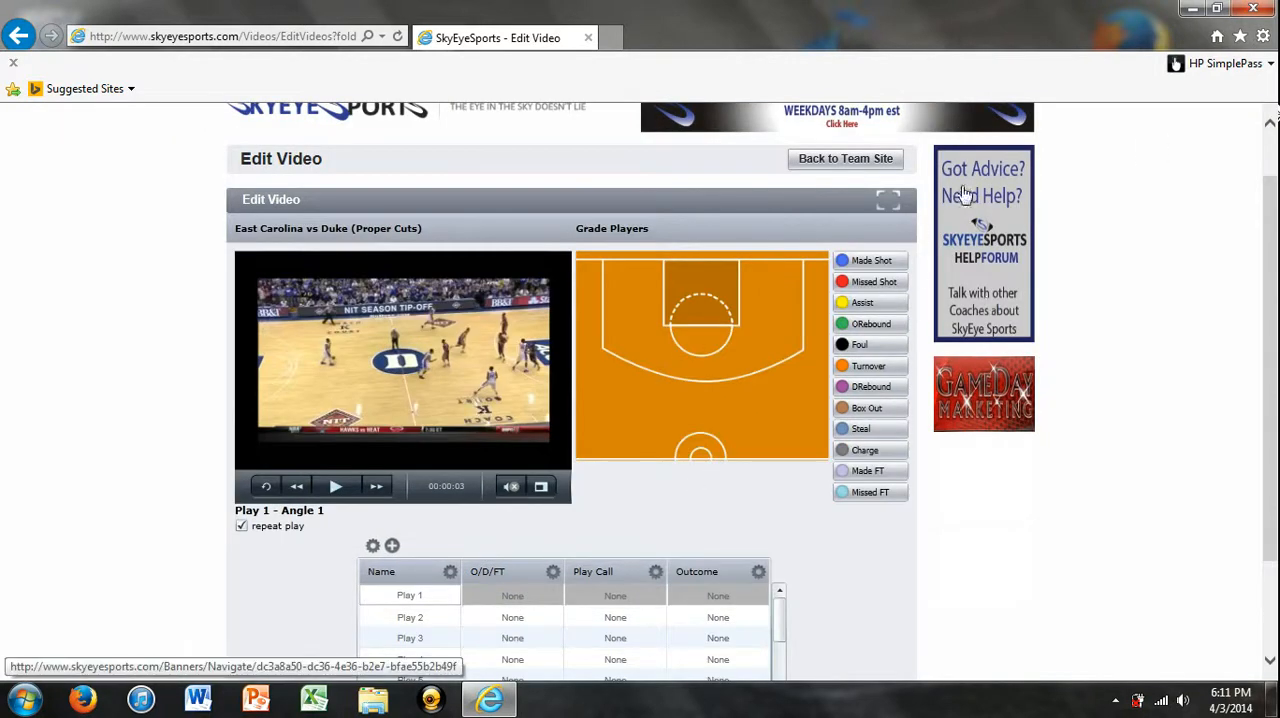
pyautogui.scroll(-3)
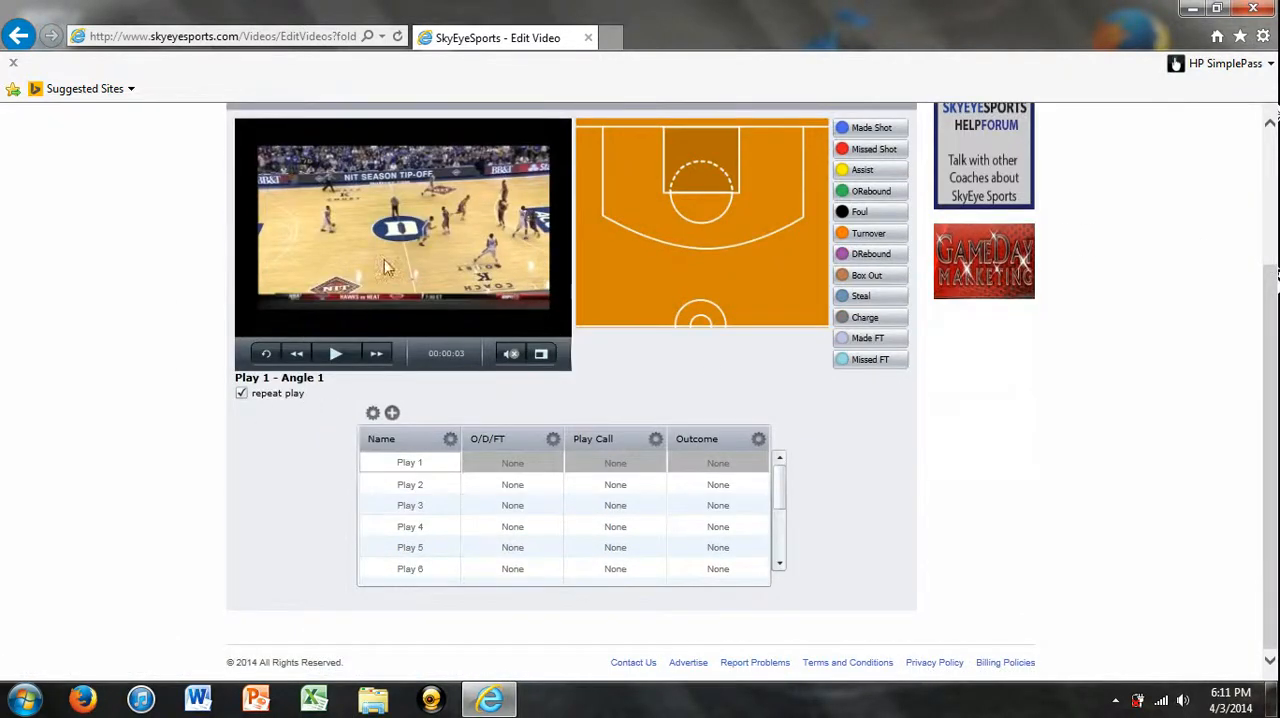
# Turn off repeat play and show the playlist in full-screen view.
pyautogui.click(336, 352)
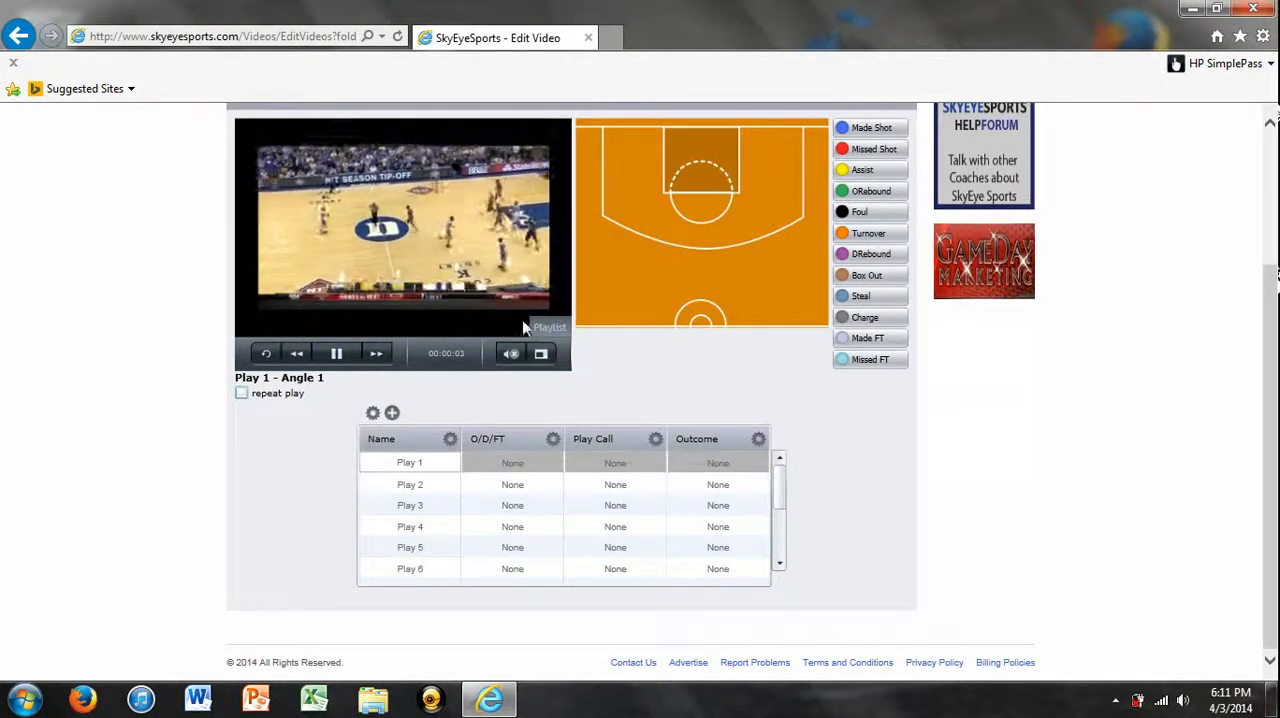
pyautogui.click(548, 328)
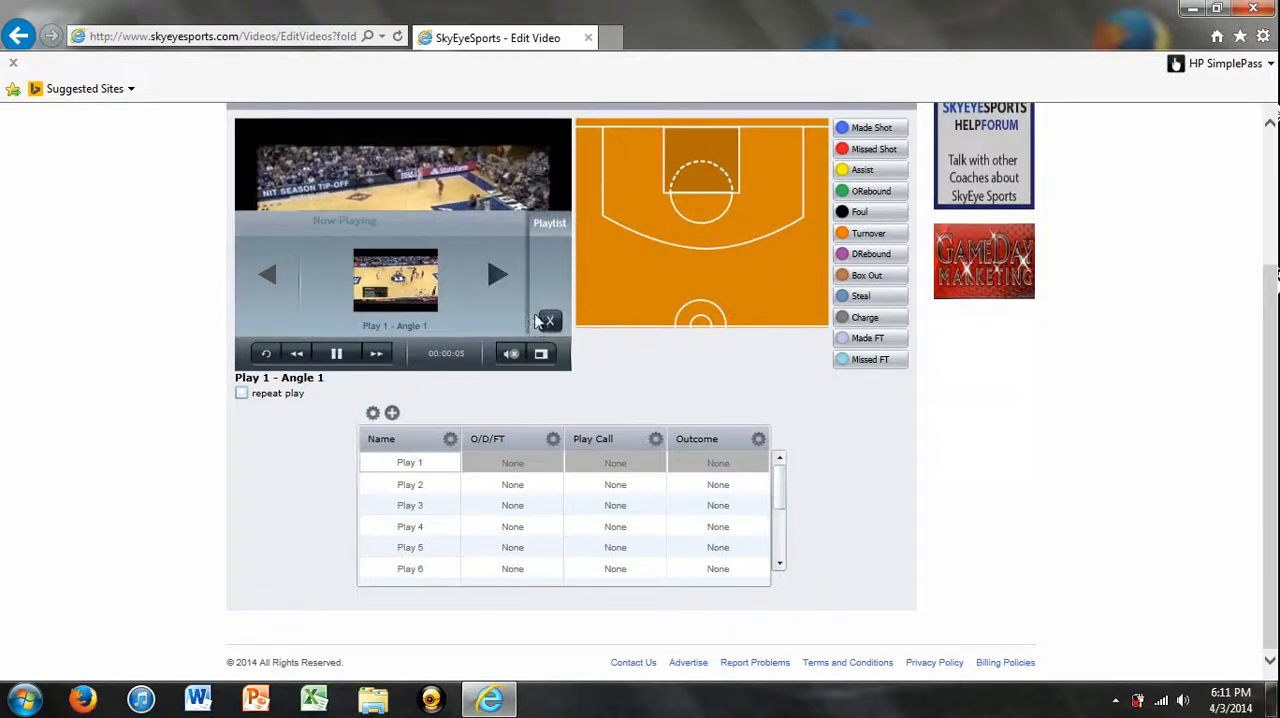
pyautogui.click(540, 352)
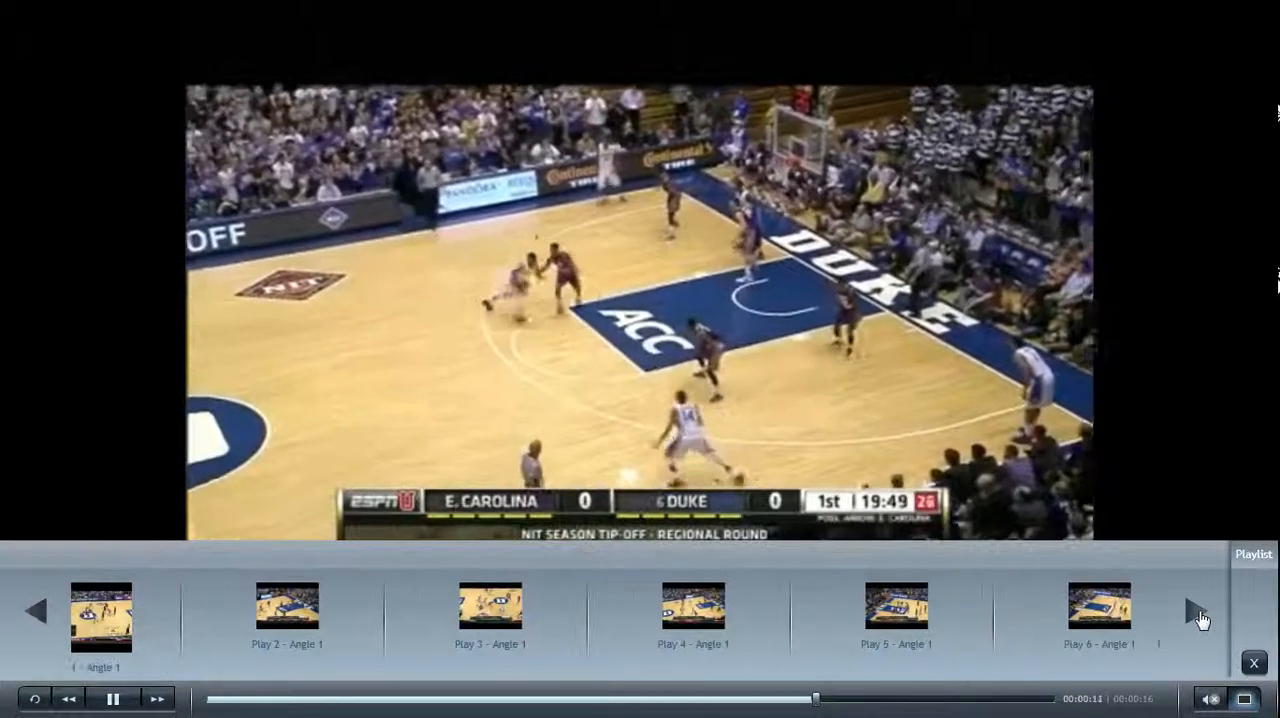
# Page through the play thumbnails and start a later play so Play 8 is playing.
pyautogui.click(1200, 608)
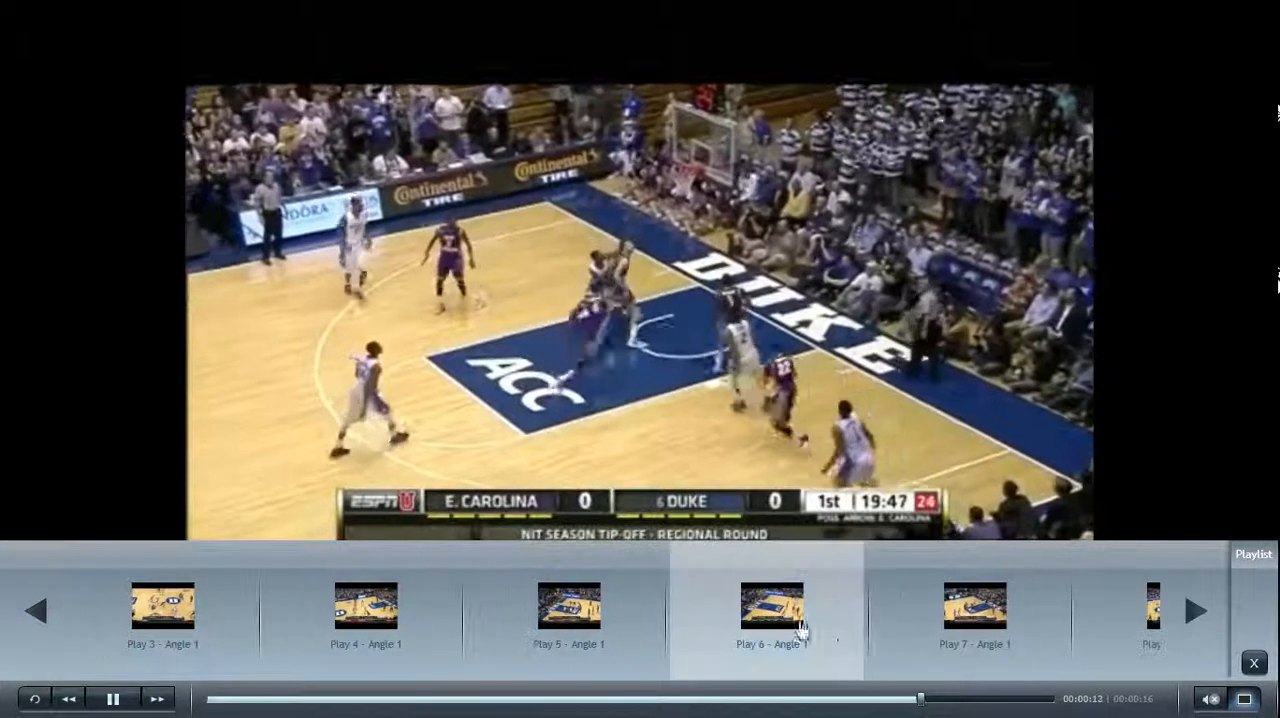
pyautogui.click(770, 612)
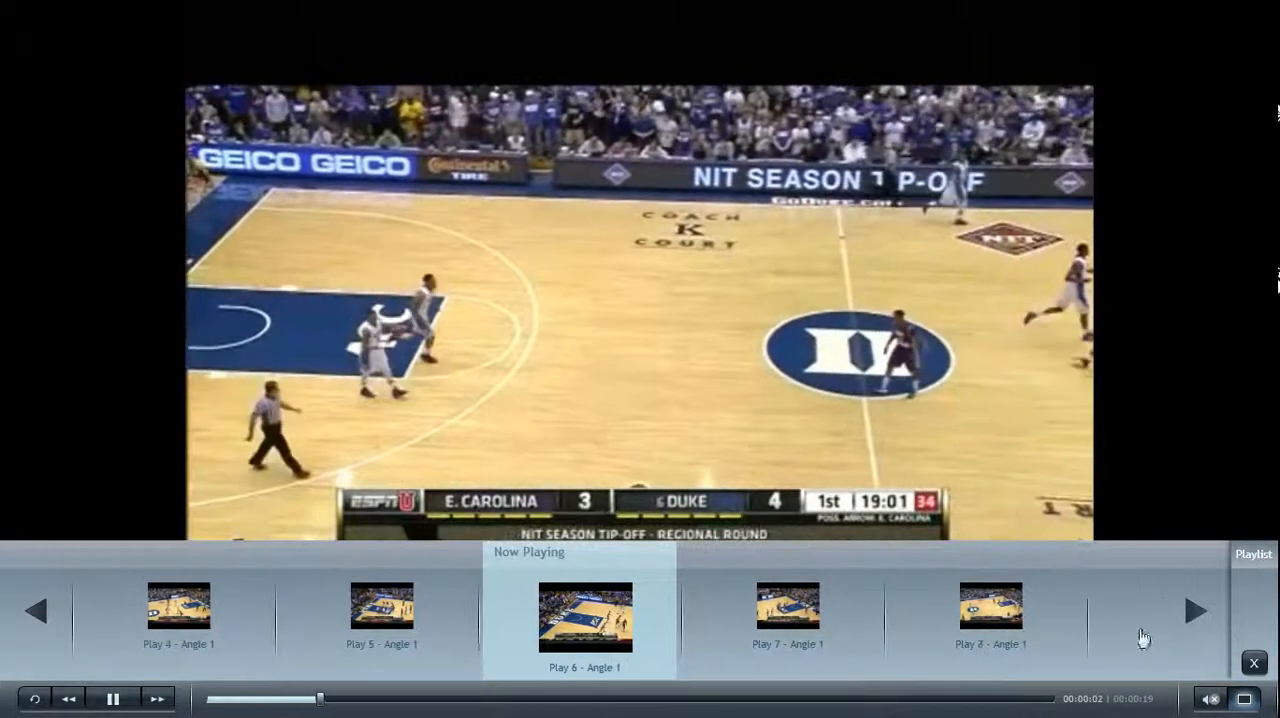
pyautogui.click(990, 616)
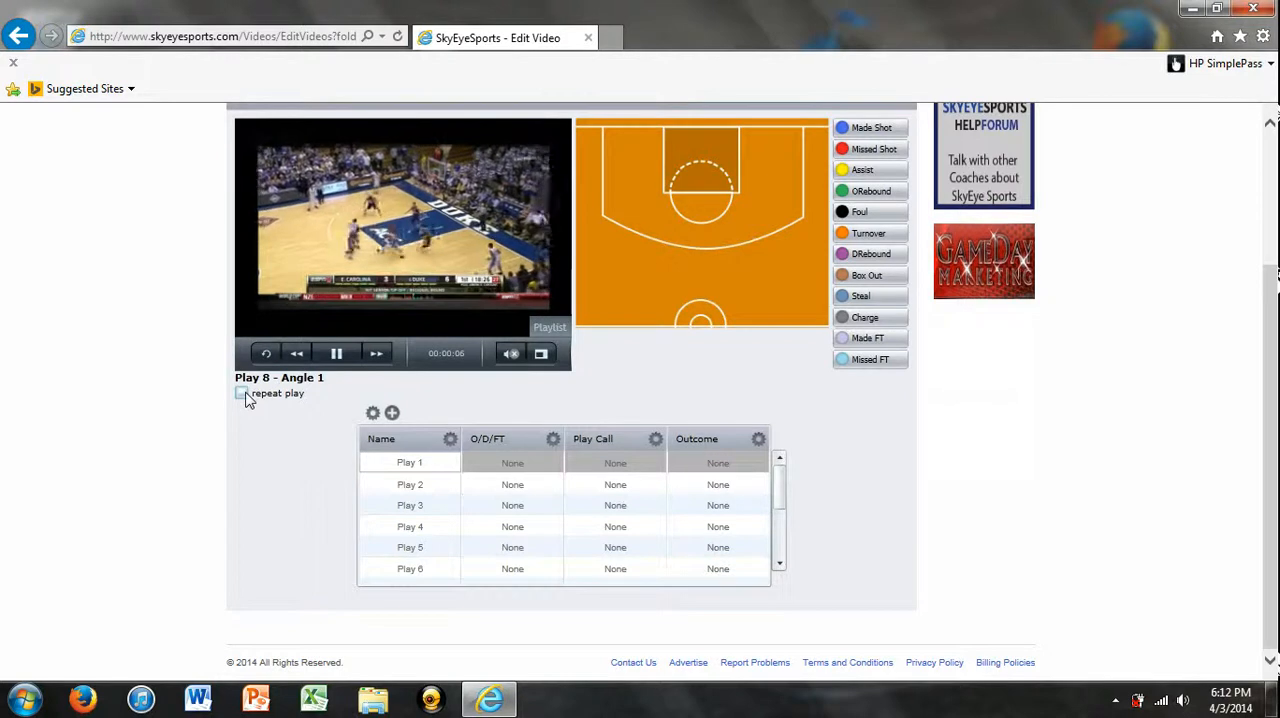
# Turn repeat play back on and select Play 1 in the tagging table.
pyautogui.click(240, 392)
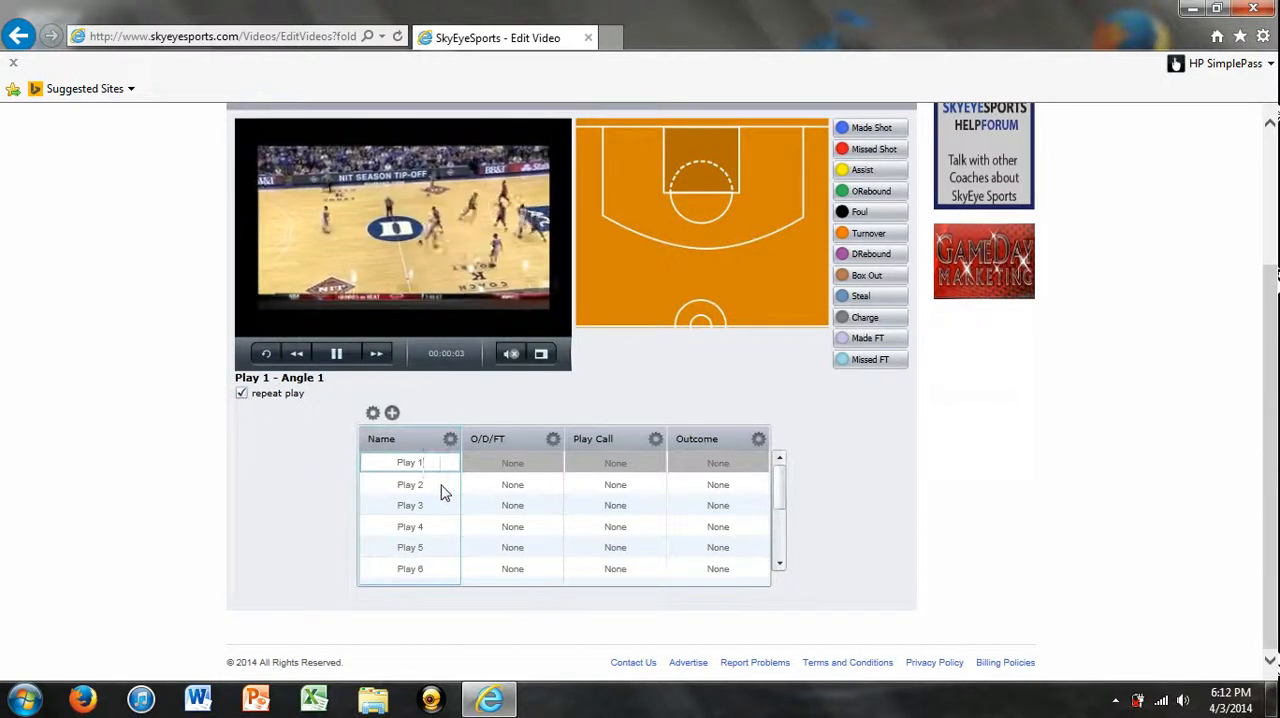
pyautogui.click(408, 484)
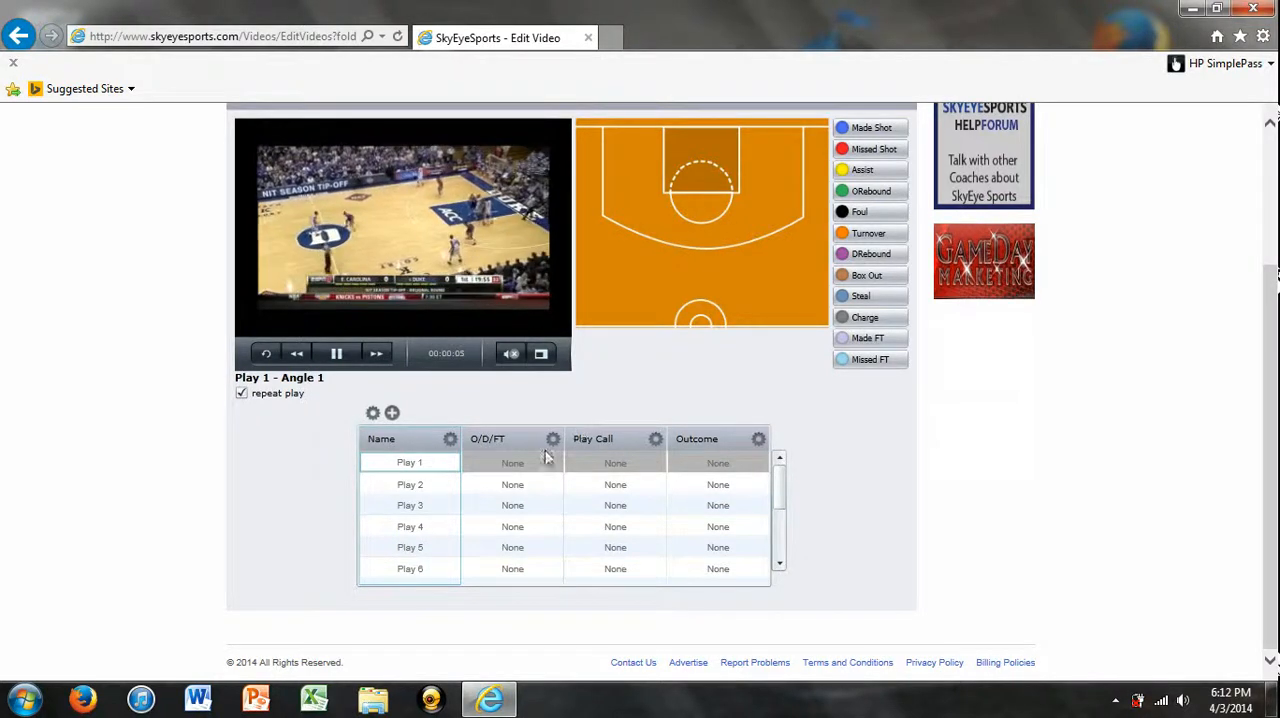
pyautogui.click(758, 440)
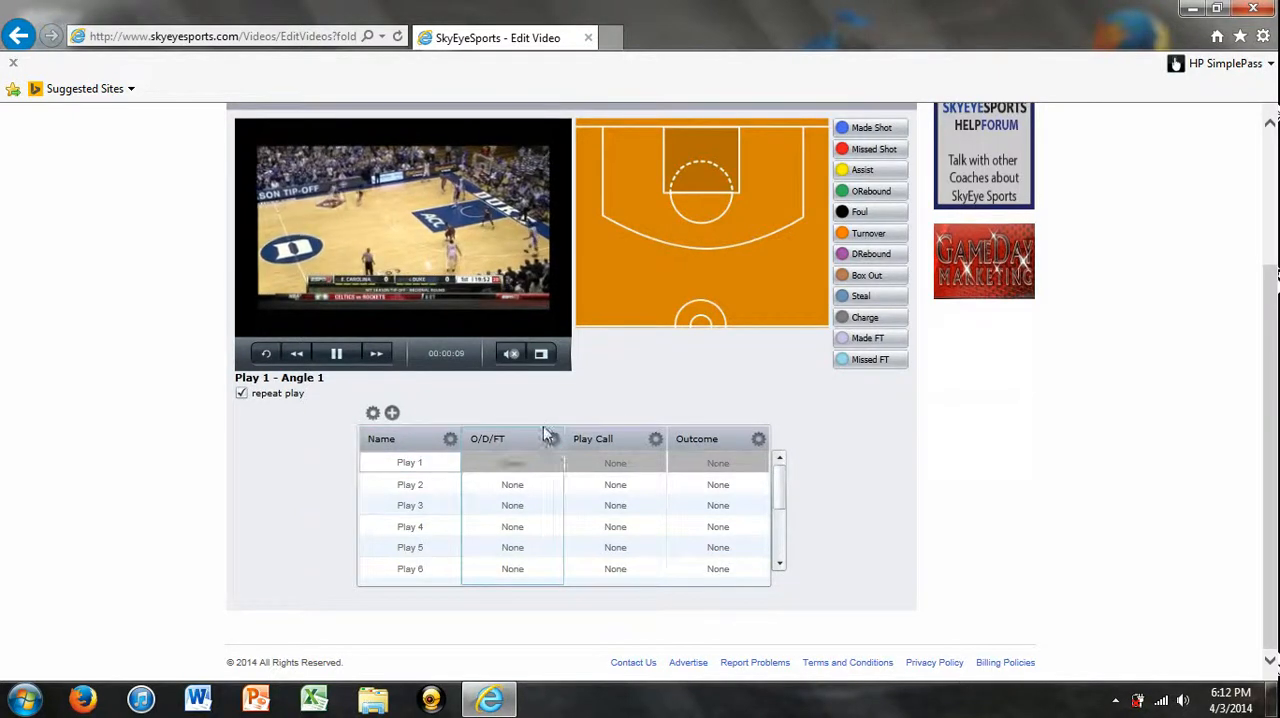
# In Table Settings, hide Play Call and Outcome so only Name and O/D/FT show.
pyautogui.click(552, 438)
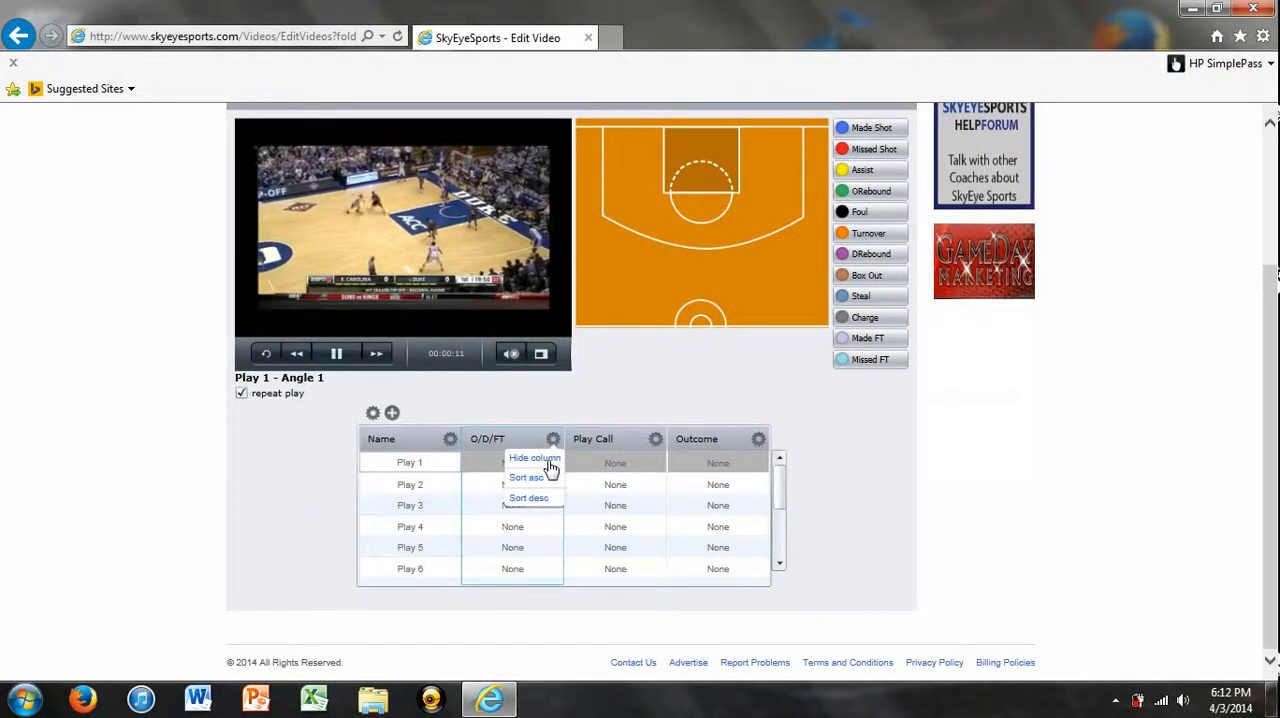
pyautogui.click(534, 458)
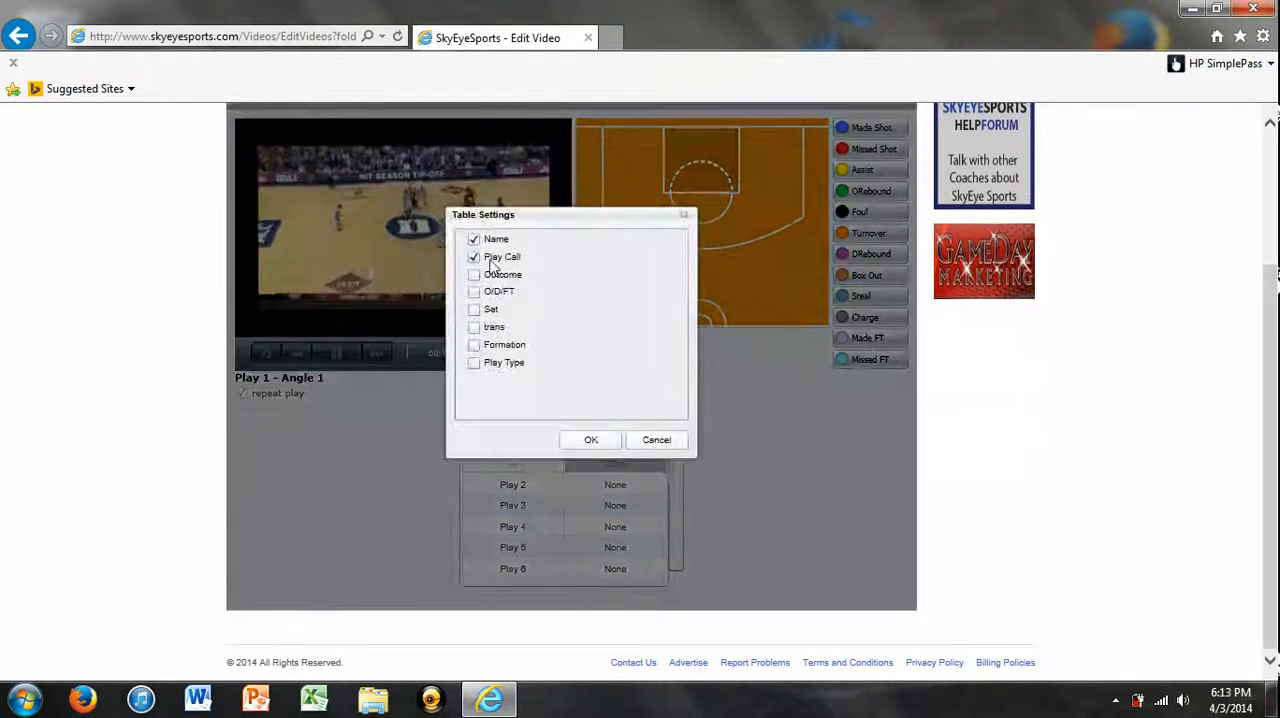
pyautogui.click(474, 240)
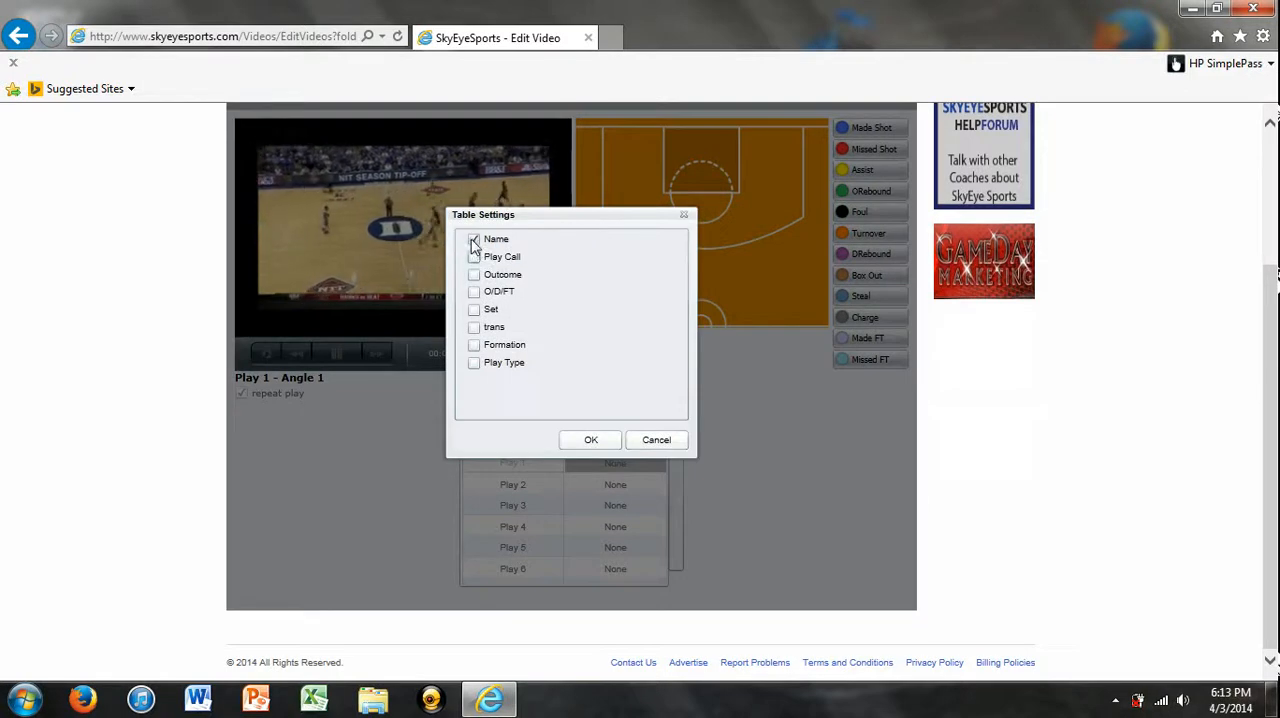
pyautogui.click(474, 256)
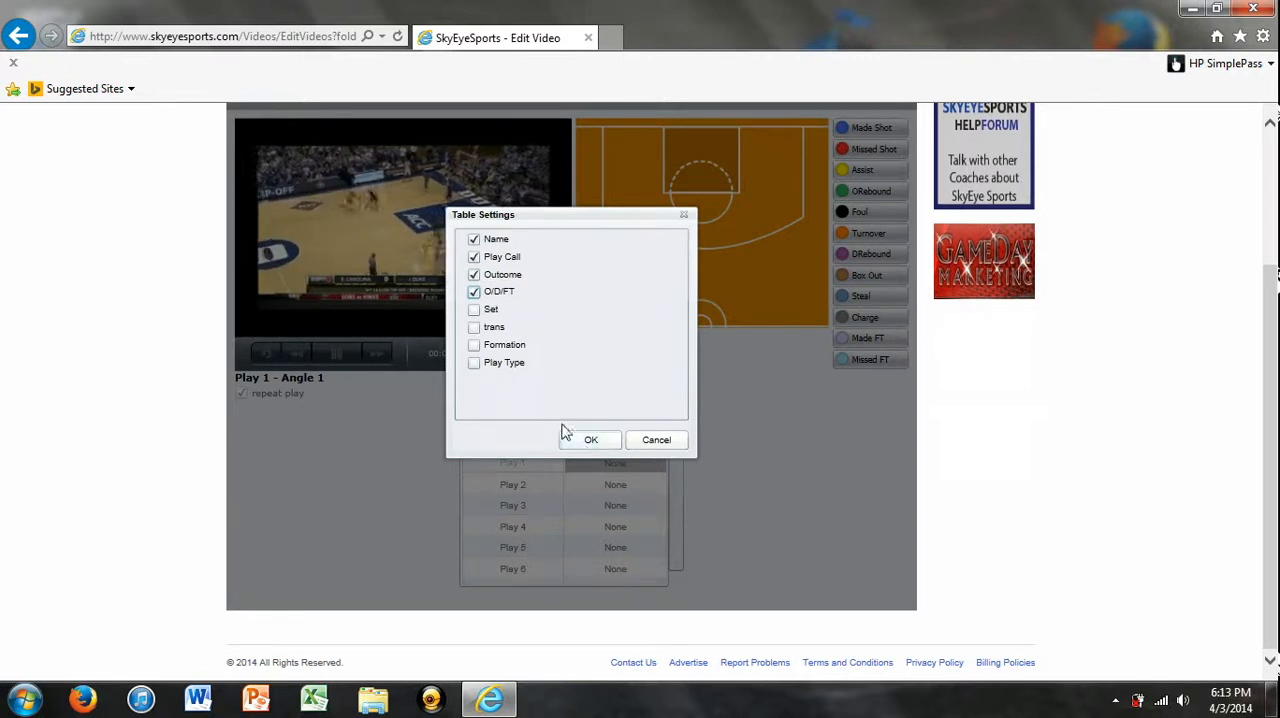
pyautogui.click(590, 440)
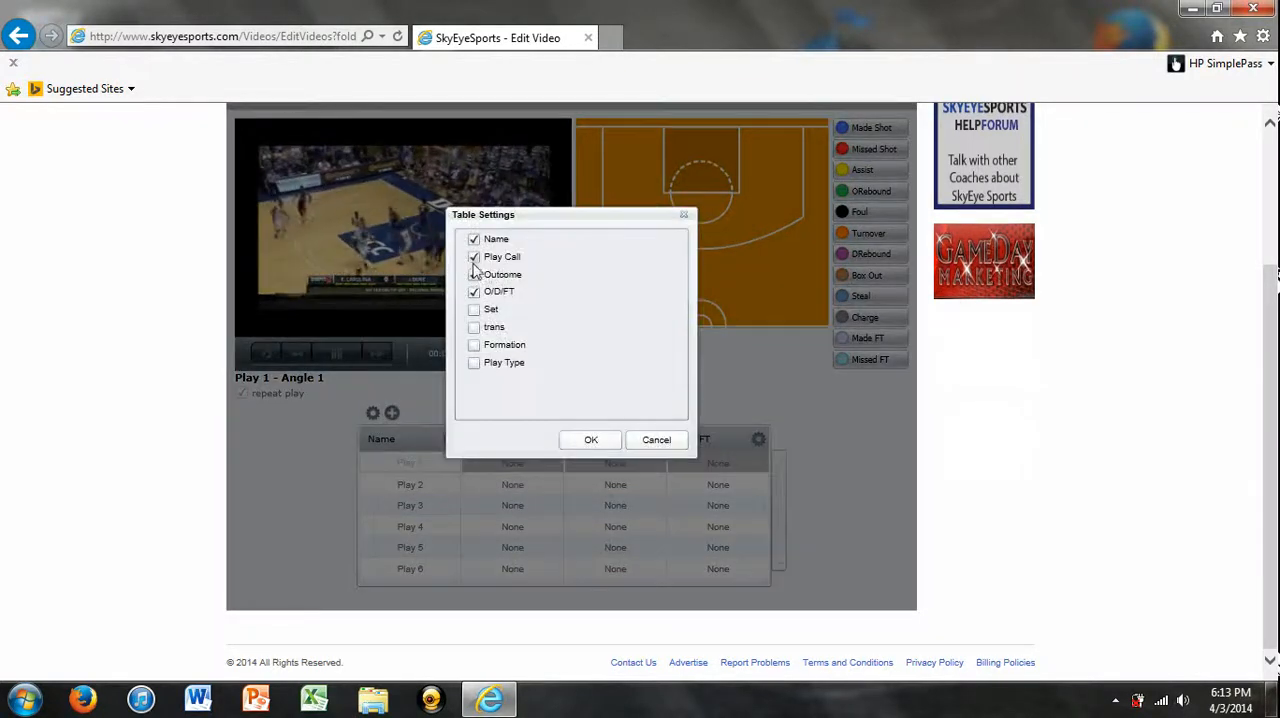
pyautogui.click(474, 274)
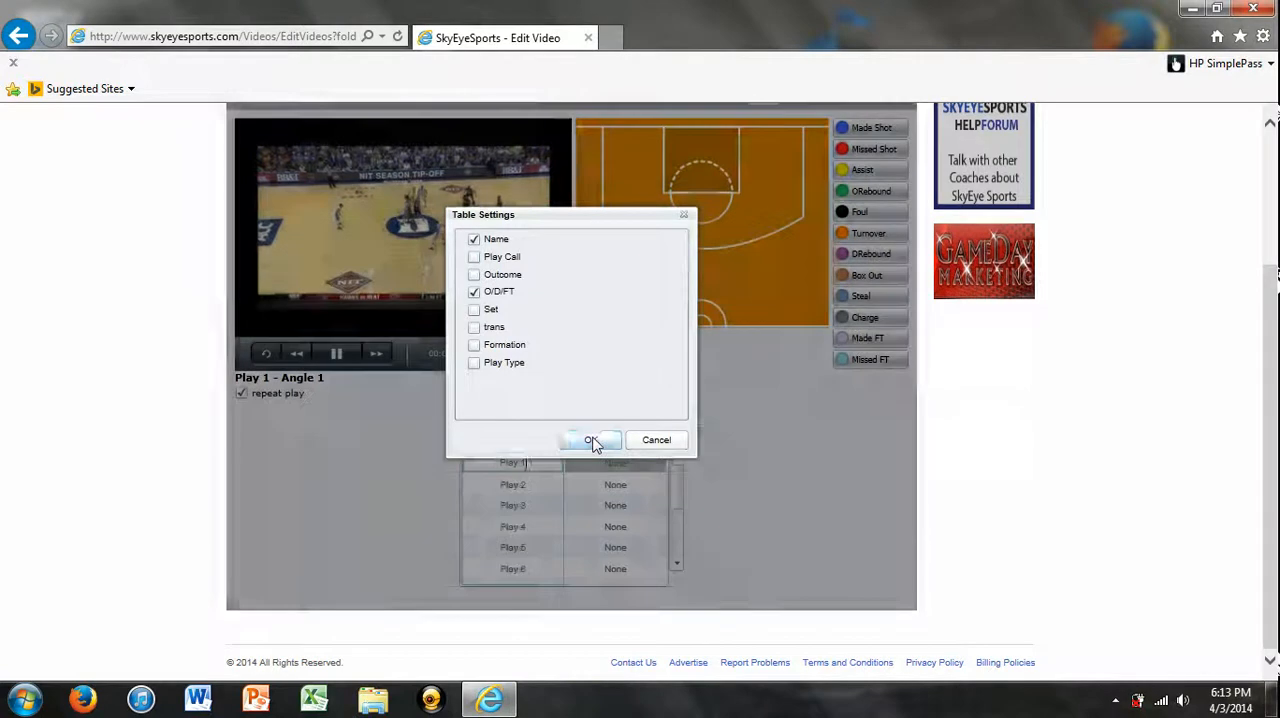
pyautogui.click(590, 440)
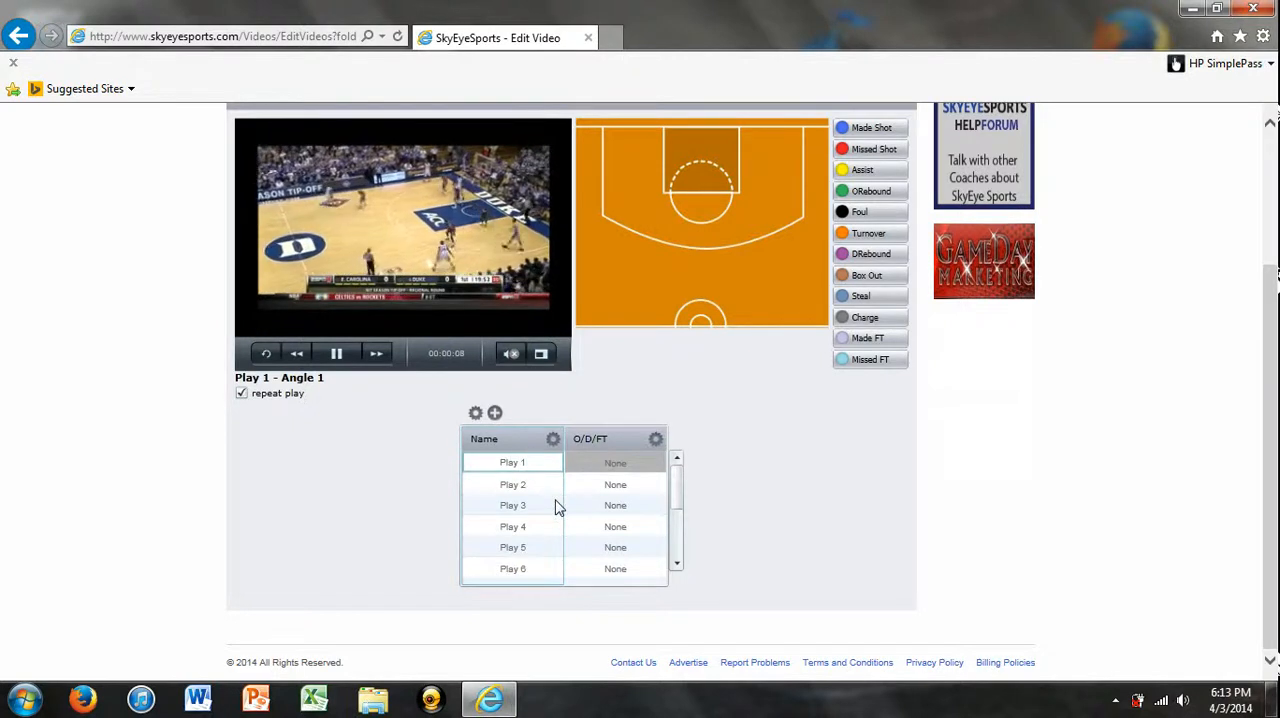
# Set O/D/FT tags for Play 1, Play 2 as Offense and Play 3 as Defense.
pyautogui.click(616, 462)
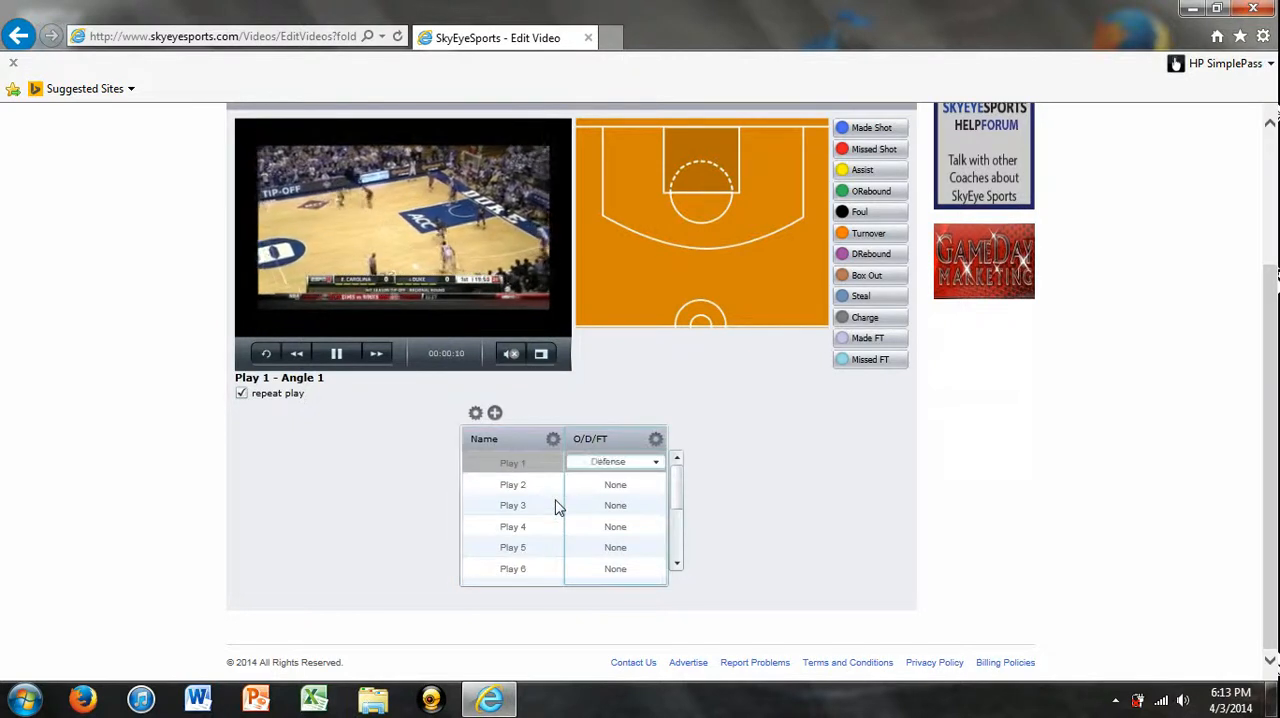
pyautogui.click(512, 484)
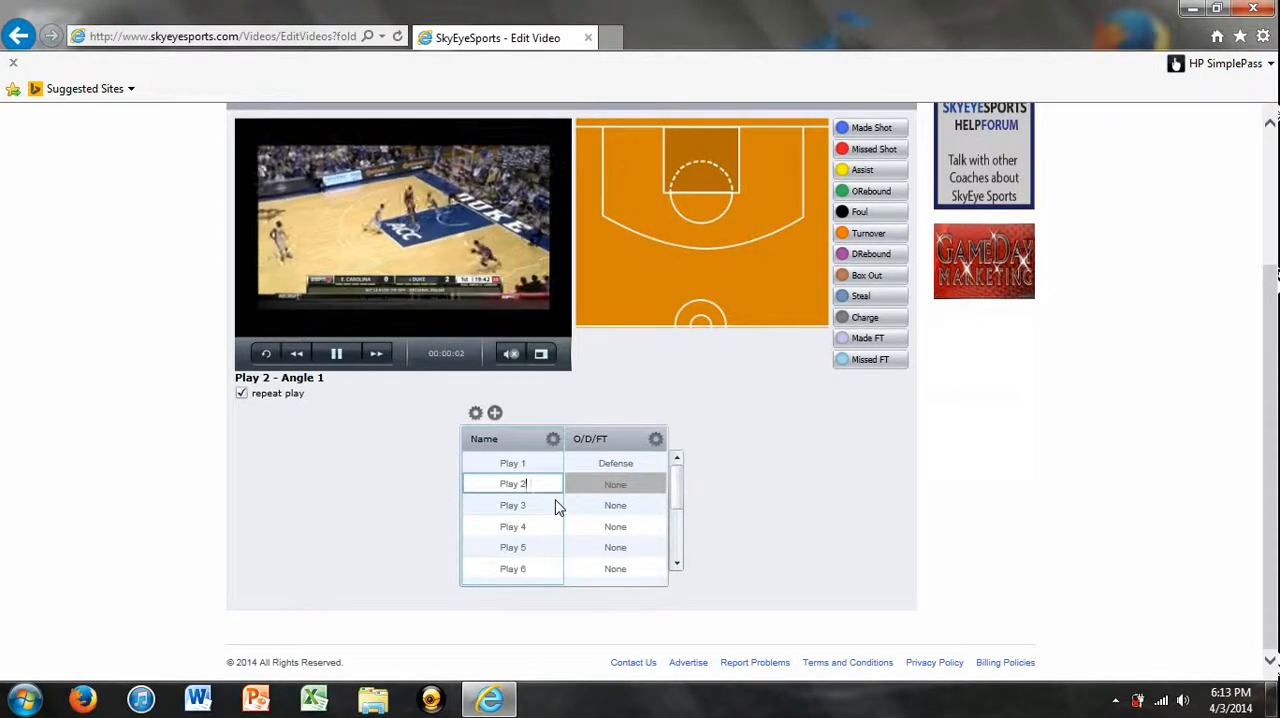
pyautogui.click(616, 482)
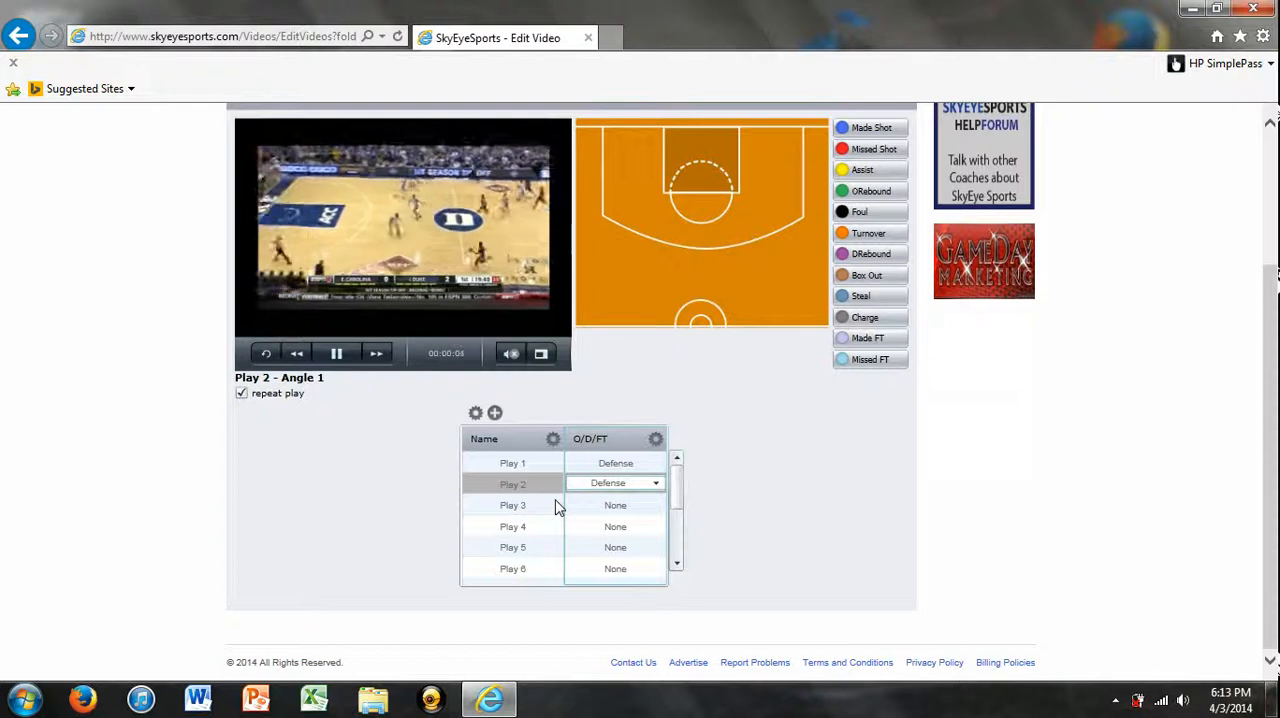
pyautogui.click(616, 482)
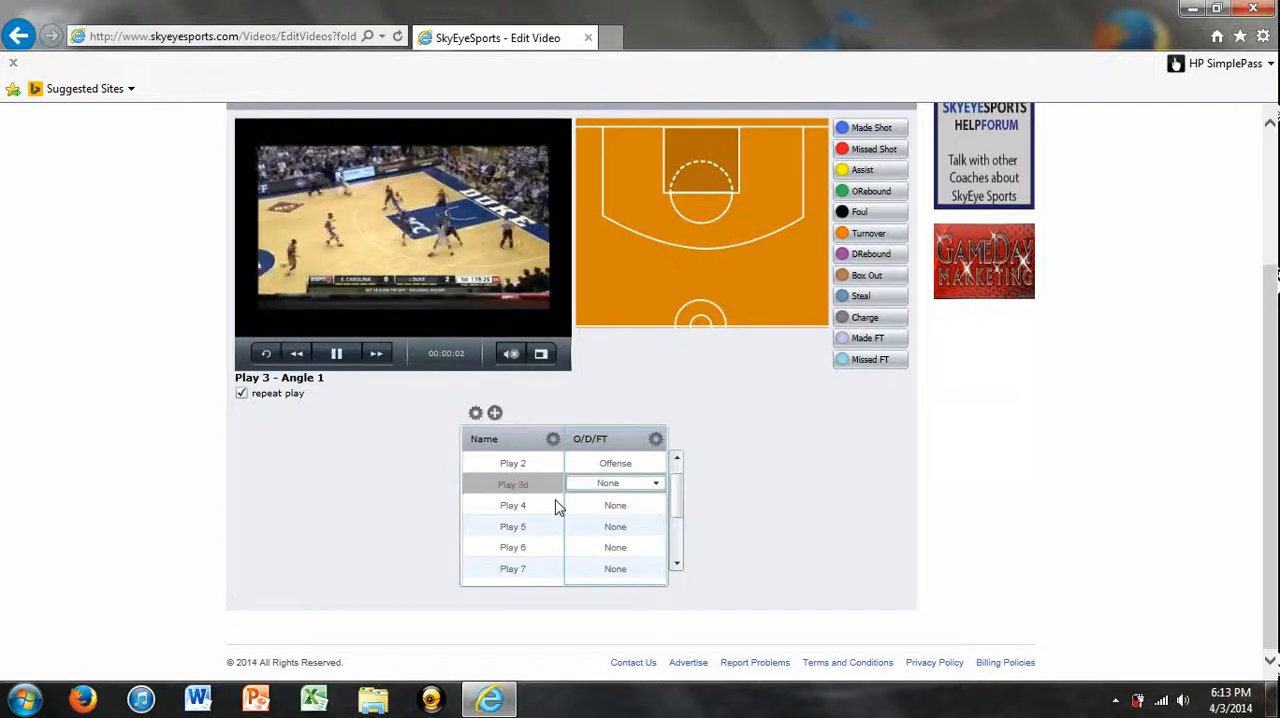
pyautogui.click(512, 484)
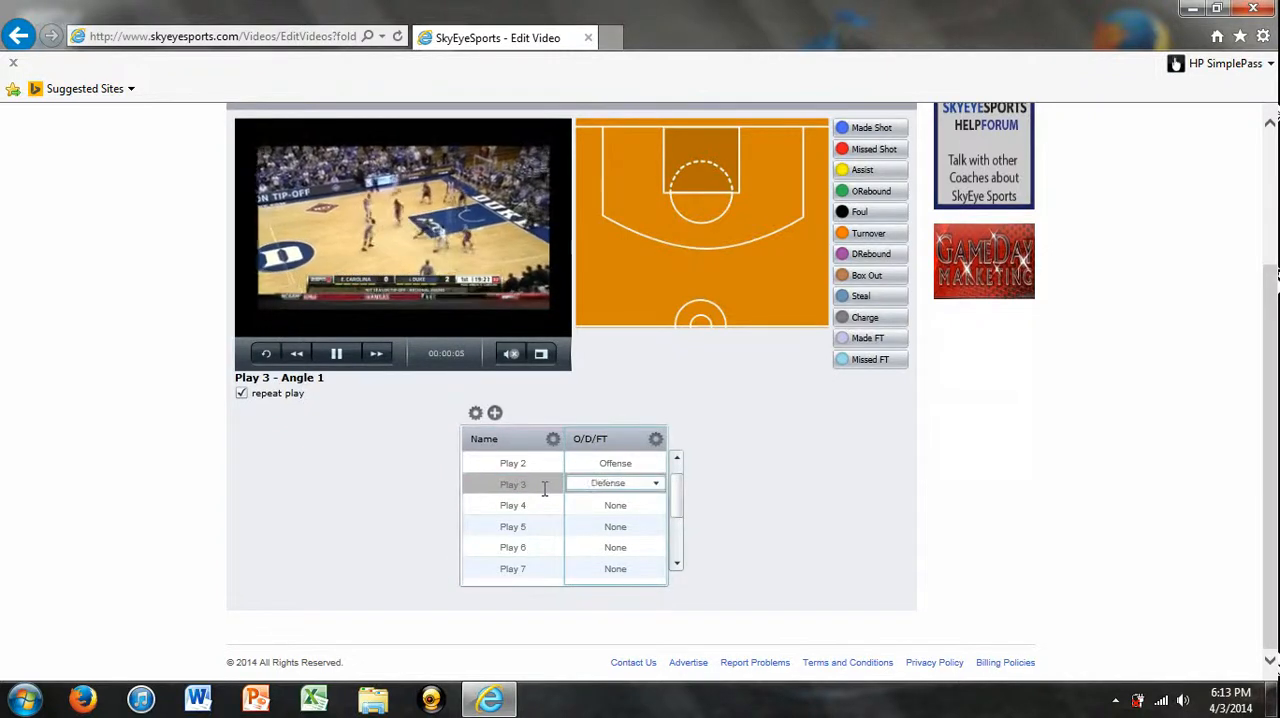
# Tag Play 4 as Offense and Play 5 as Free Throw.
pyautogui.click(512, 484)
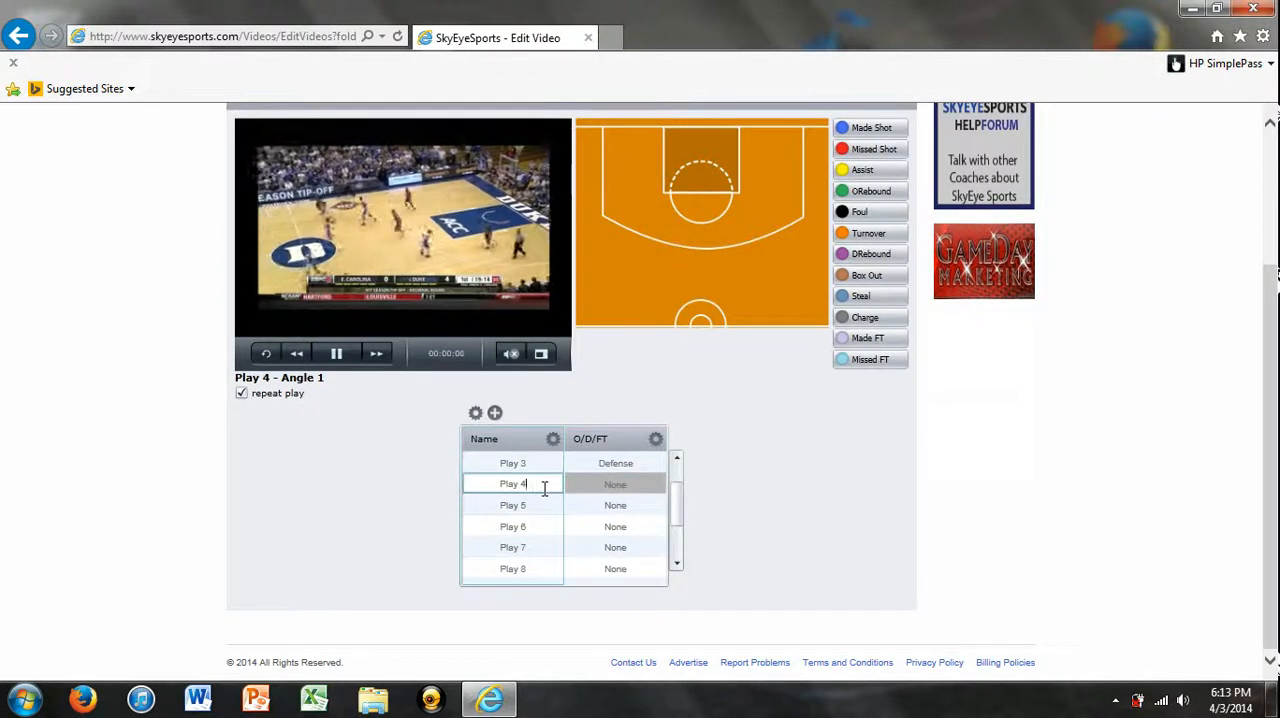
pyautogui.click(616, 482)
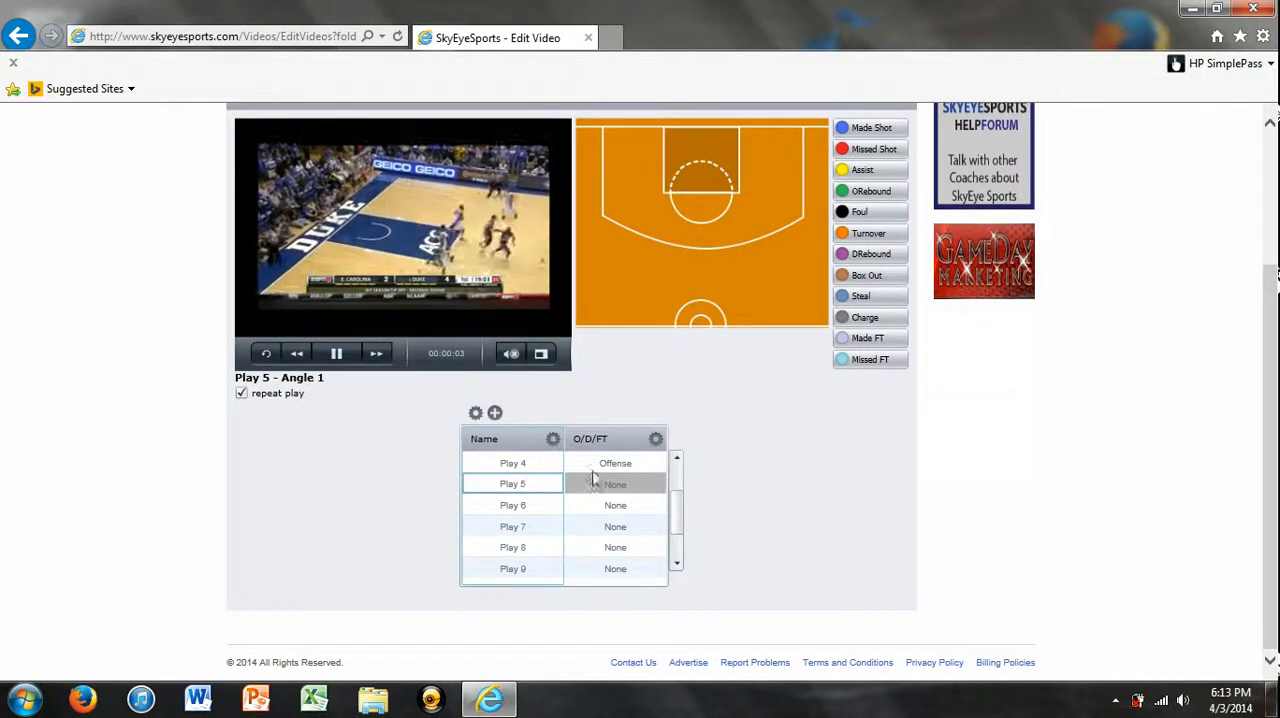
pyautogui.click(616, 482)
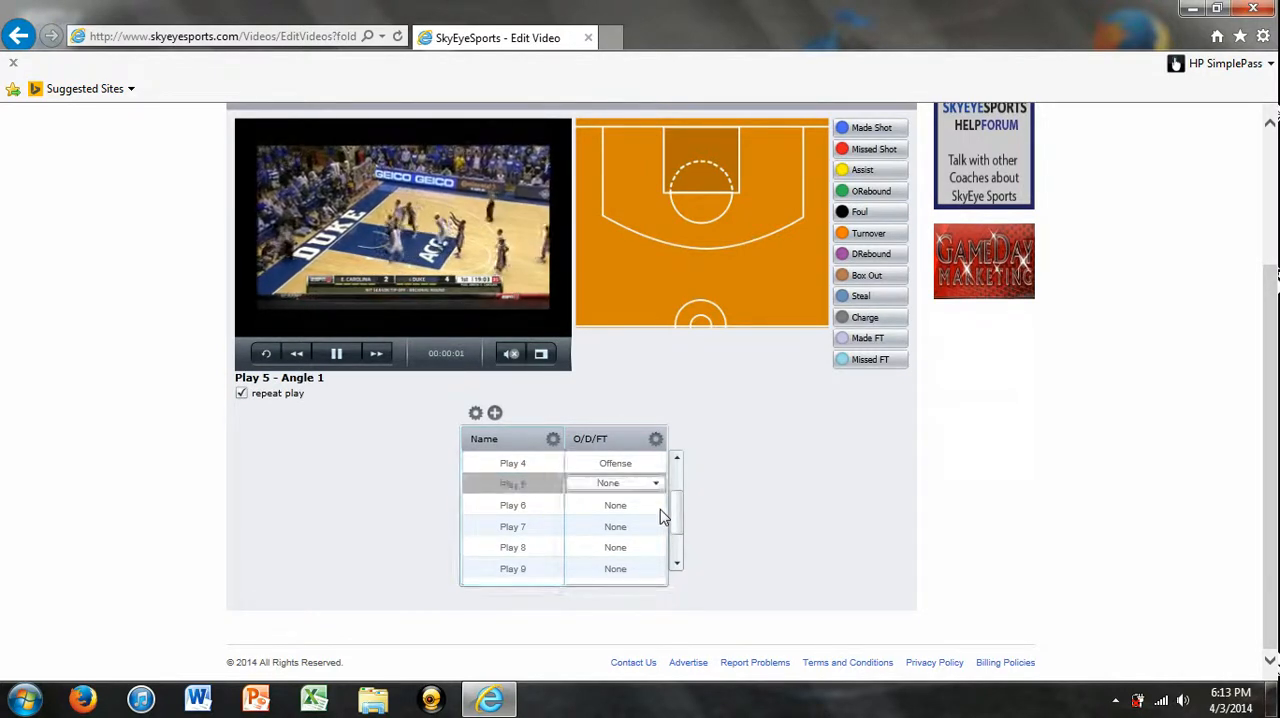
pyautogui.click(616, 482)
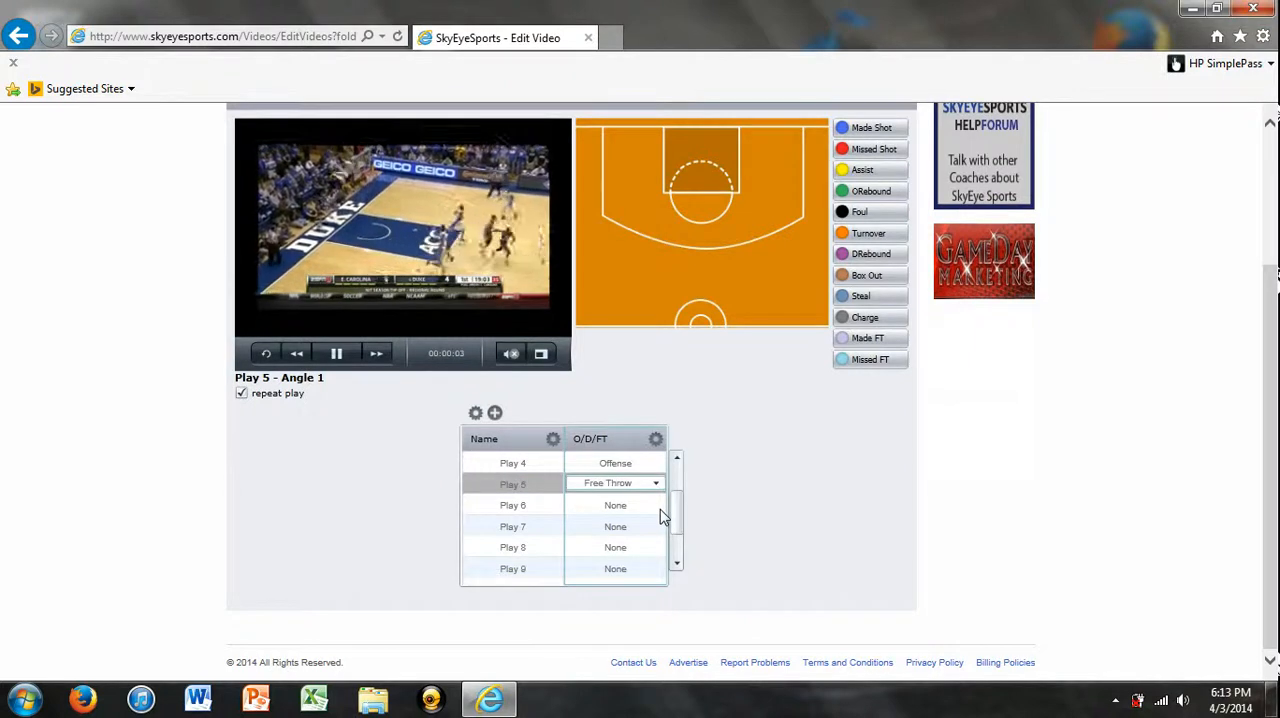
pyautogui.moveTo(476, 412)
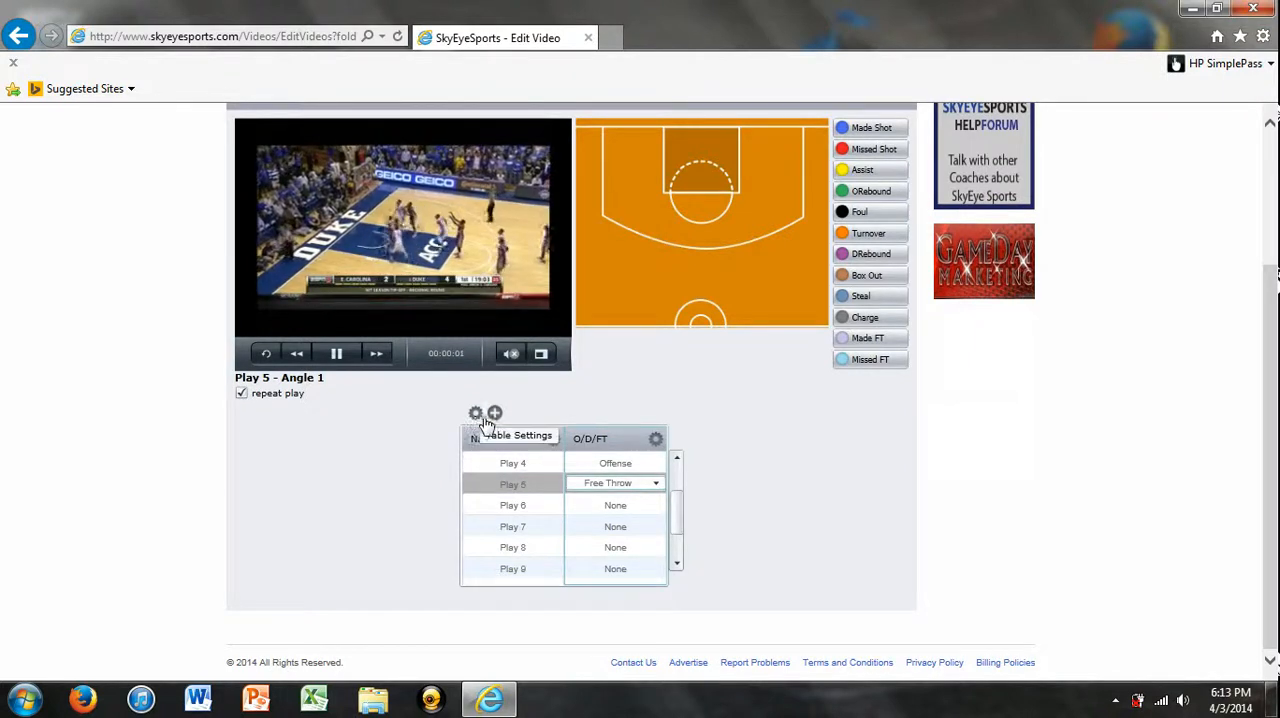
# Add a new tag column named test123 to the plays table.
pyautogui.click(494, 412)
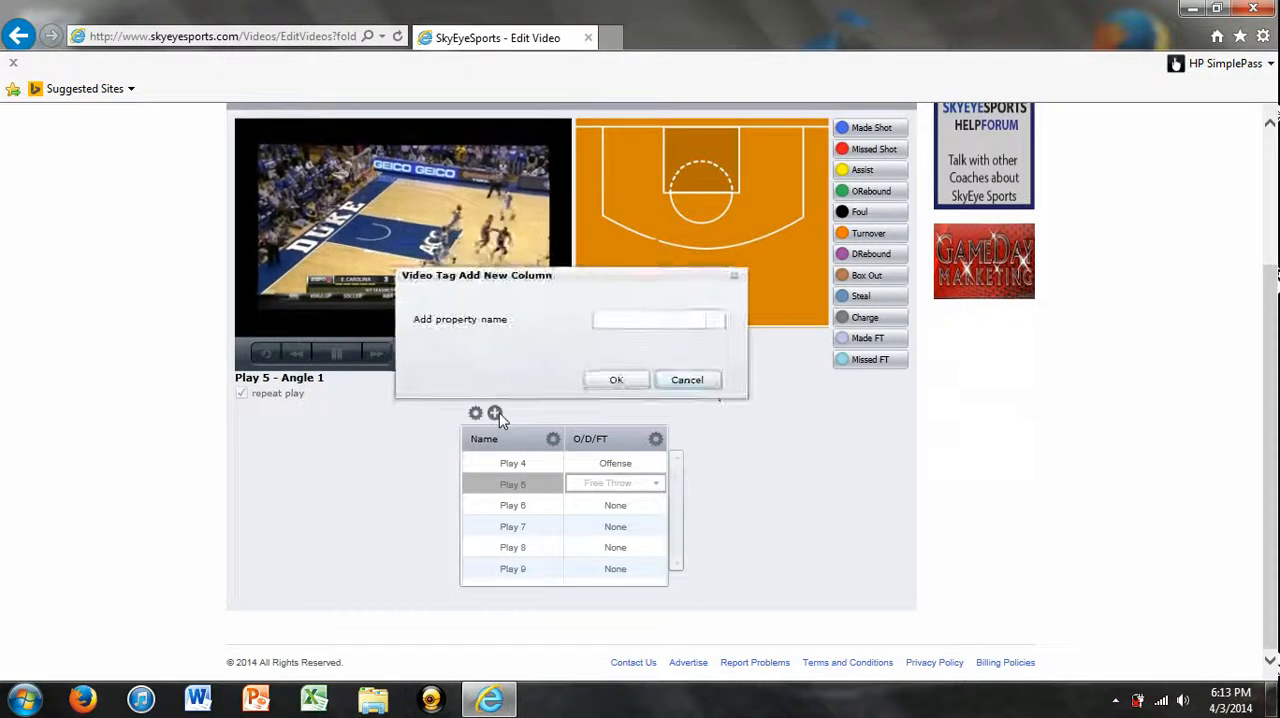
pyautogui.click(688, 380)
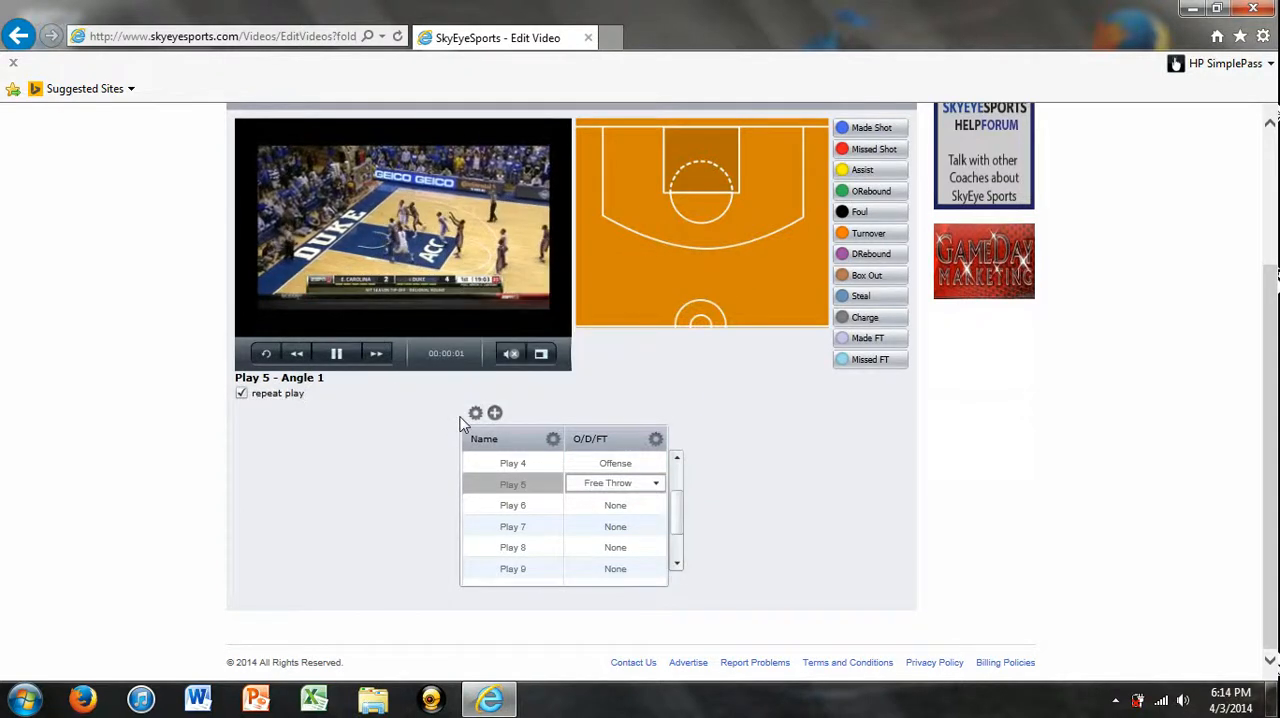
pyautogui.click(476, 412)
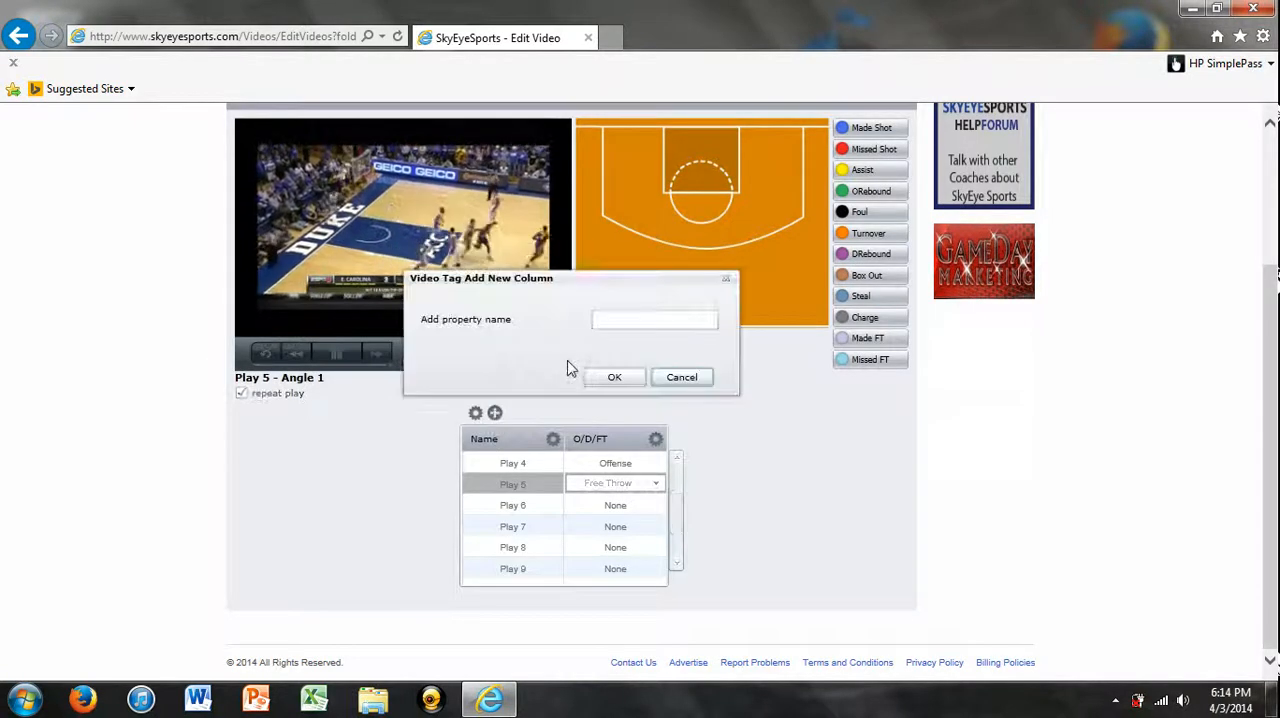
pyautogui.write('test123')
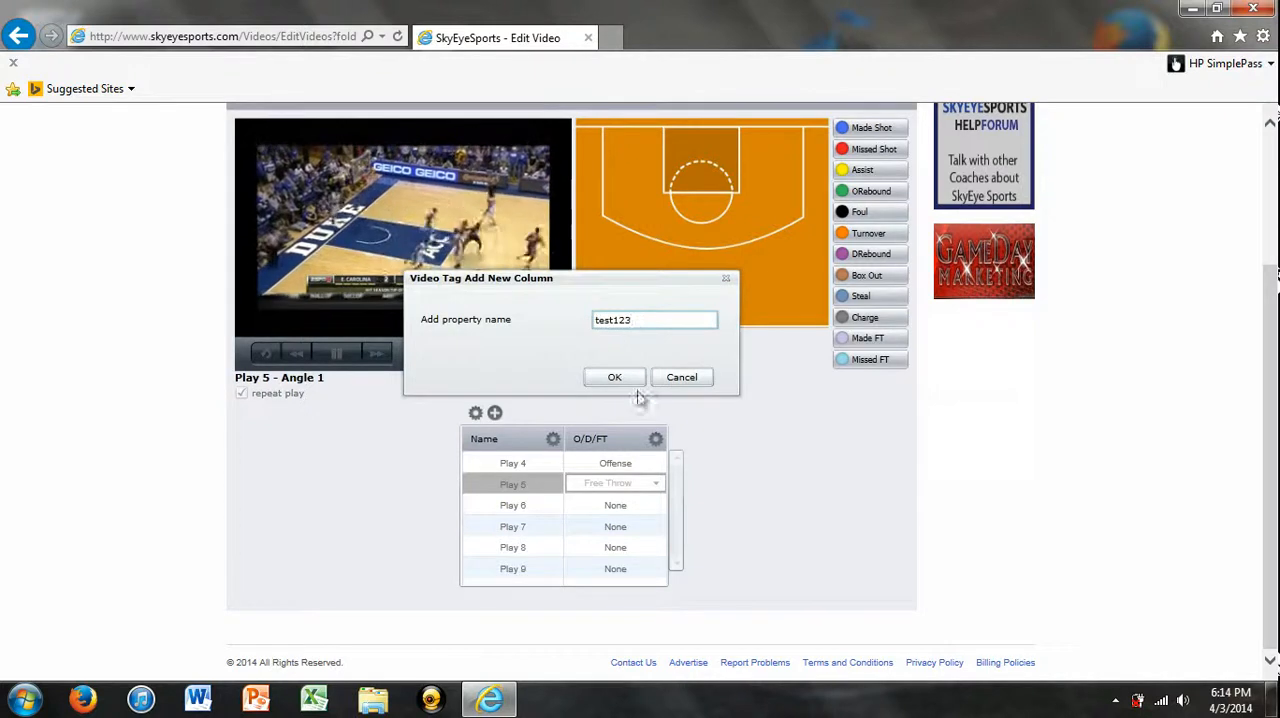
pyautogui.click(614, 376)
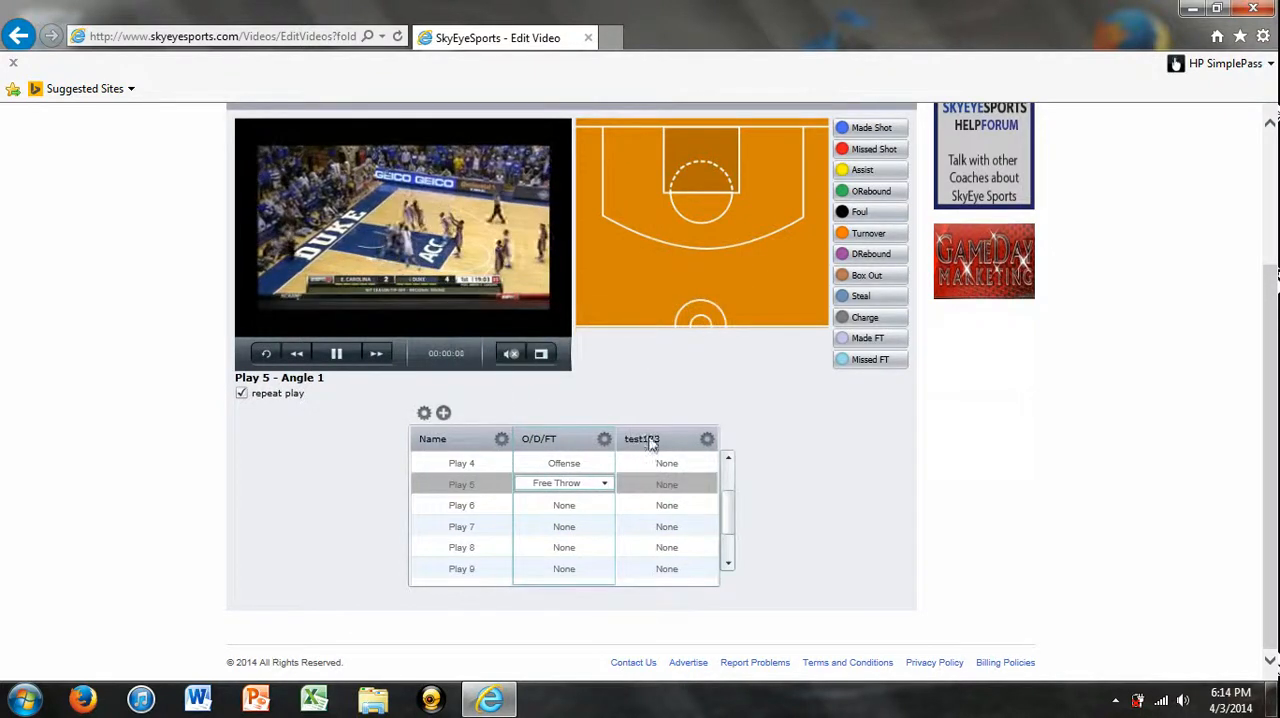
# Hide the test123 column and briefly play and pause the Play 1 clip.
pyautogui.click(708, 440)
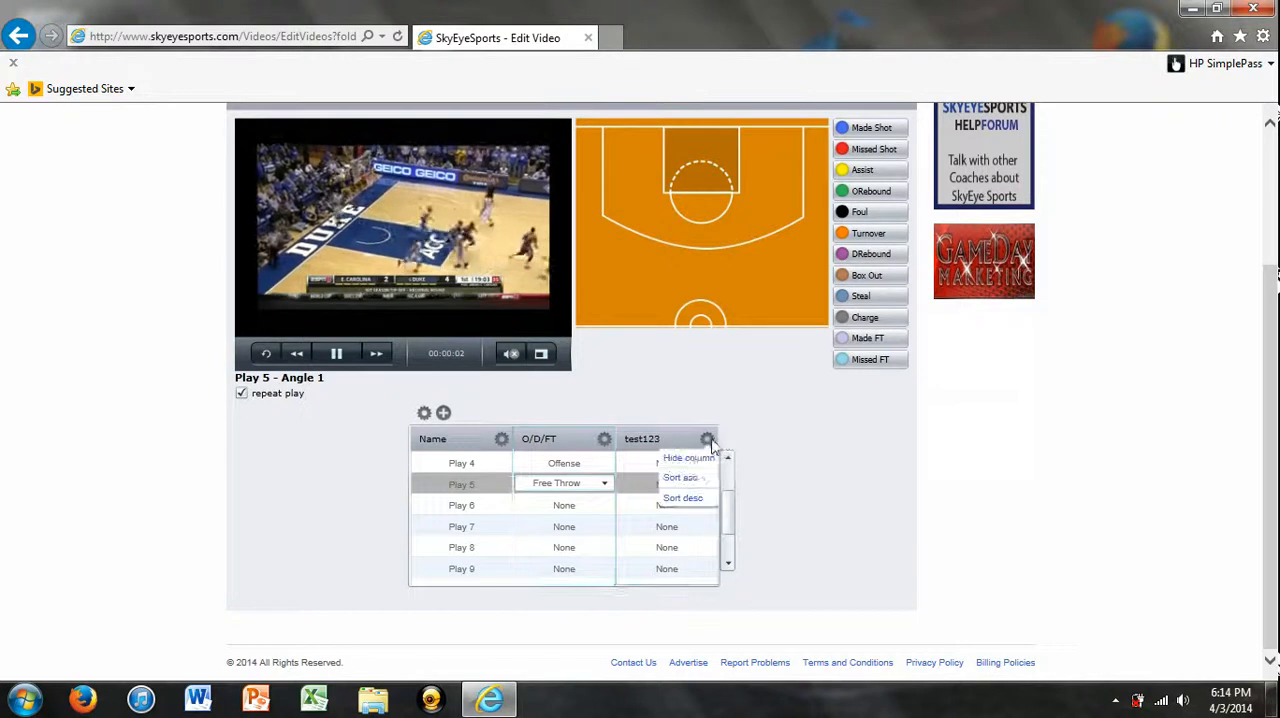
pyautogui.click(688, 458)
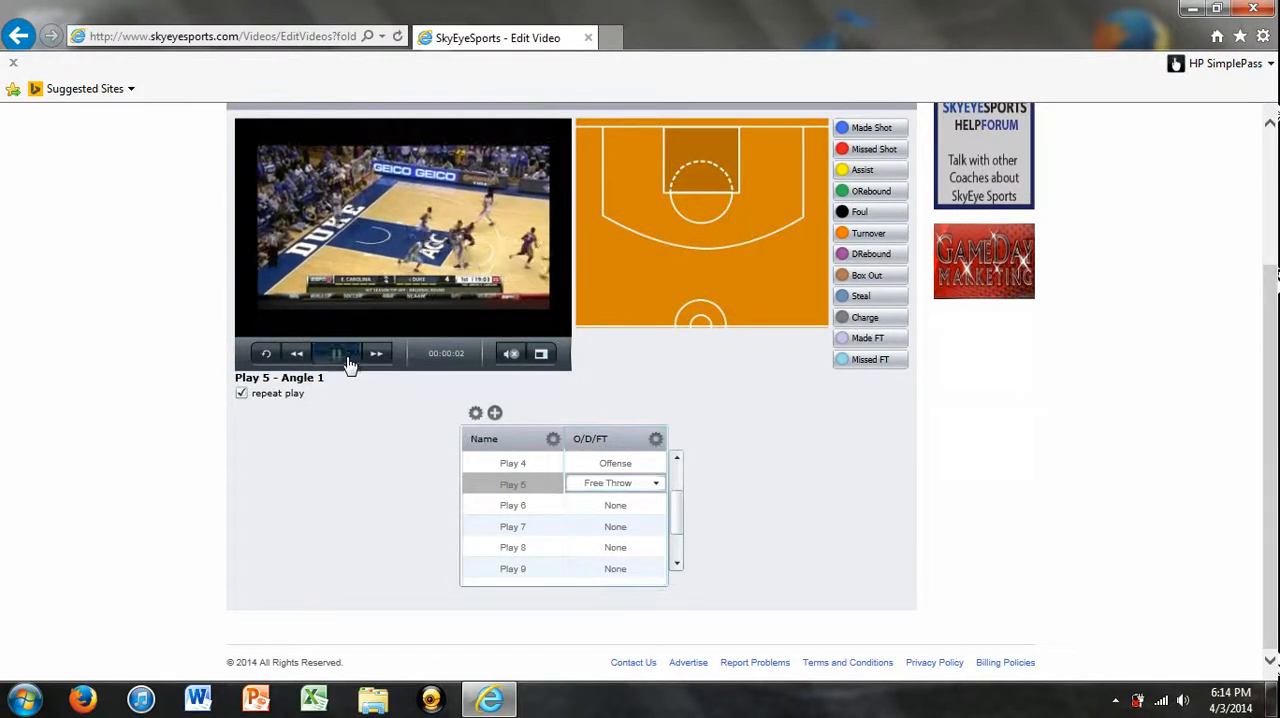
pyautogui.click(336, 352)
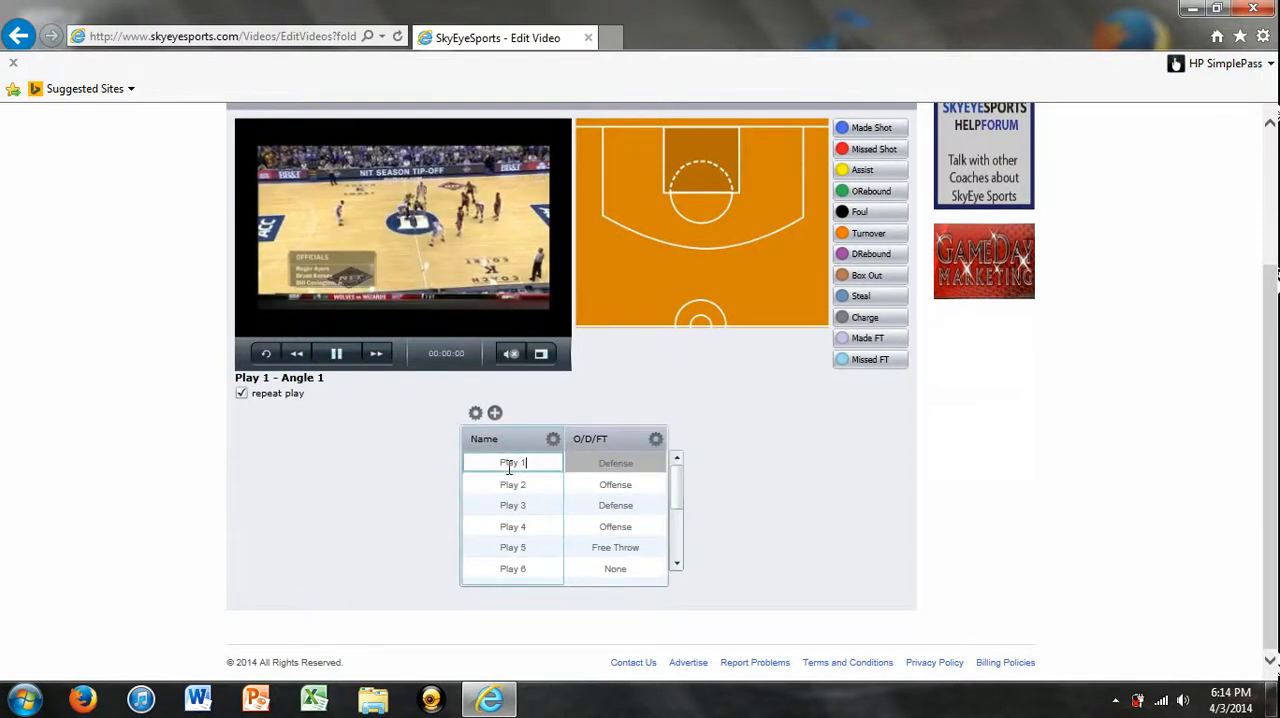
pyautogui.click(336, 352)
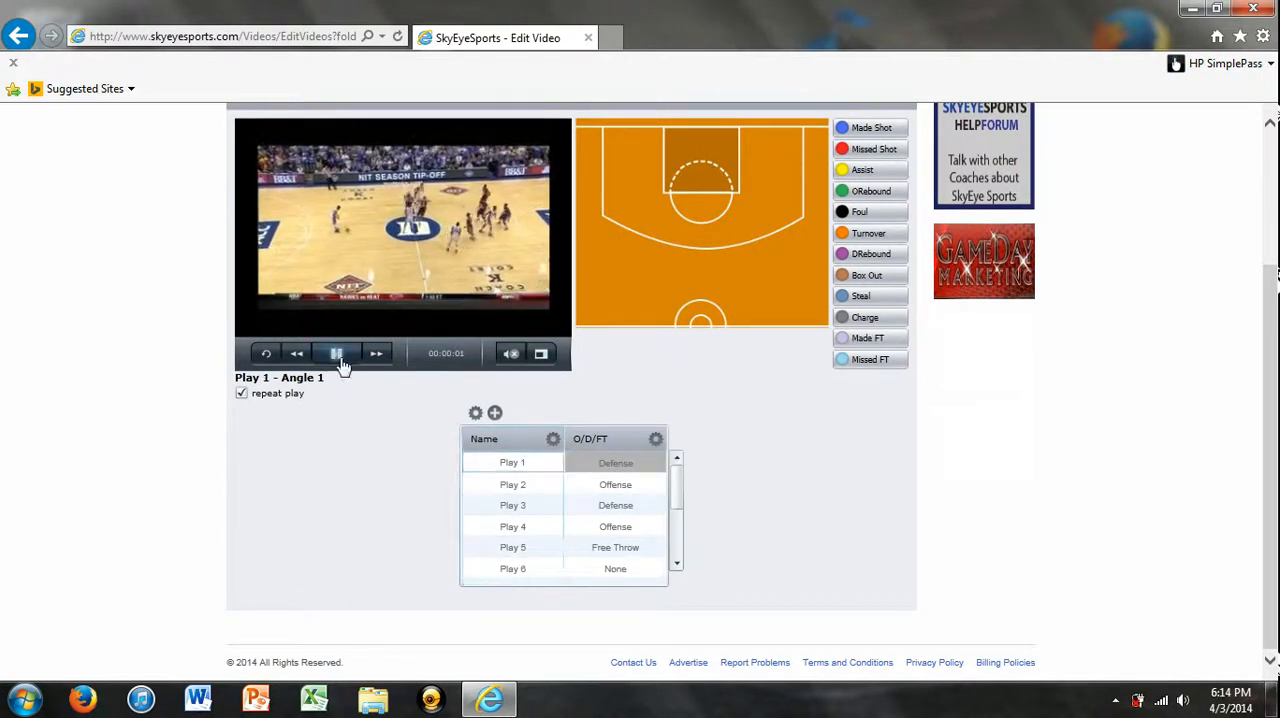
pyautogui.click(336, 352)
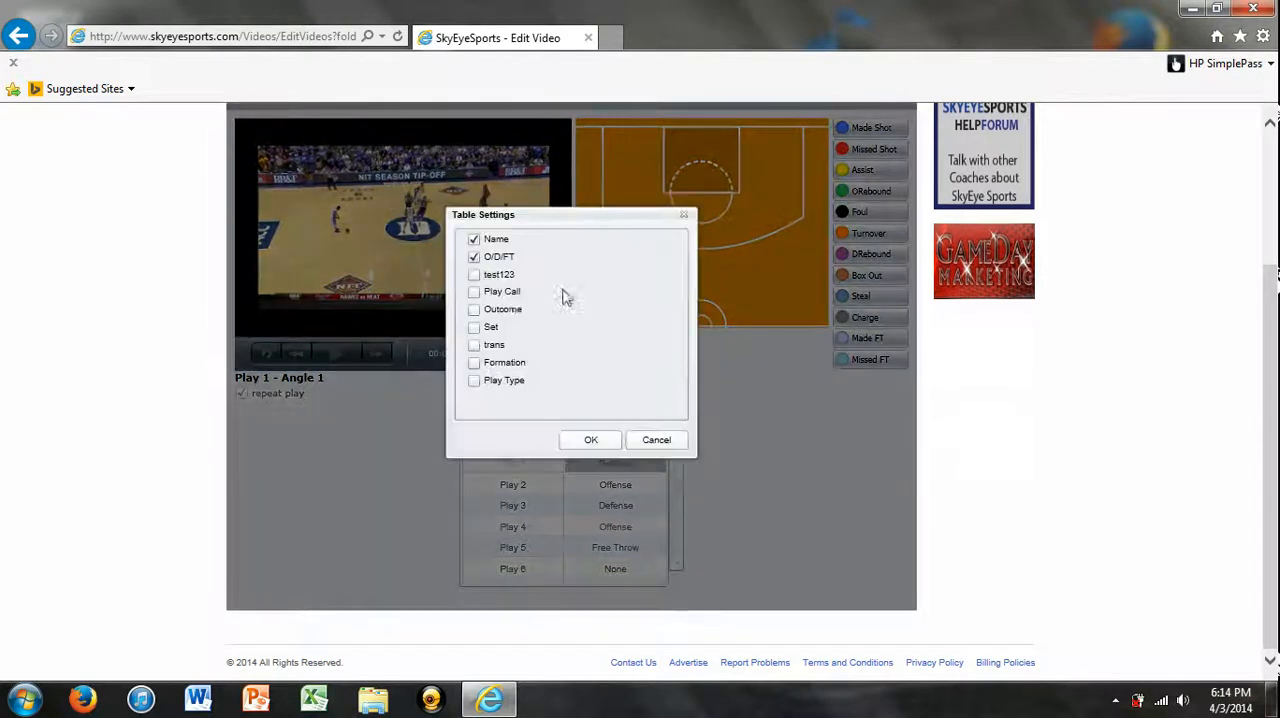
# Show the Play Call and Outcome columns again via Table Settings.
pyautogui.click(474, 292)
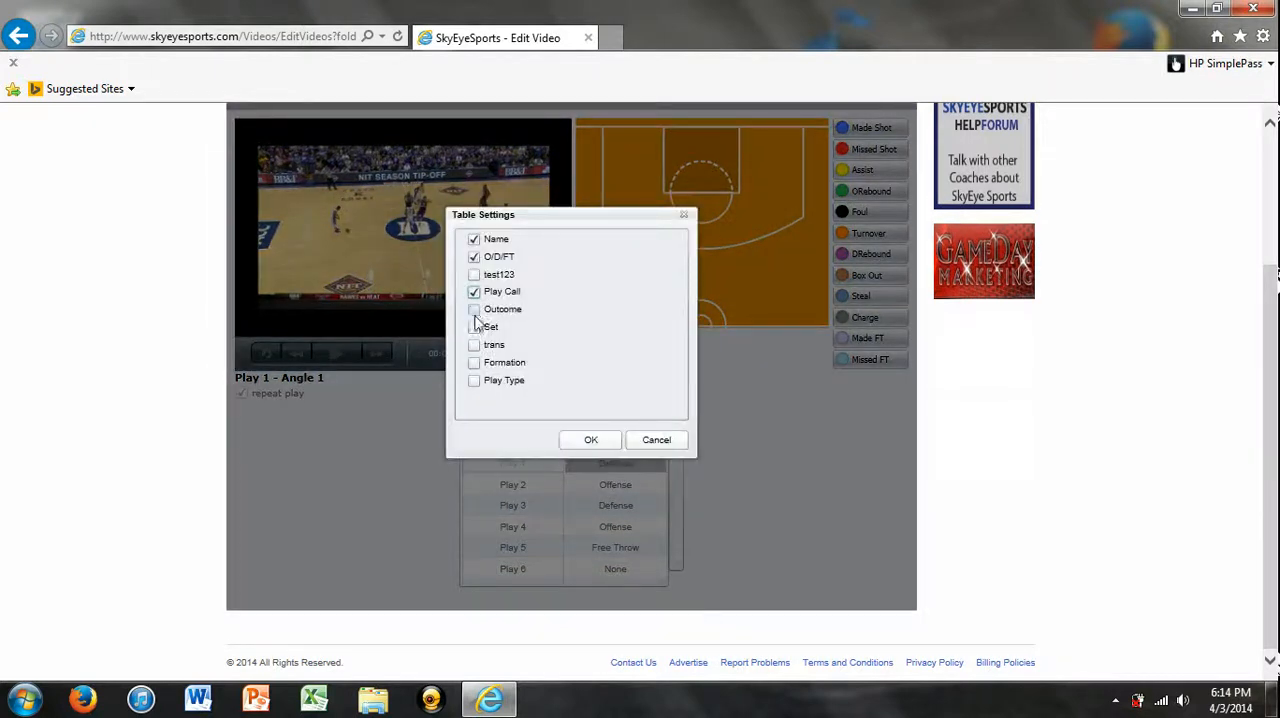
pyautogui.click(590, 440)
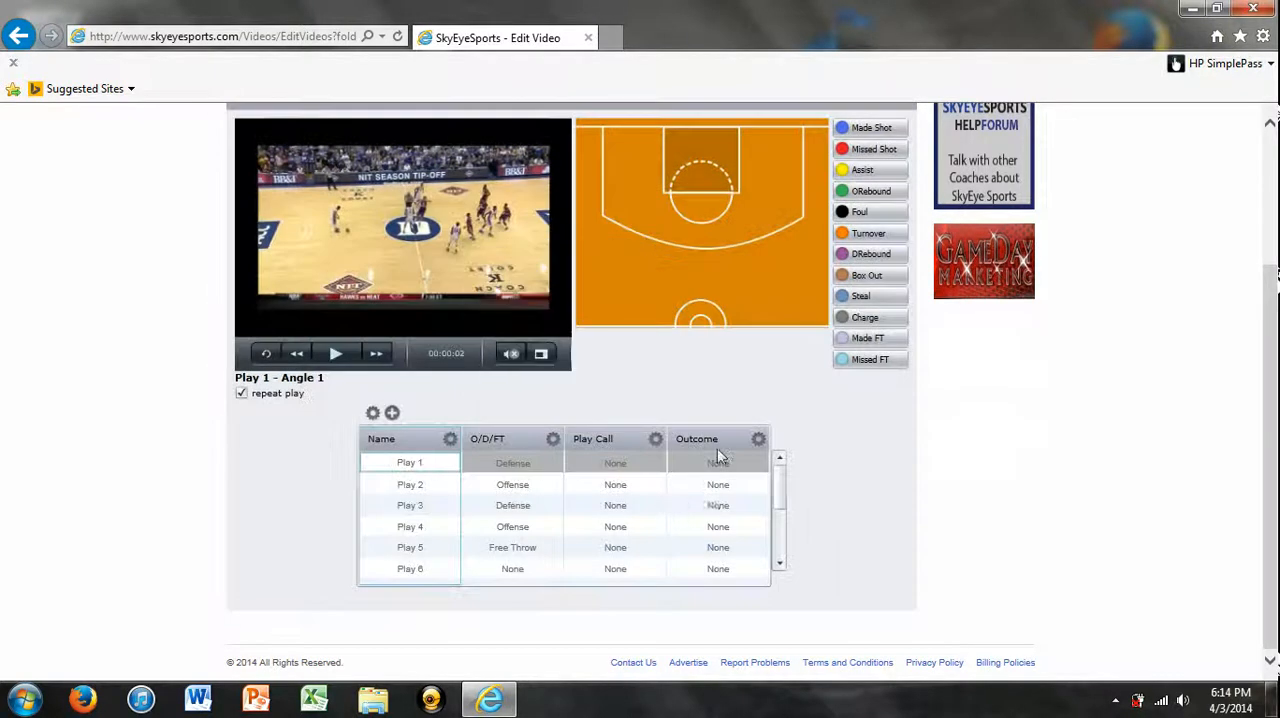
# Keep Play 1 as Defense and tag it with Play Call Tight and Outcome Made 2.
pyautogui.click(512, 462)
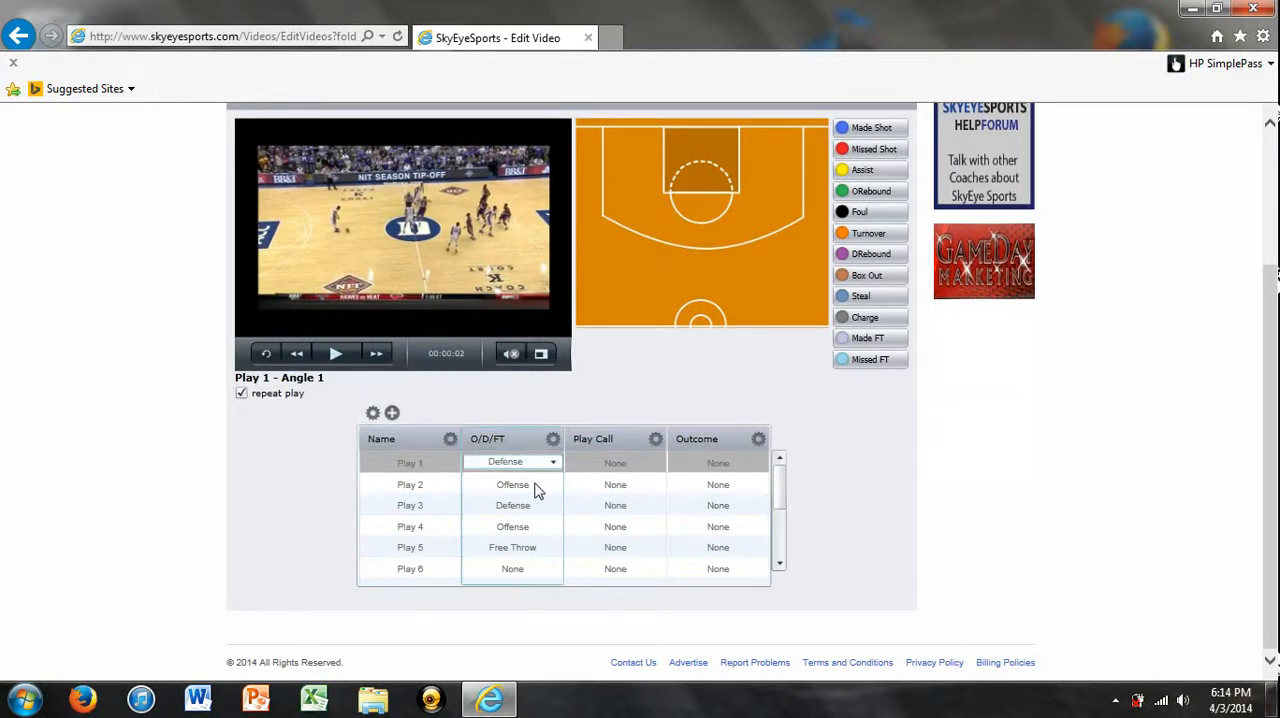
pyautogui.click(336, 352)
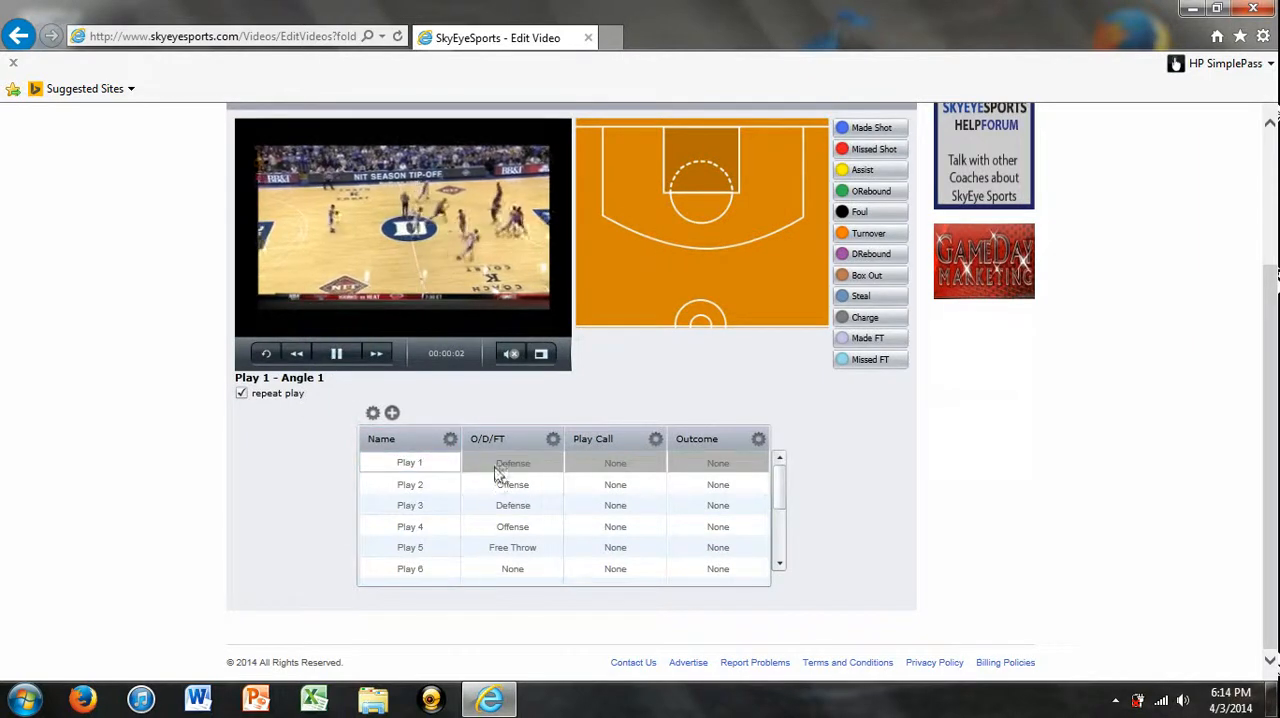
pyautogui.click(614, 462)
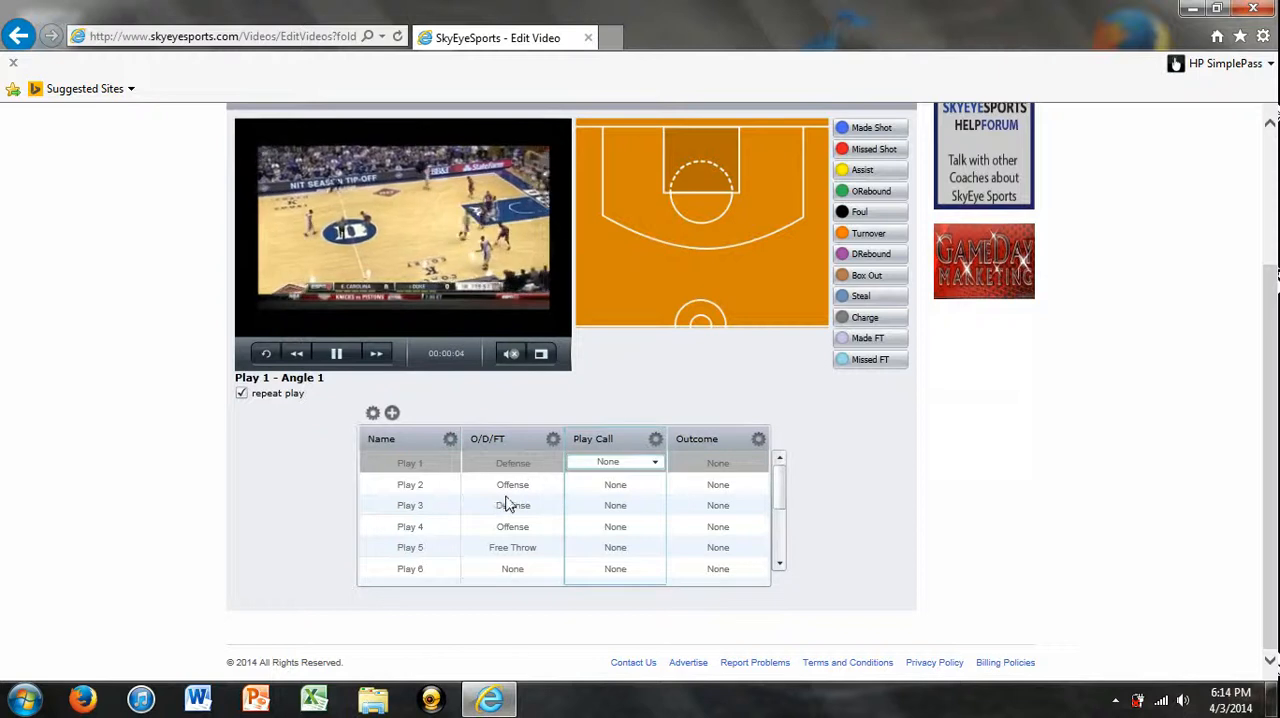
pyautogui.click(656, 462)
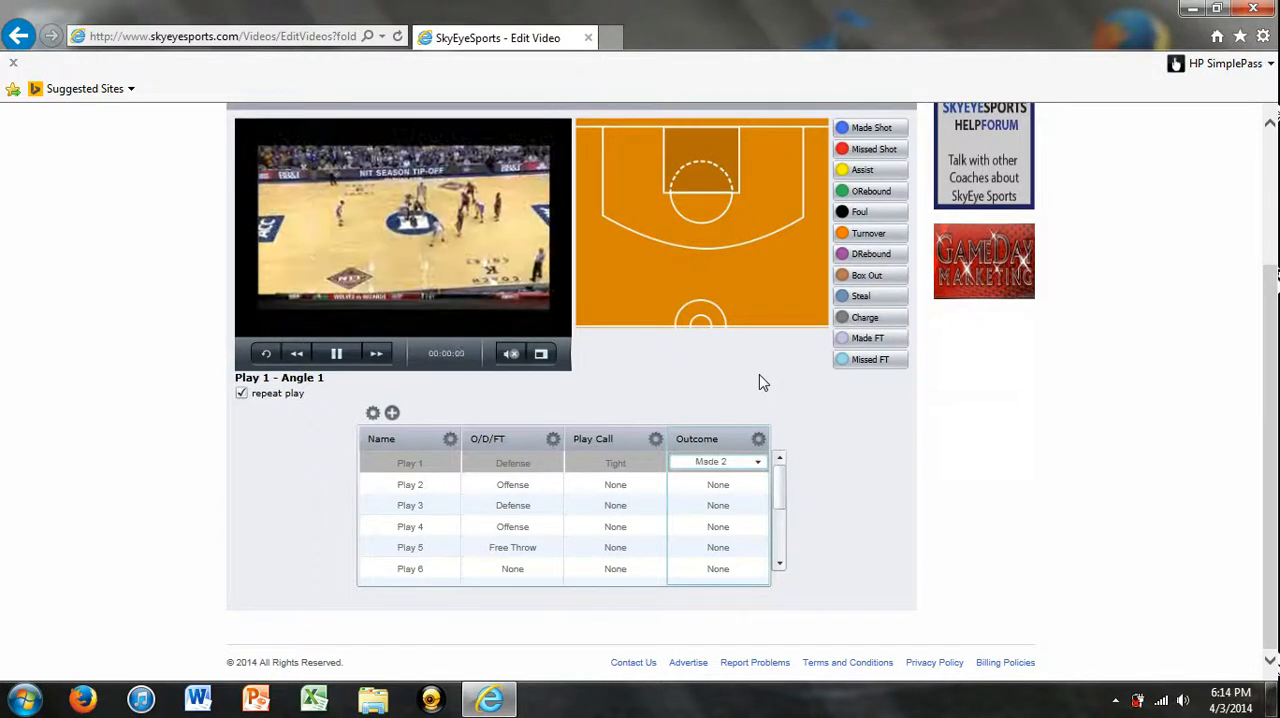
pyautogui.click(408, 484)
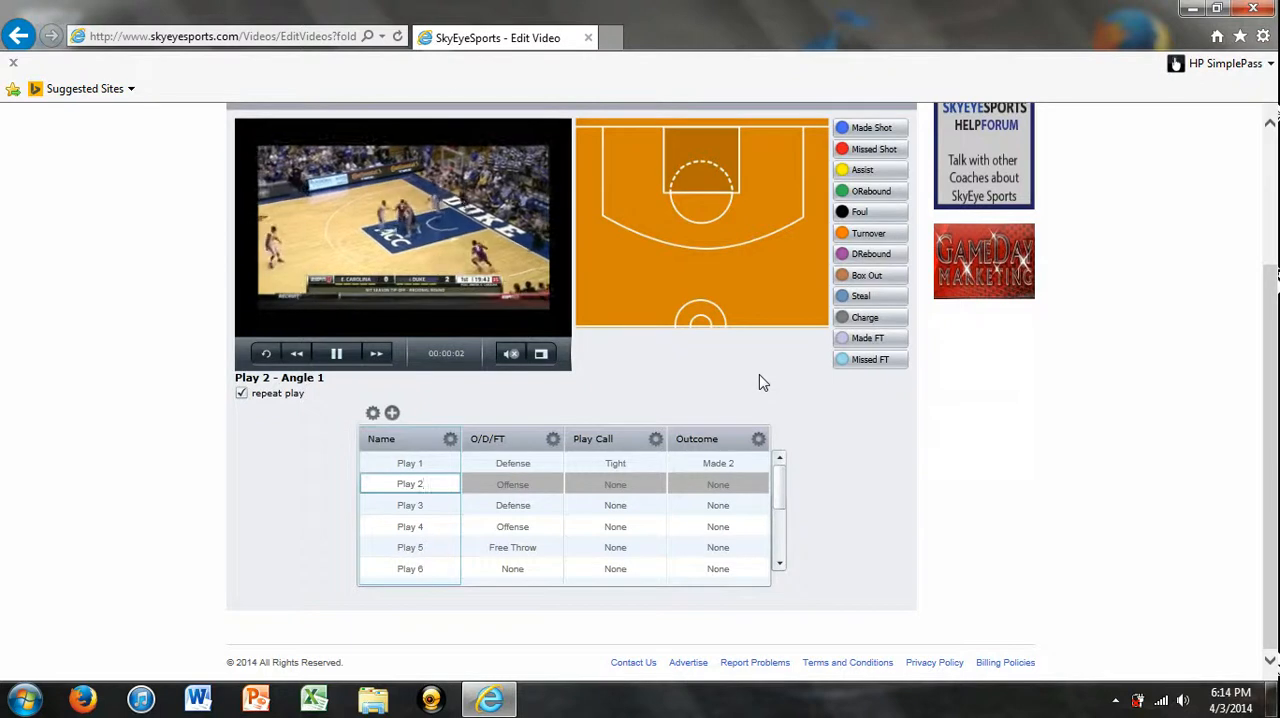
# Look over the available play call choices for Play 2 and close the list.
pyautogui.click(512, 482)
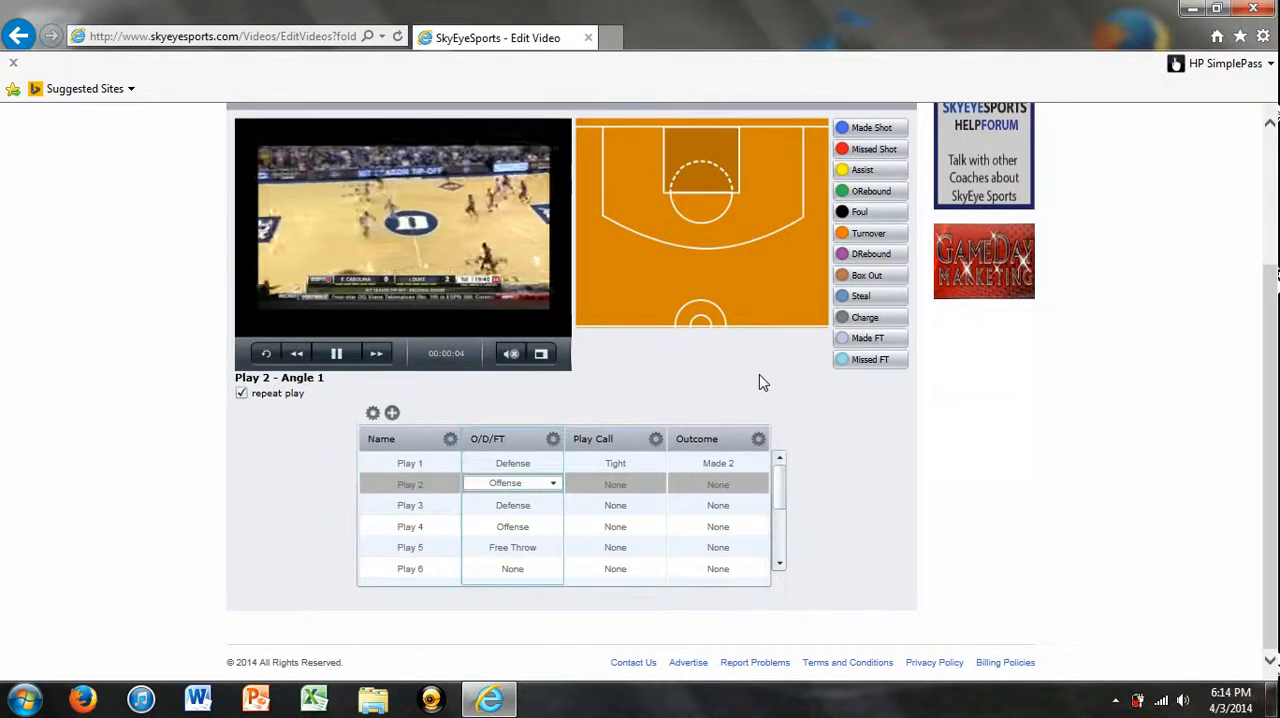
pyautogui.click(616, 484)
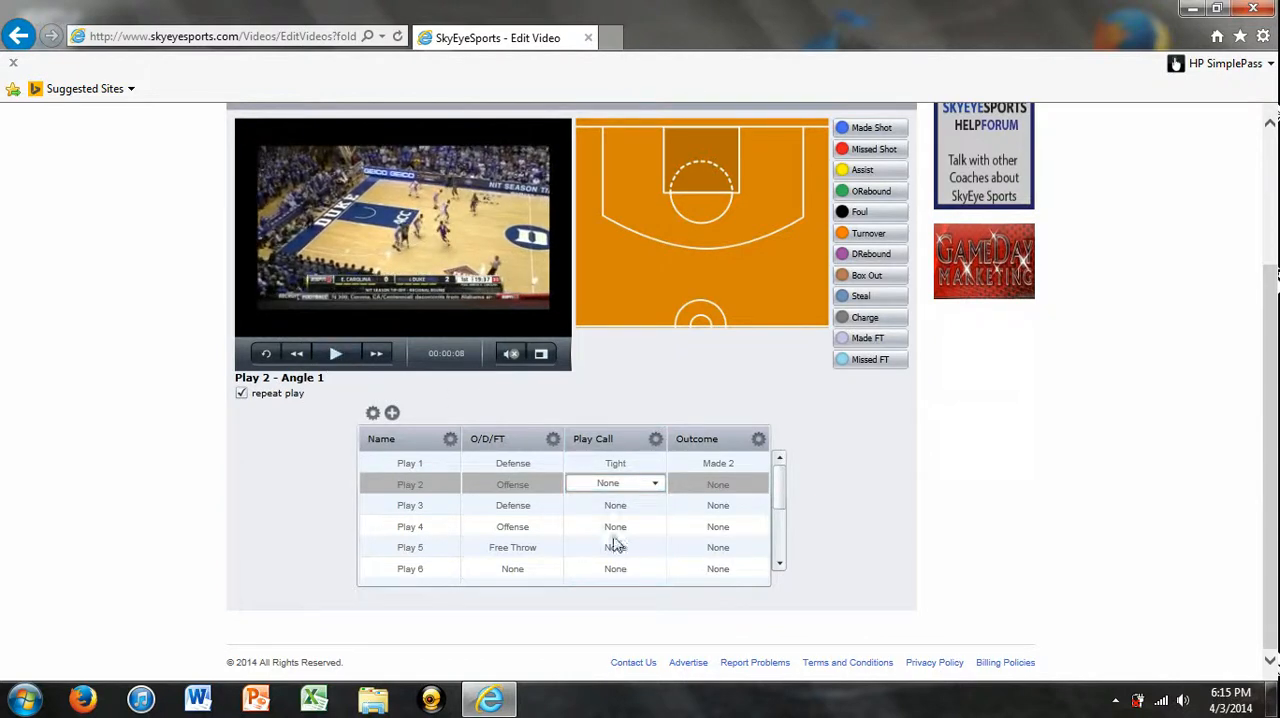
pyautogui.click(654, 484)
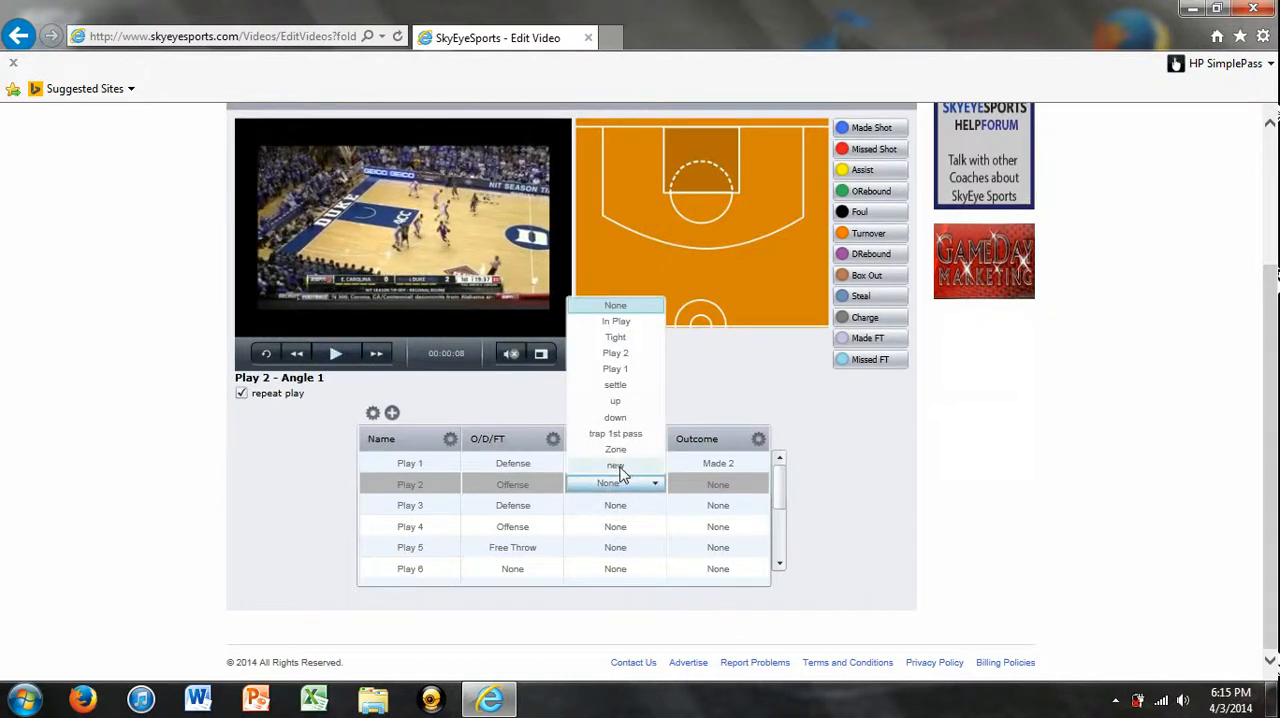
pyautogui.moveTo(614, 484)
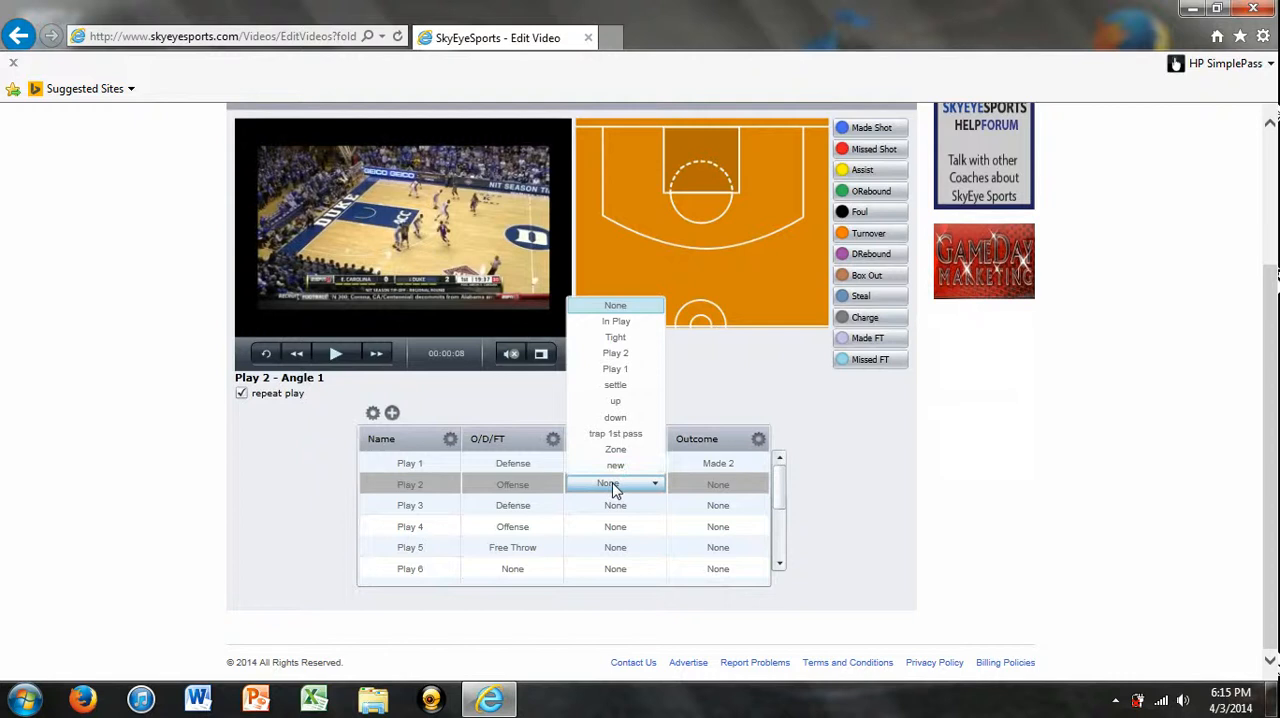
pyautogui.moveTo(616, 464)
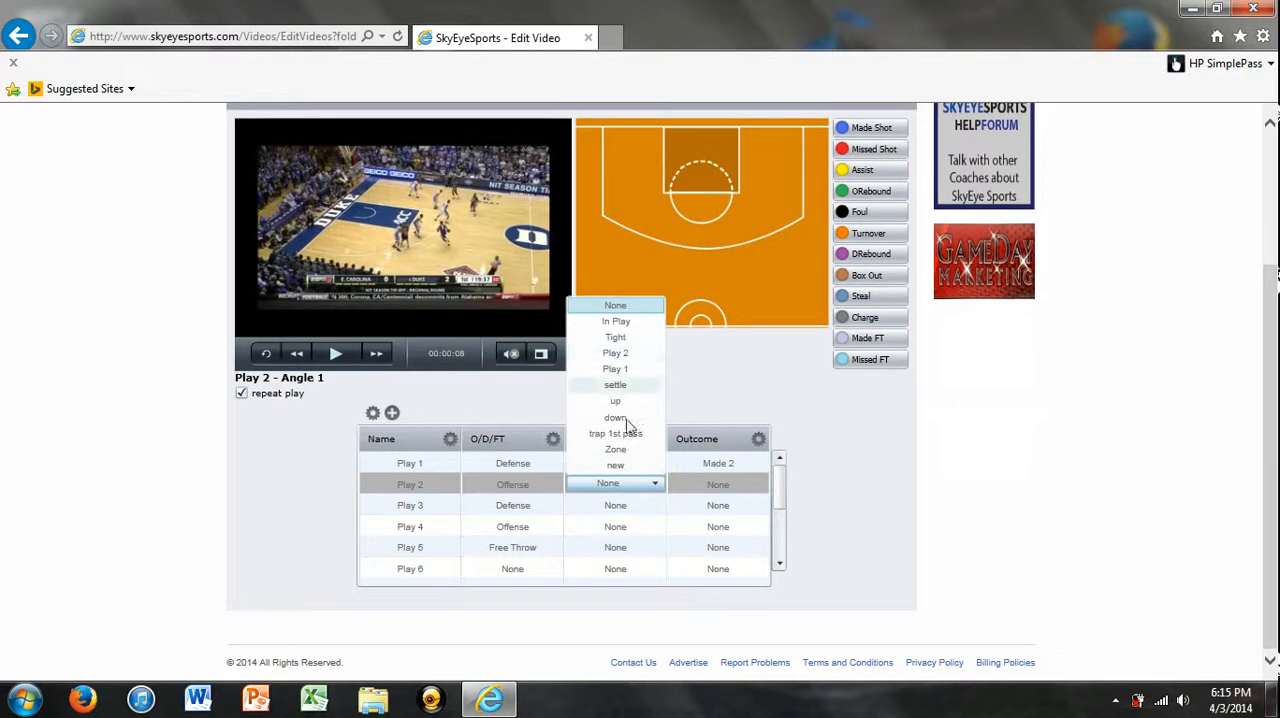
pyautogui.click(616, 336)
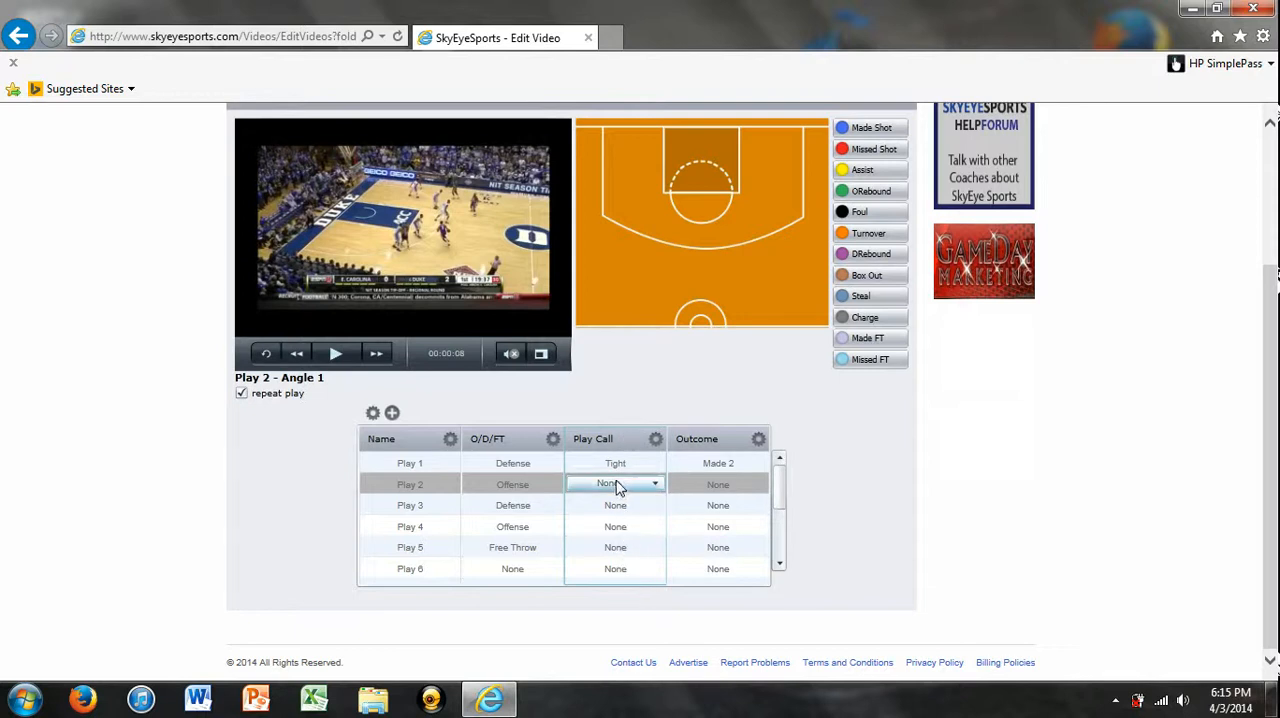
# Add Maverick and The Board as new Play Call values.
pyautogui.click(656, 484)
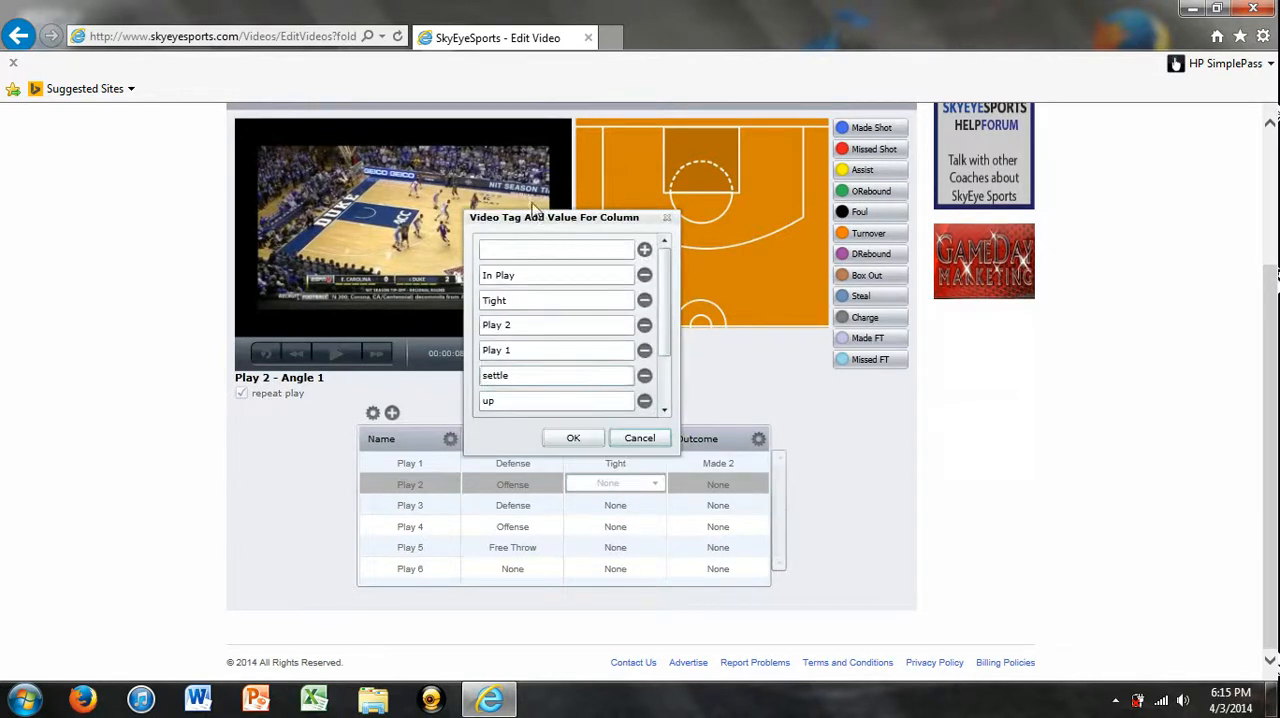
pyautogui.write('Mav')
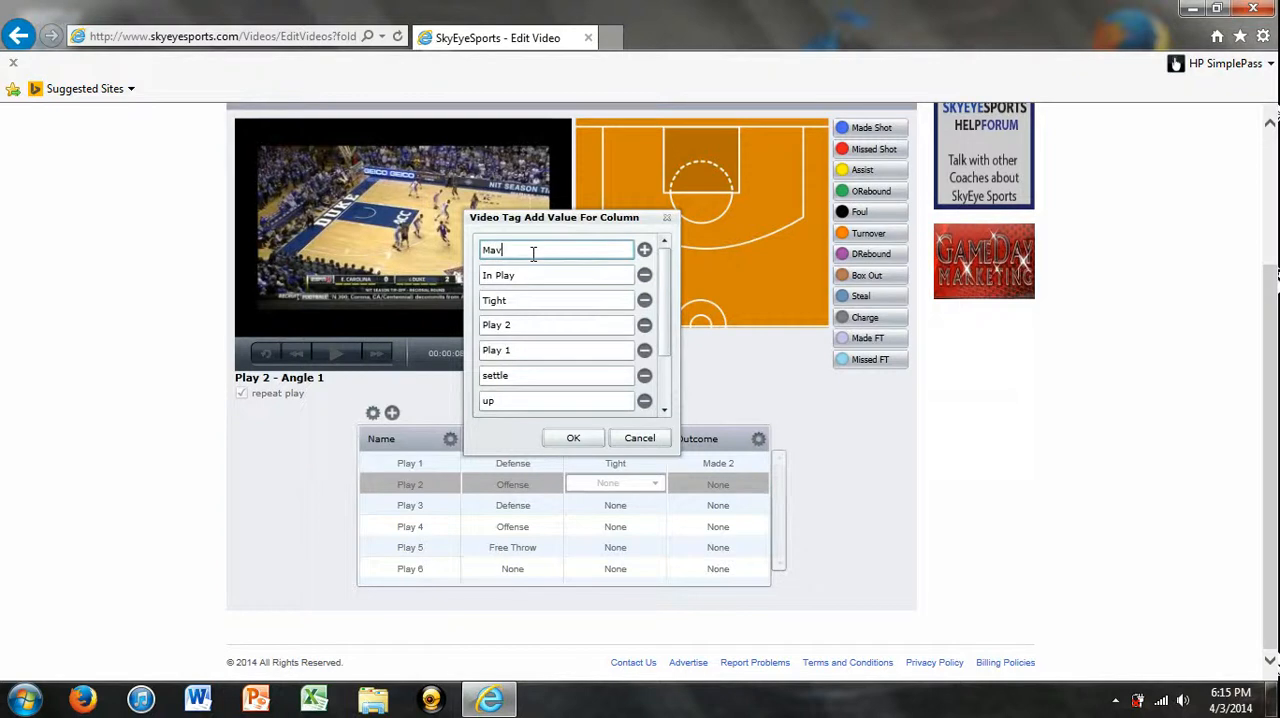
pyautogui.write('erick')
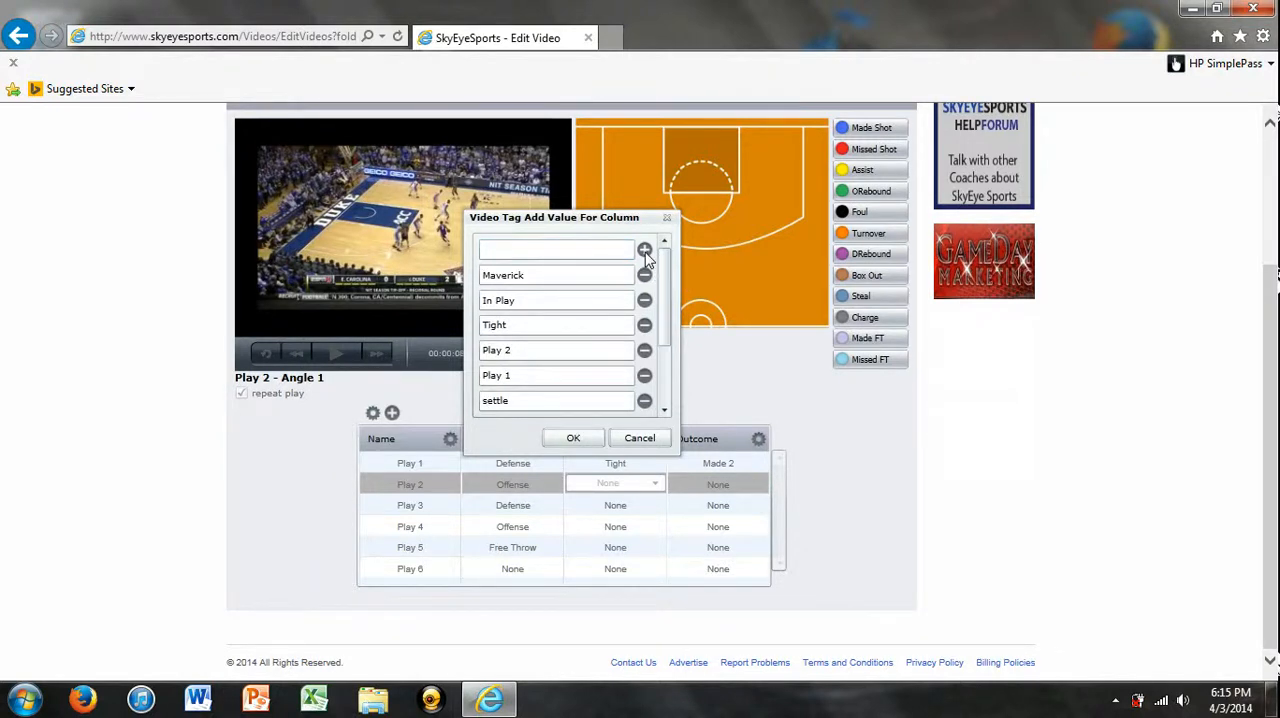
pyautogui.write('j')
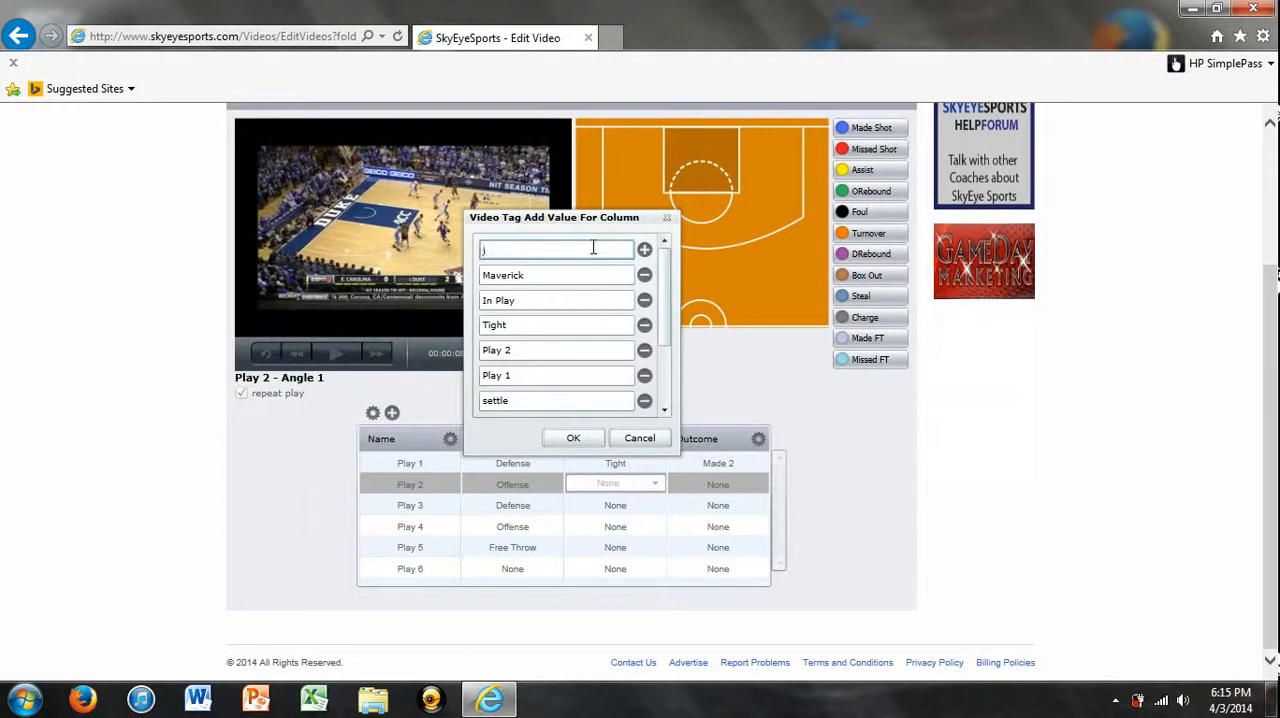
pyautogui.press('Backspace')
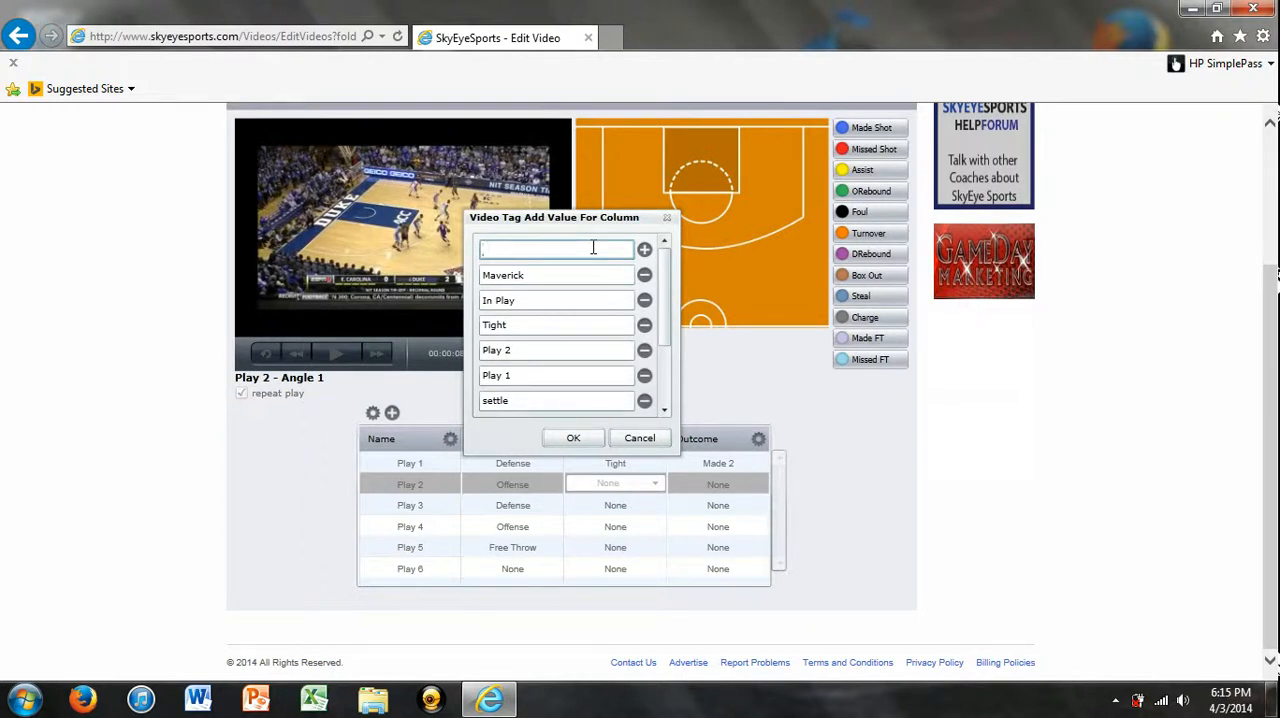
pyautogui.write('The')
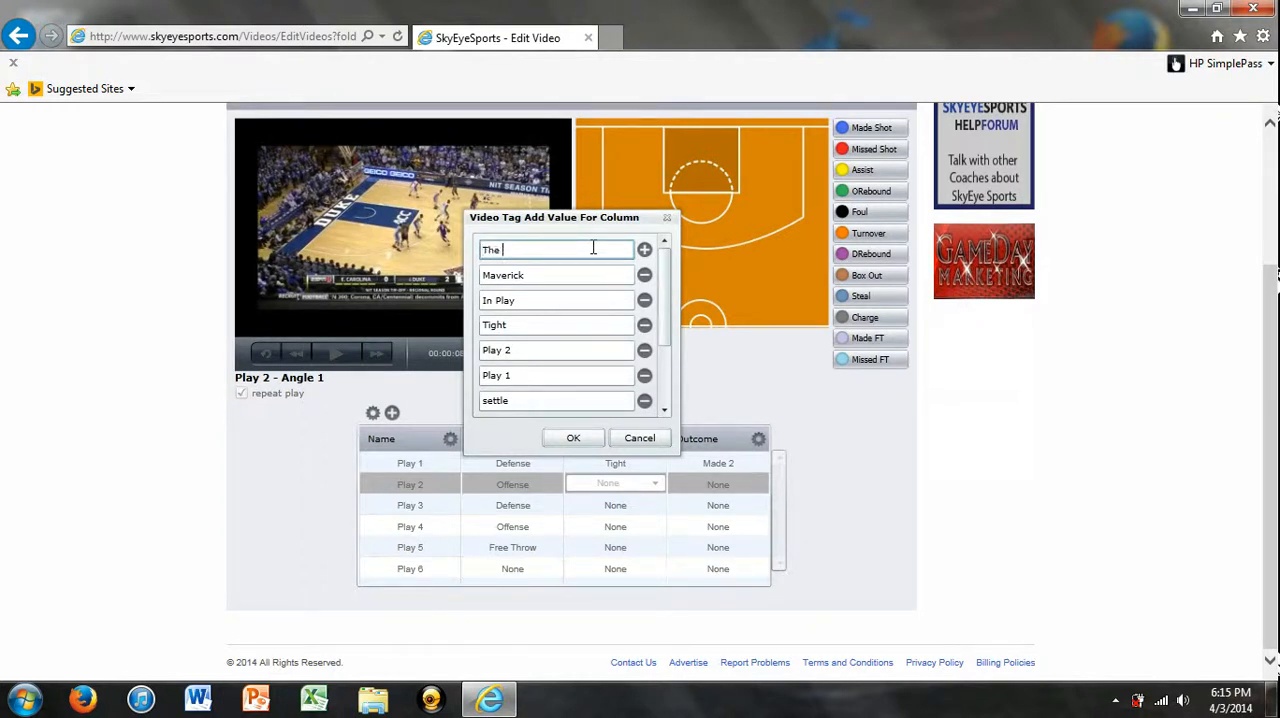
pyautogui.write('Board')
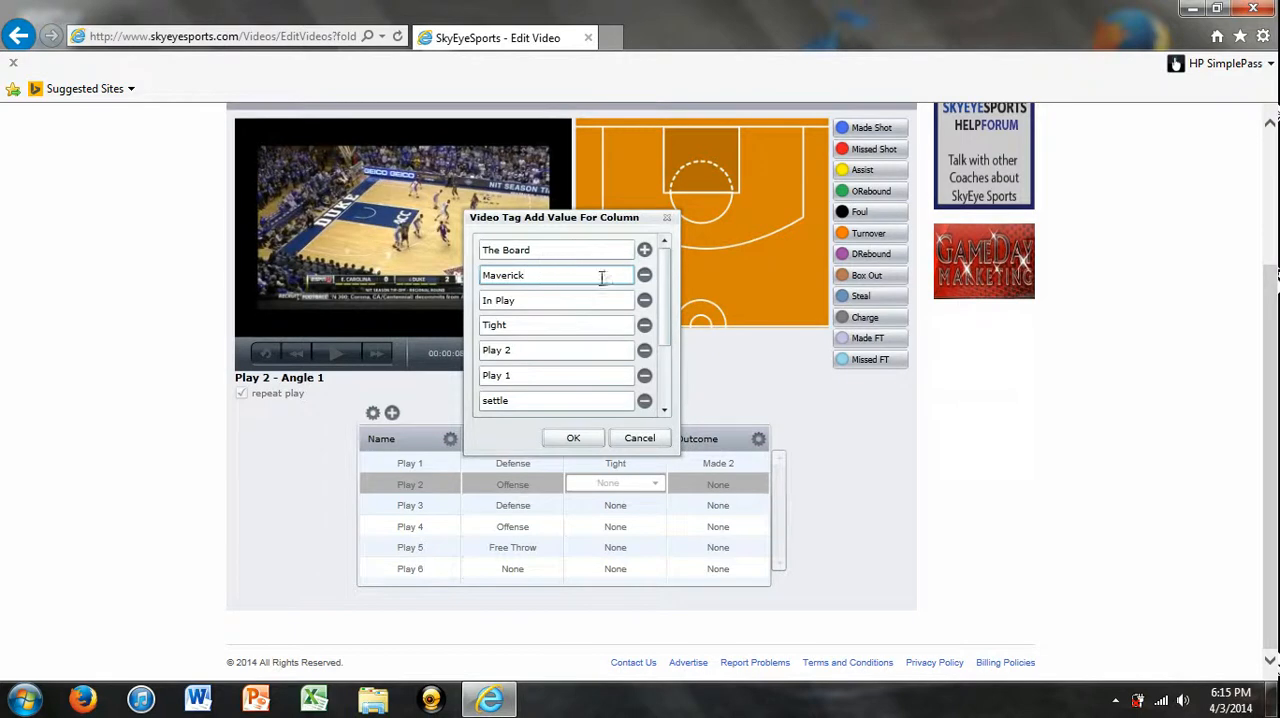
pyautogui.click(572, 438)
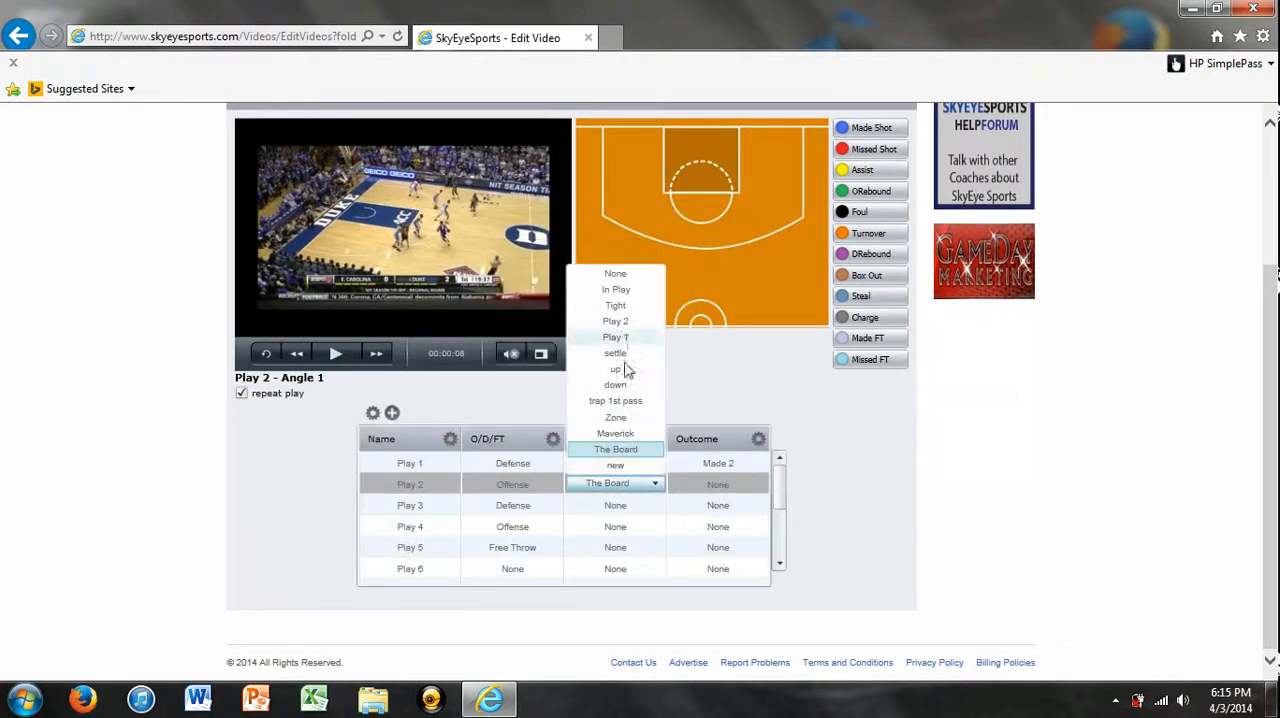
# Tag Play 2 with Play Call Maverick and Outcome Missed 2.
pyautogui.click(616, 432)
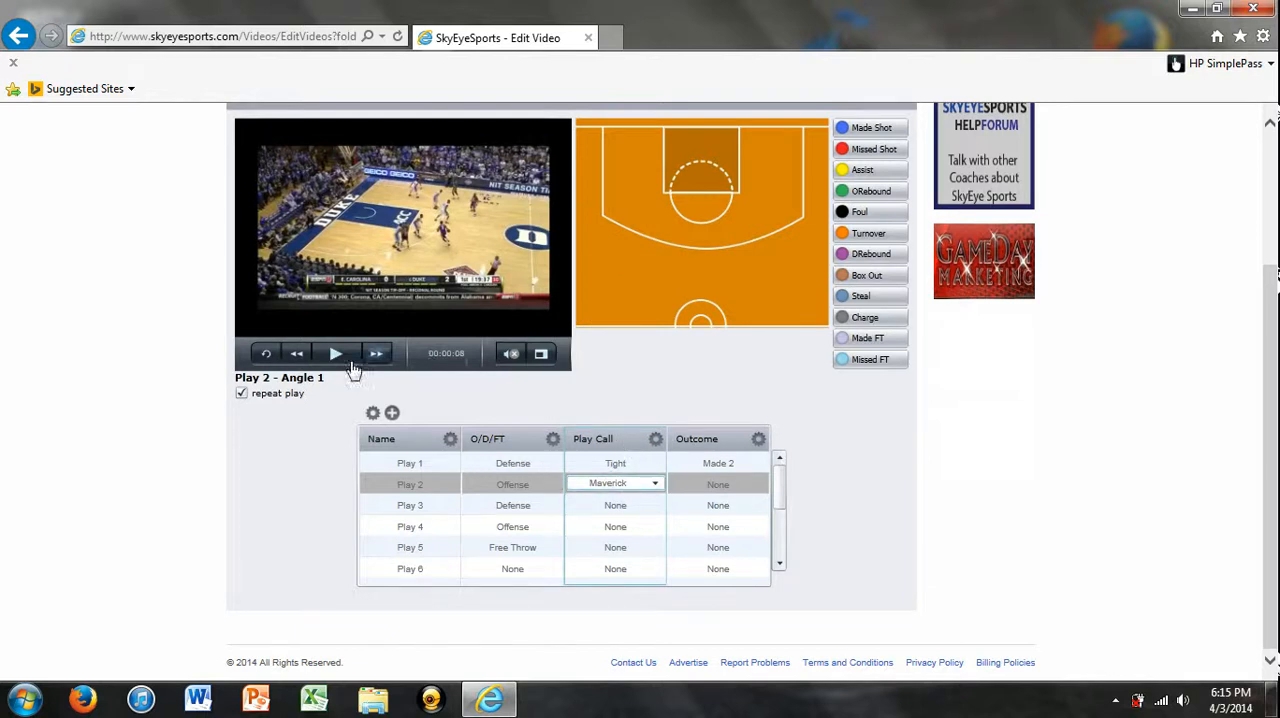
pyautogui.click(336, 352)
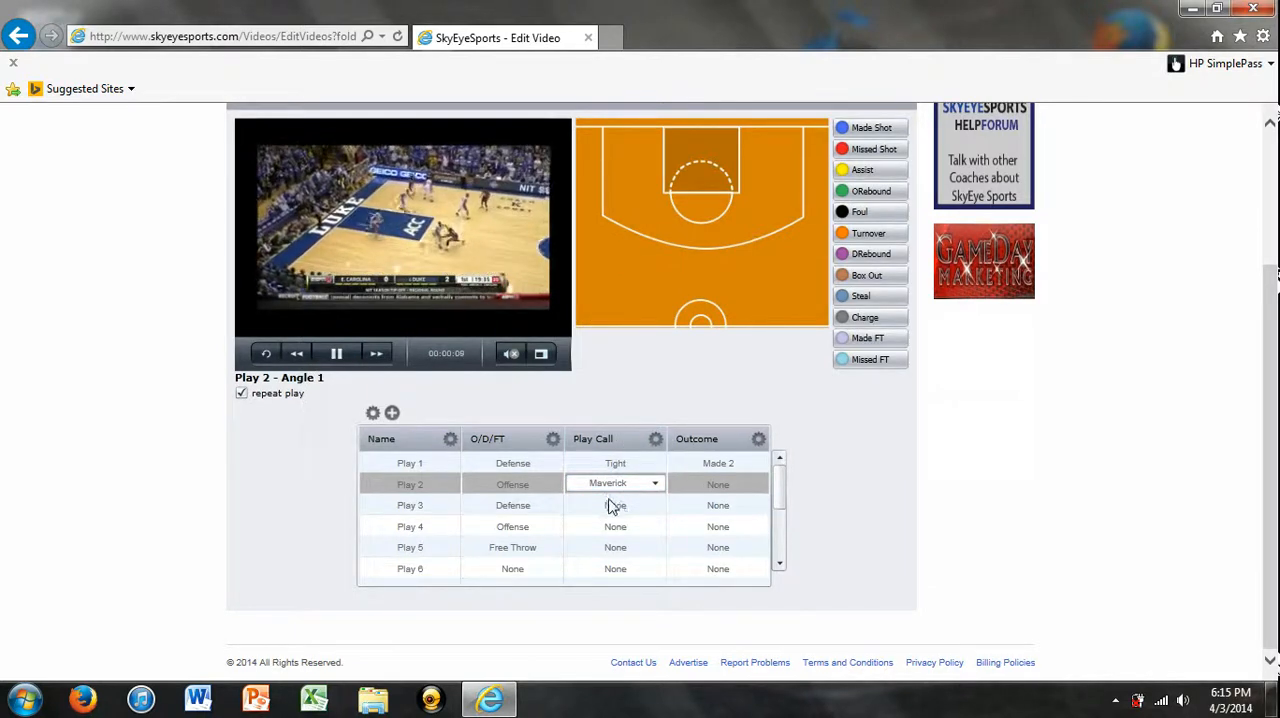
pyautogui.click(656, 482)
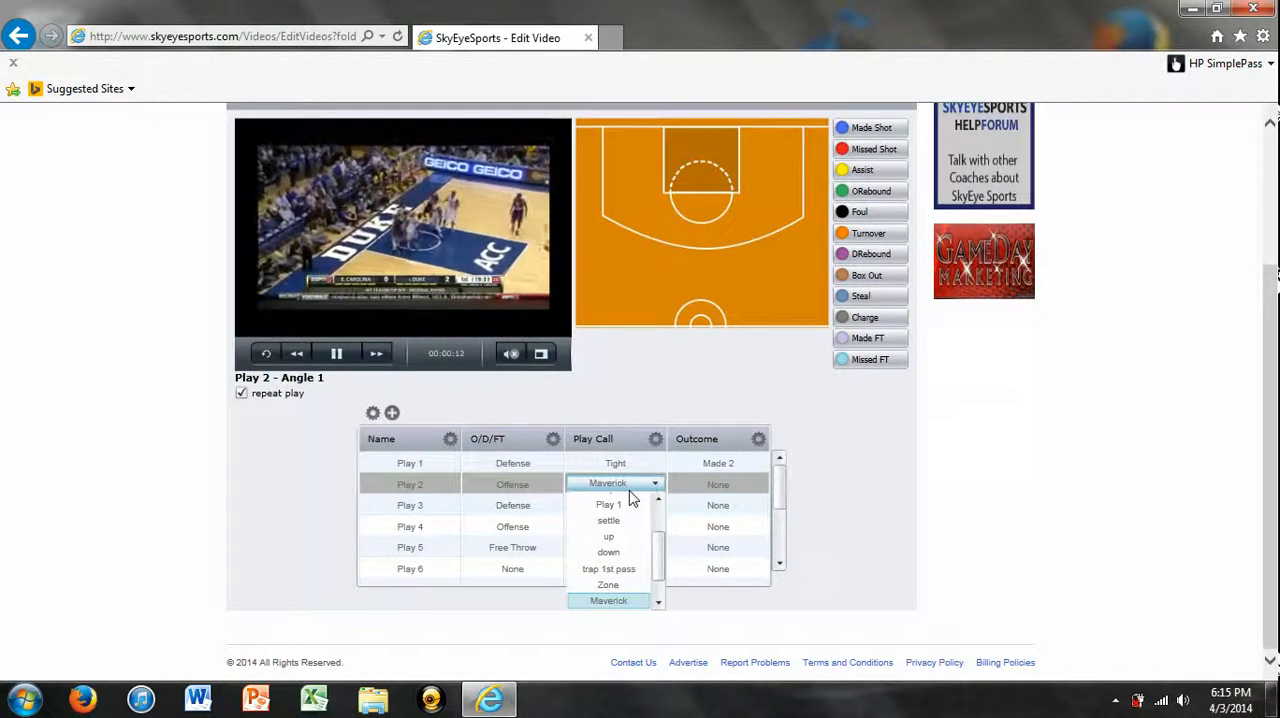
pyautogui.click(608, 600)
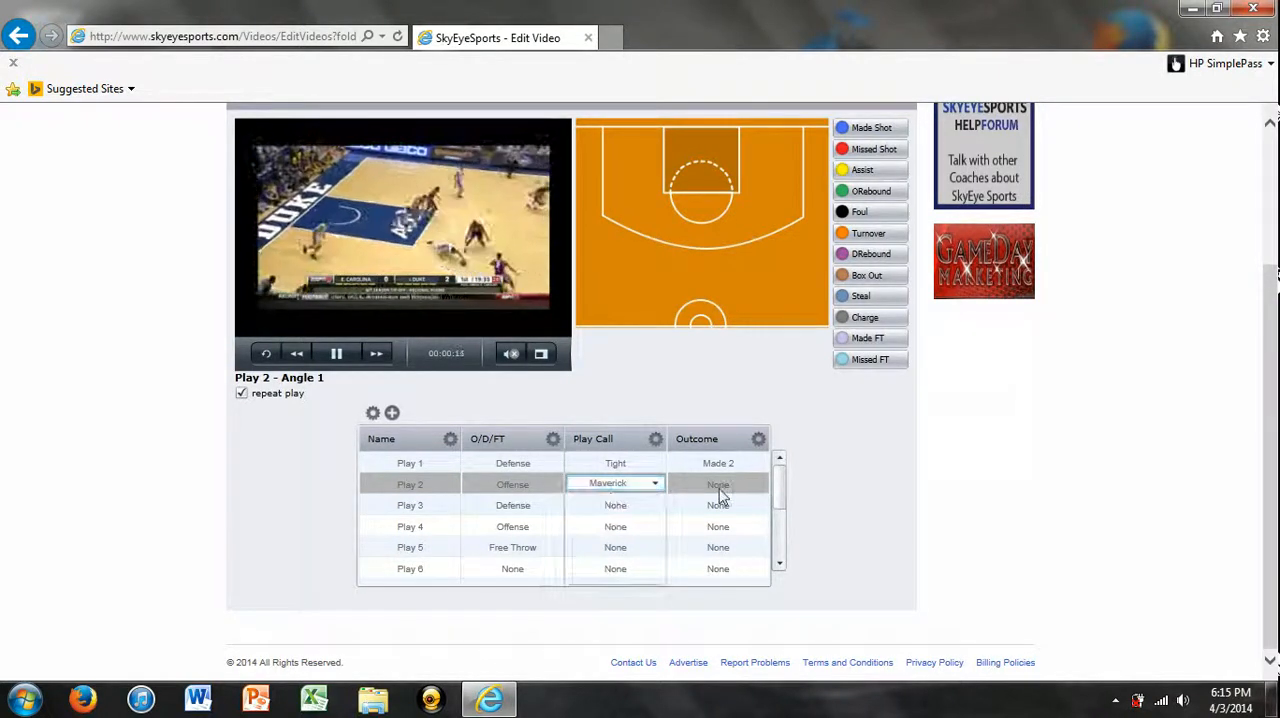
pyautogui.click(718, 482)
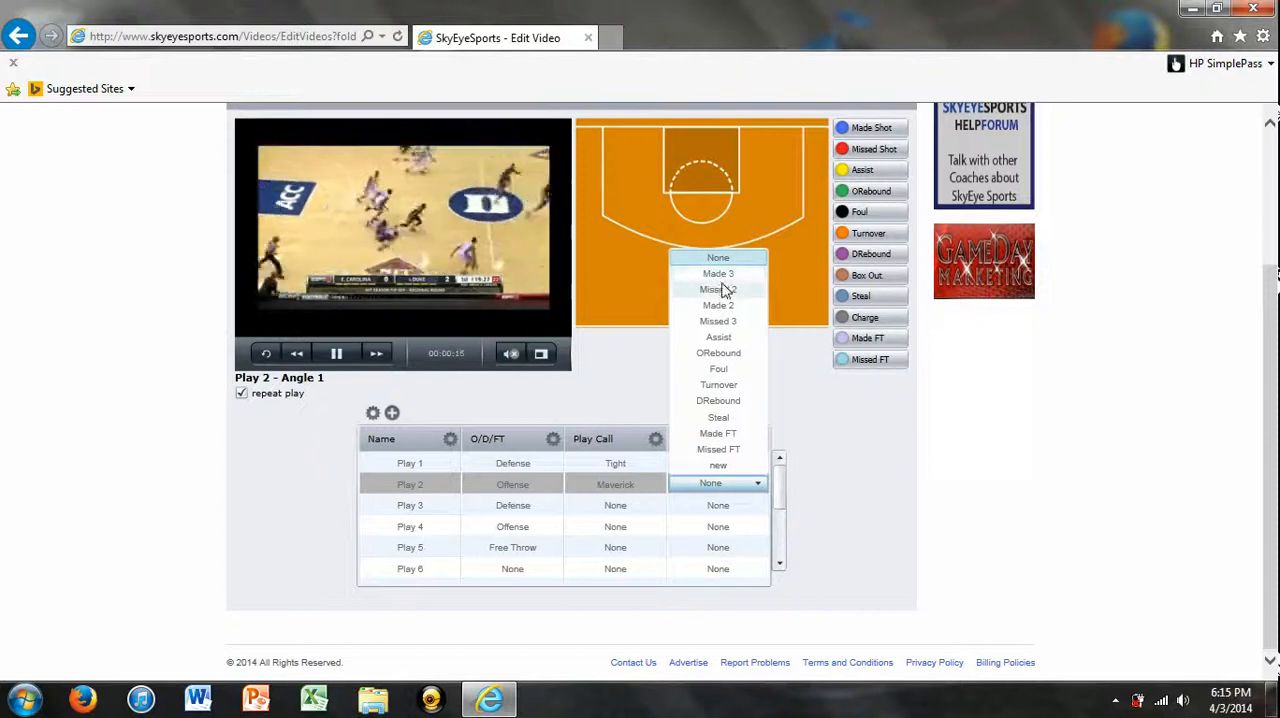
pyautogui.click(716, 288)
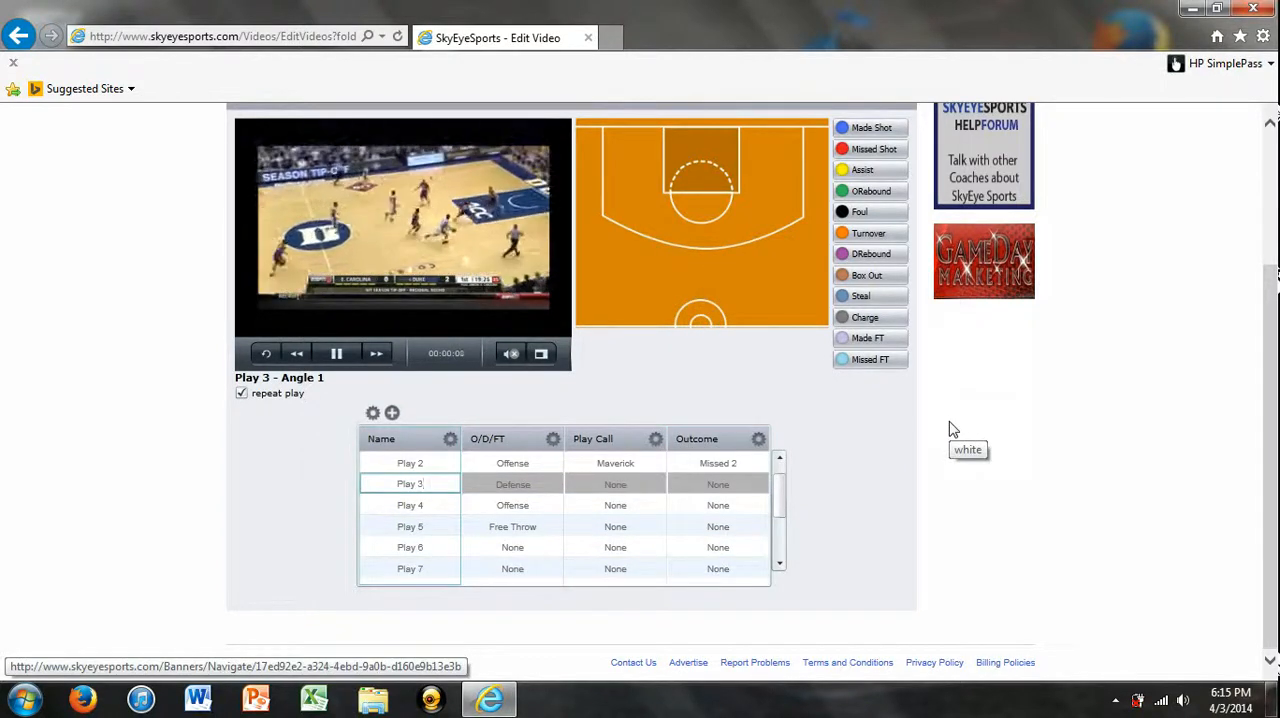
# Tag Play 3 with Play Call Zone and Outcome Made 2.
pyautogui.click(616, 482)
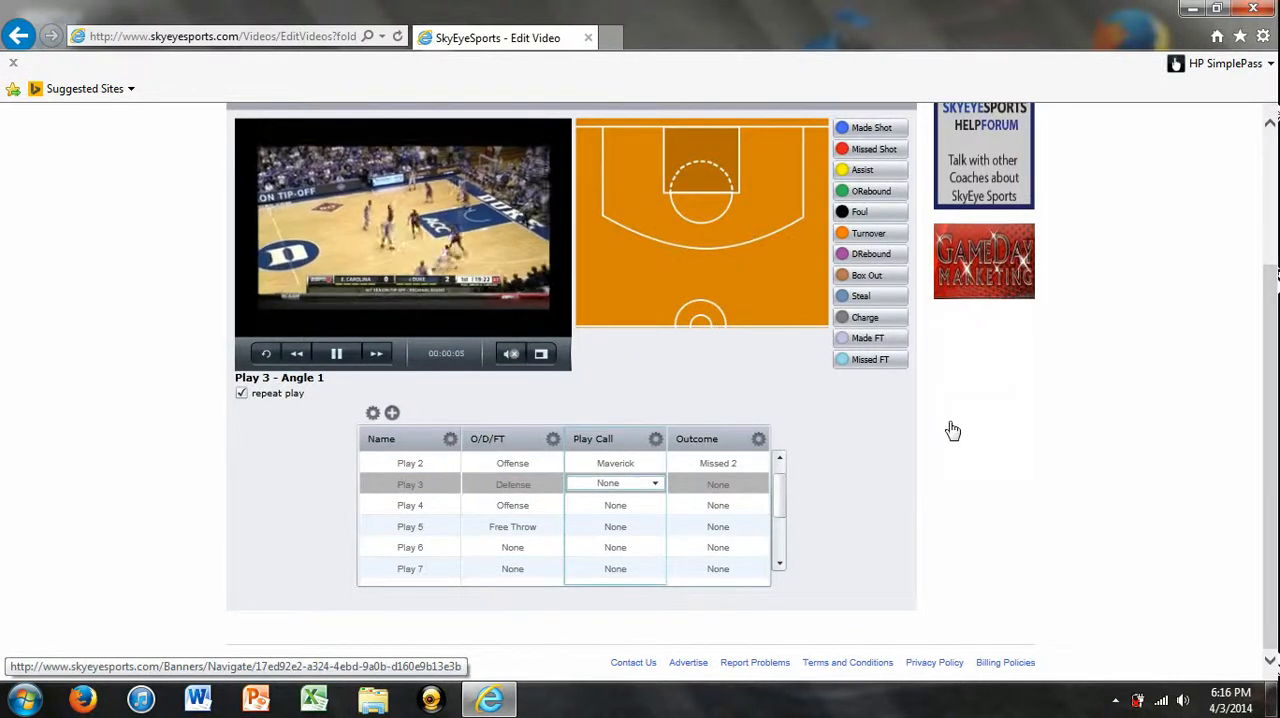
pyautogui.click(616, 482)
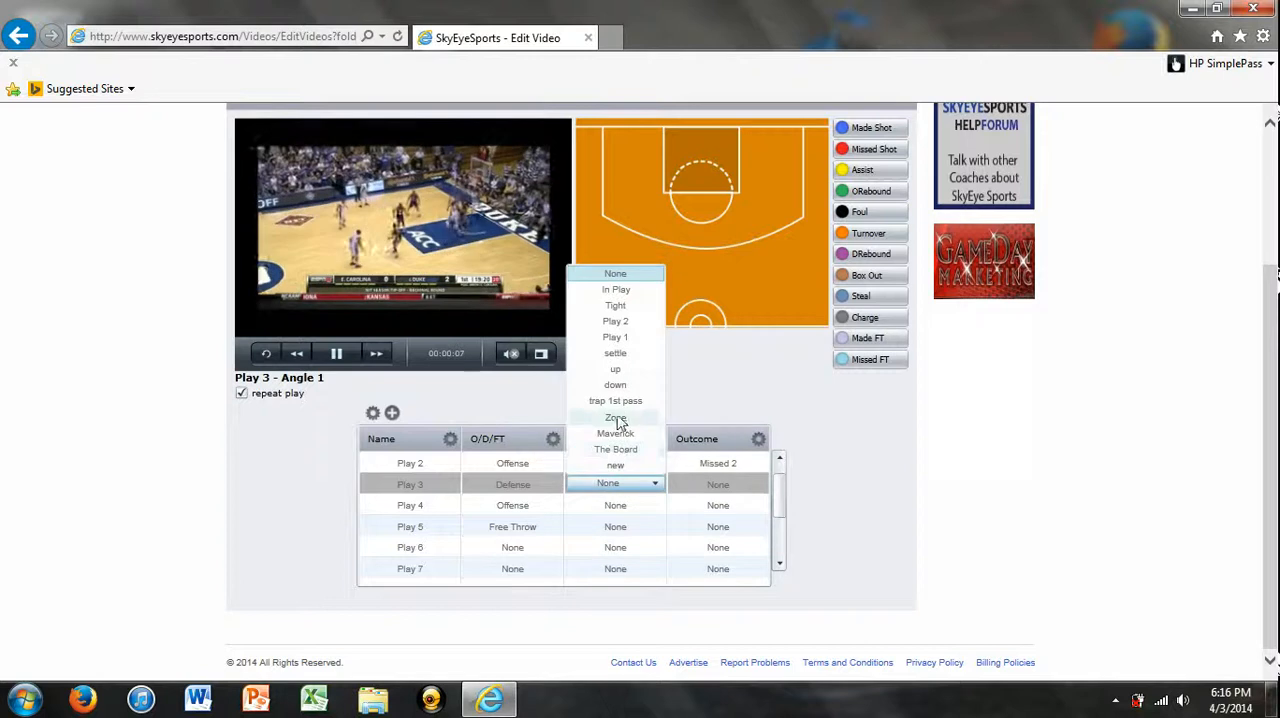
pyautogui.click(616, 416)
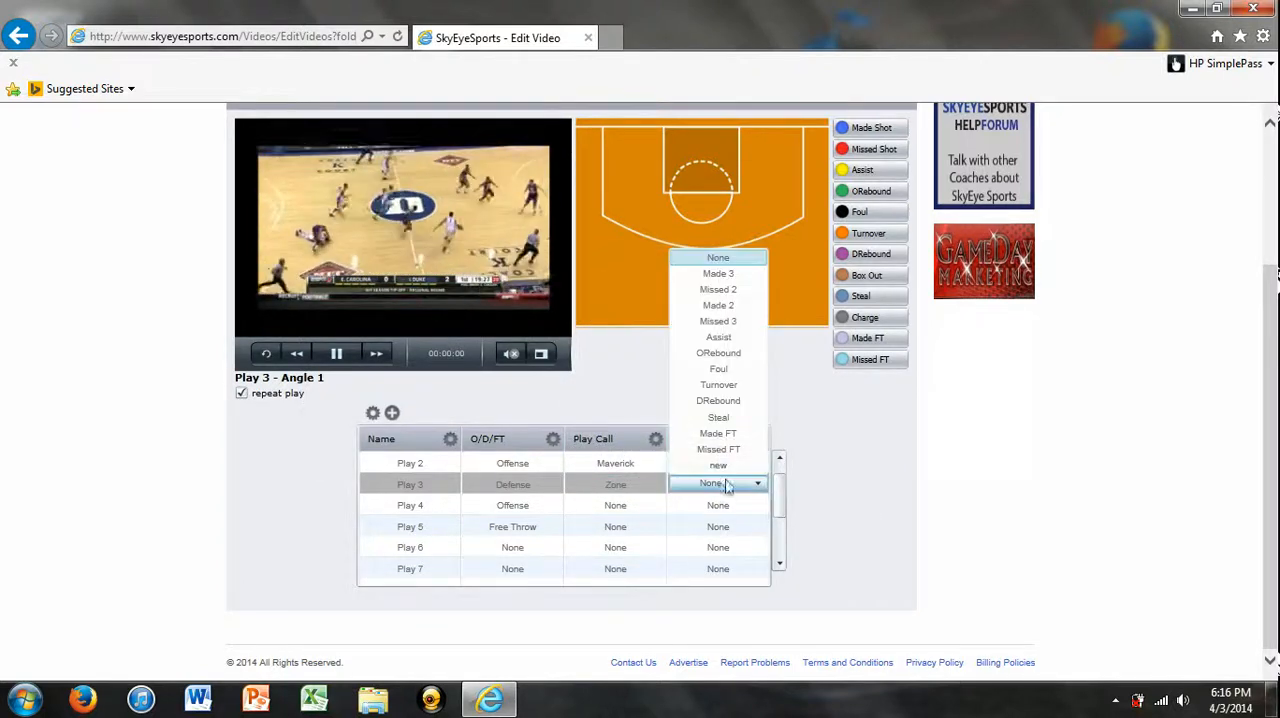
pyautogui.click(718, 304)
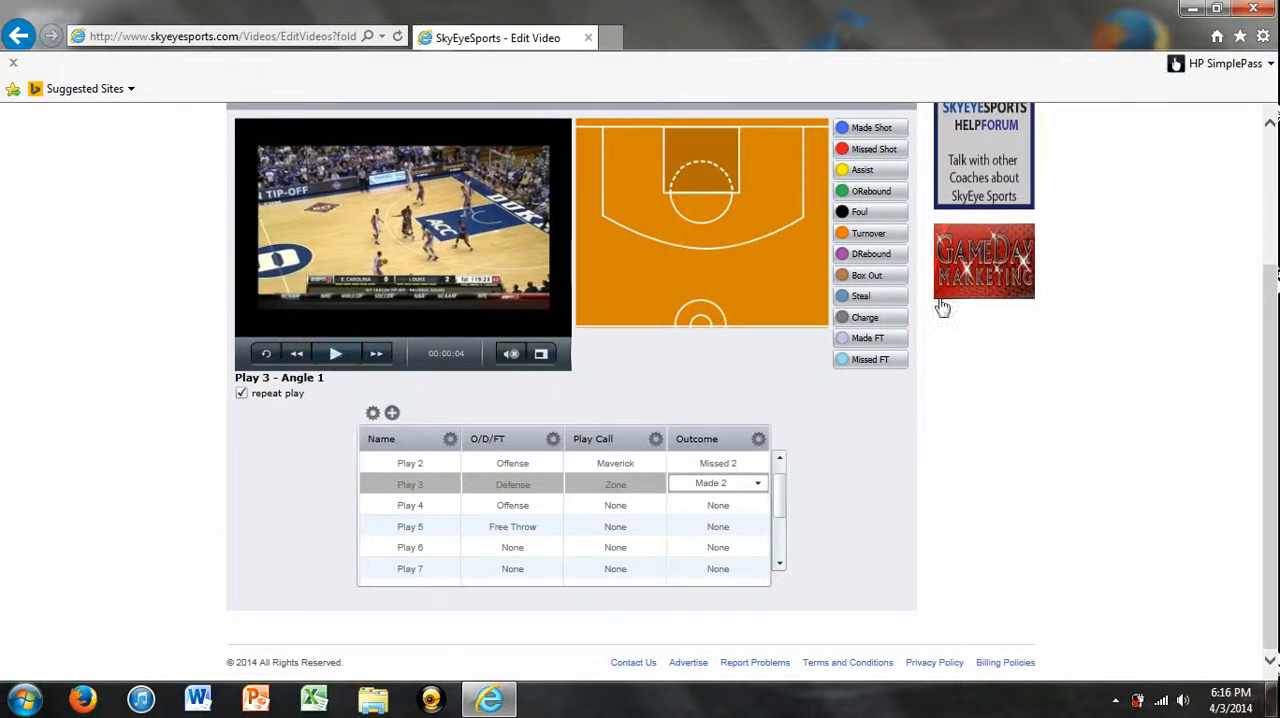
pyautogui.scroll(3)
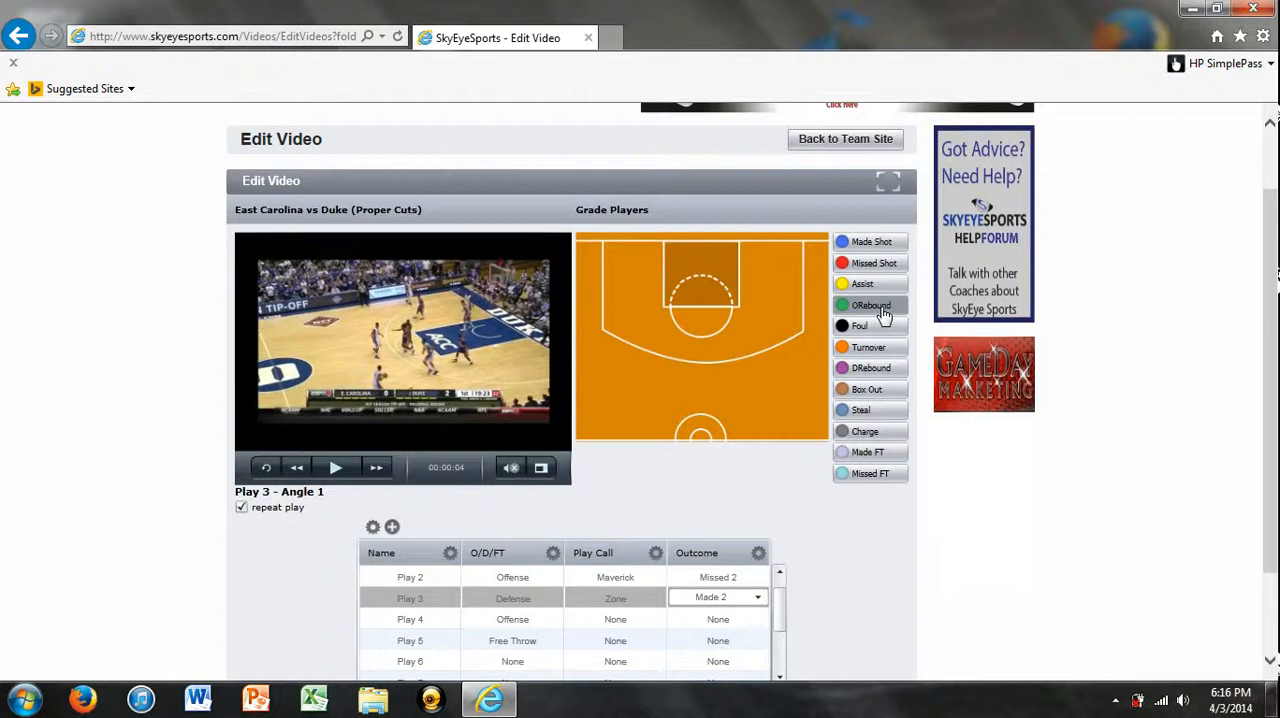
pyautogui.moveTo(1076, 472)
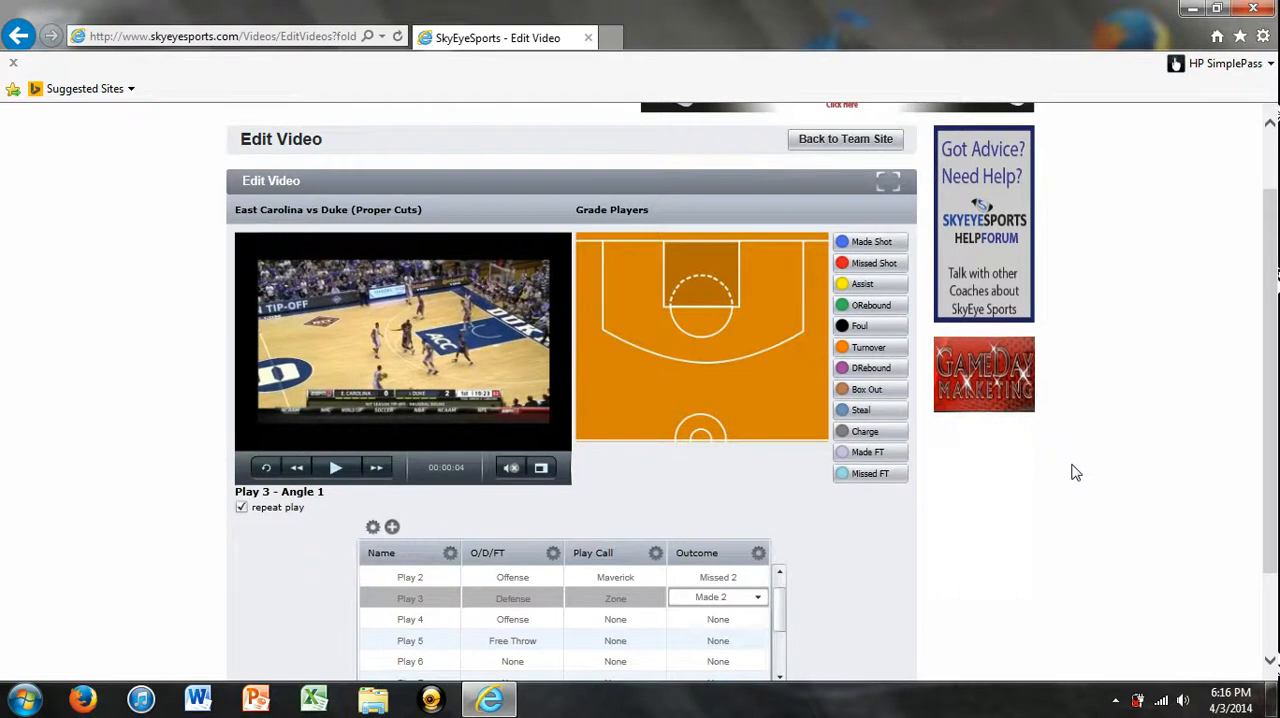
pyautogui.scroll(-3)
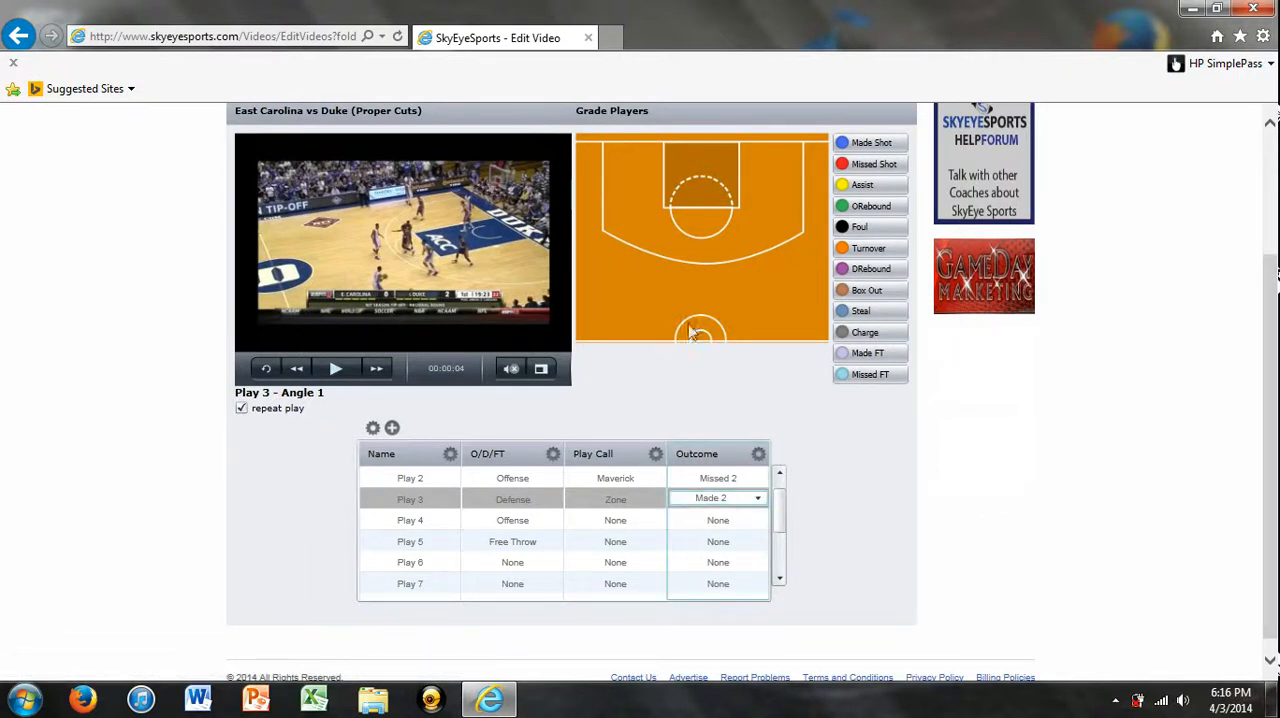
pyautogui.moveTo(870, 268)
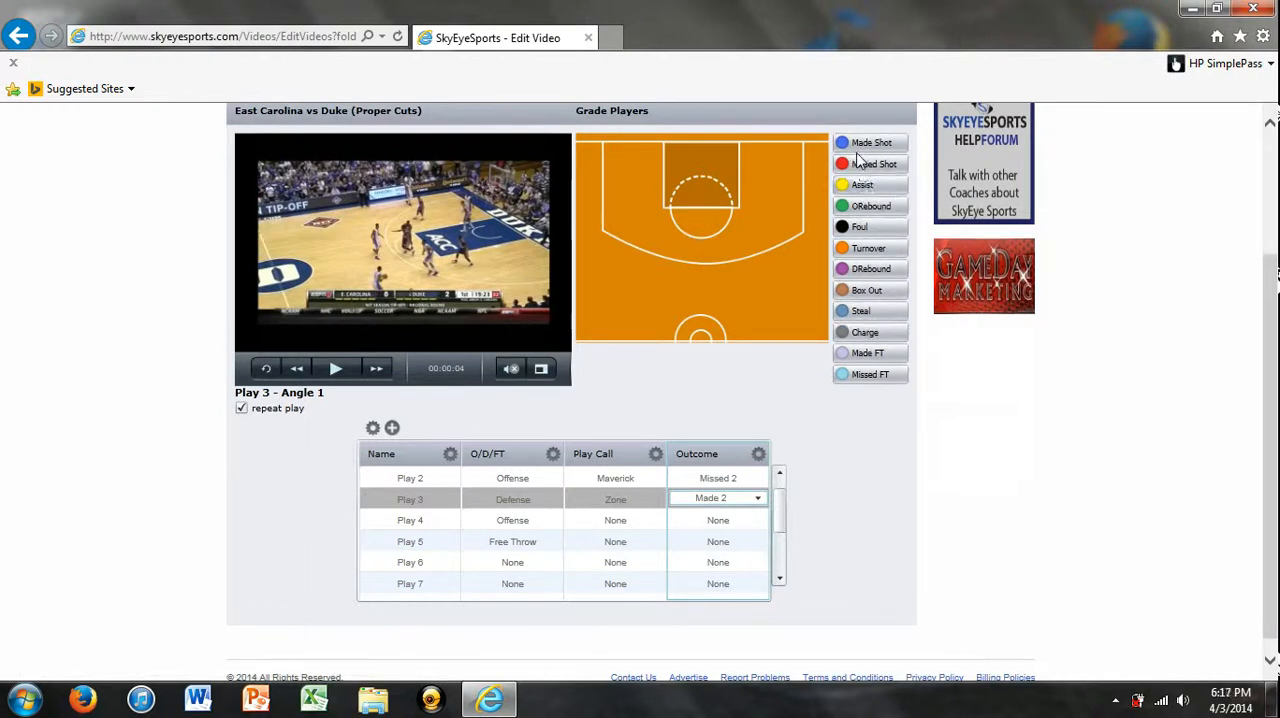
pyautogui.moveTo(784, 260)
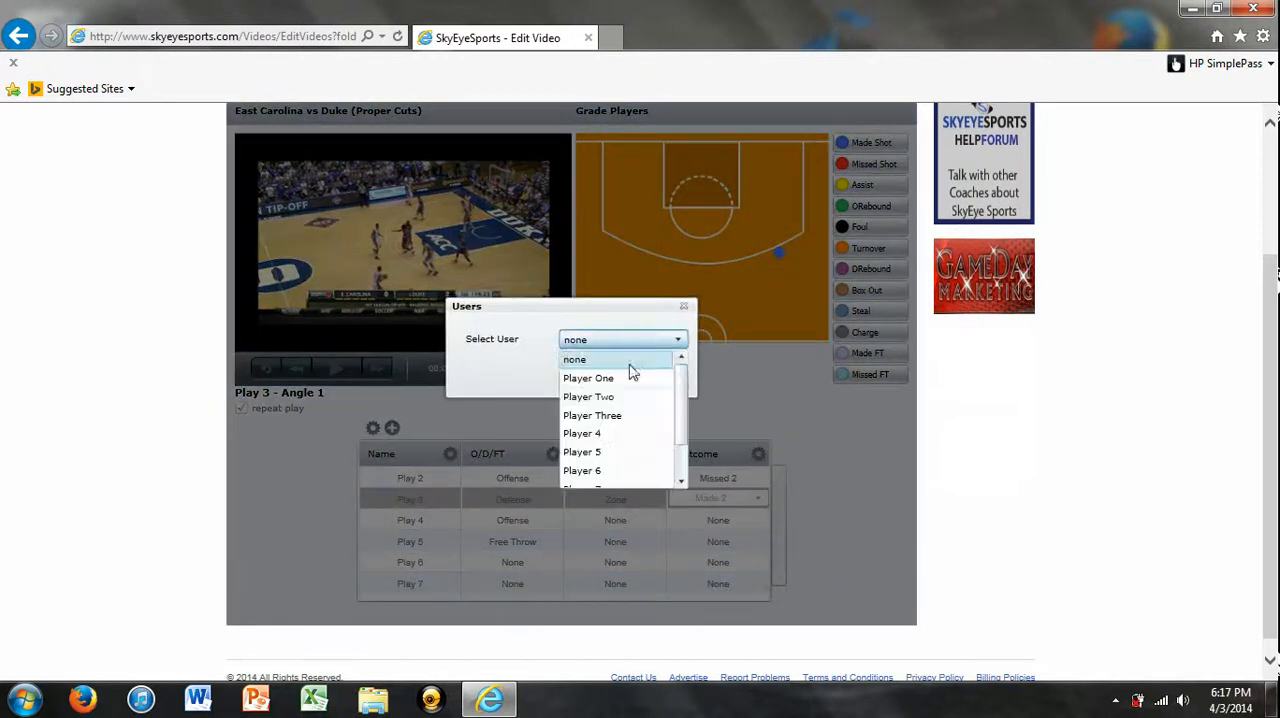
# Credit the Play 3 made shot to Player 4 in the Users dialog.
pyautogui.click(582, 432)
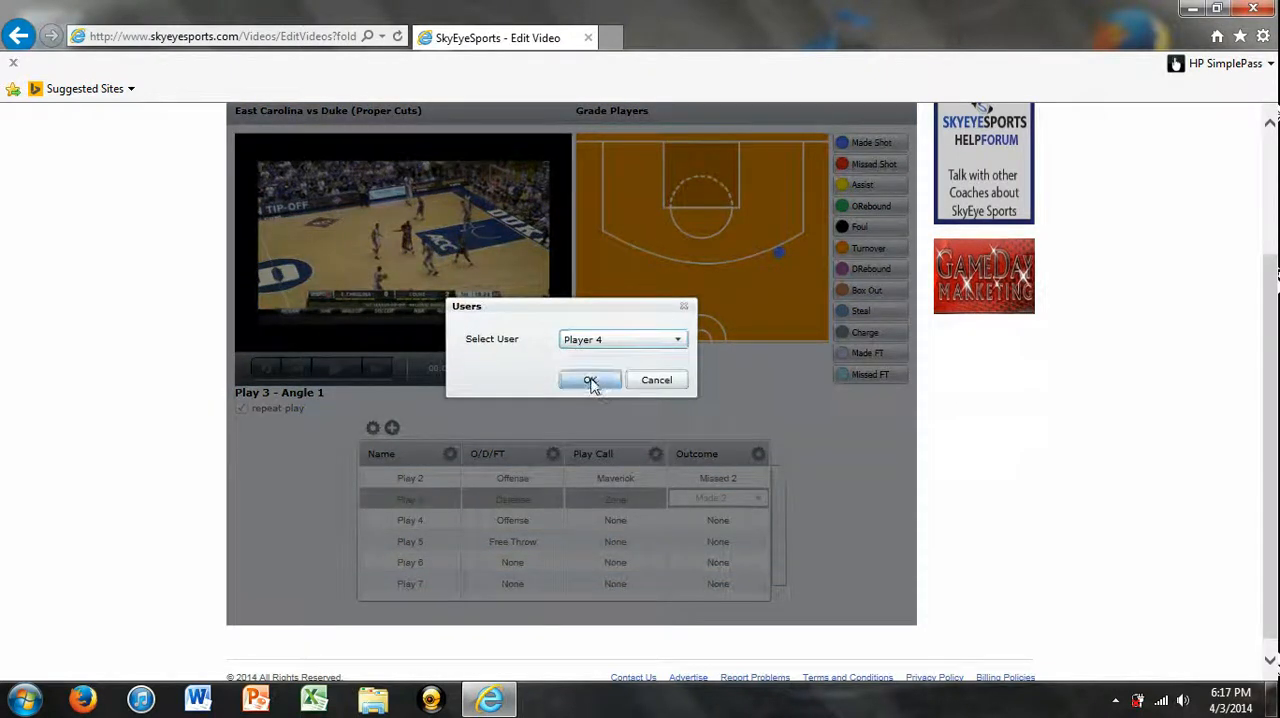
pyautogui.click(590, 380)
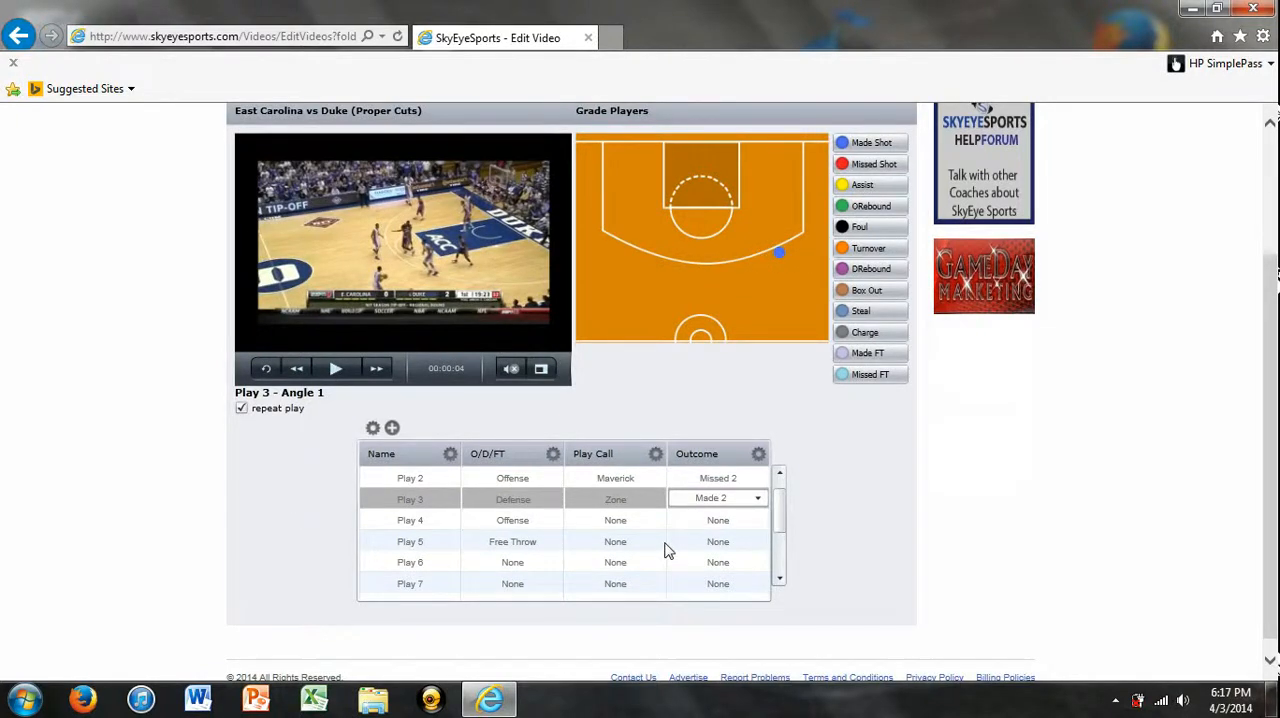
pyautogui.moveTo(932, 548)
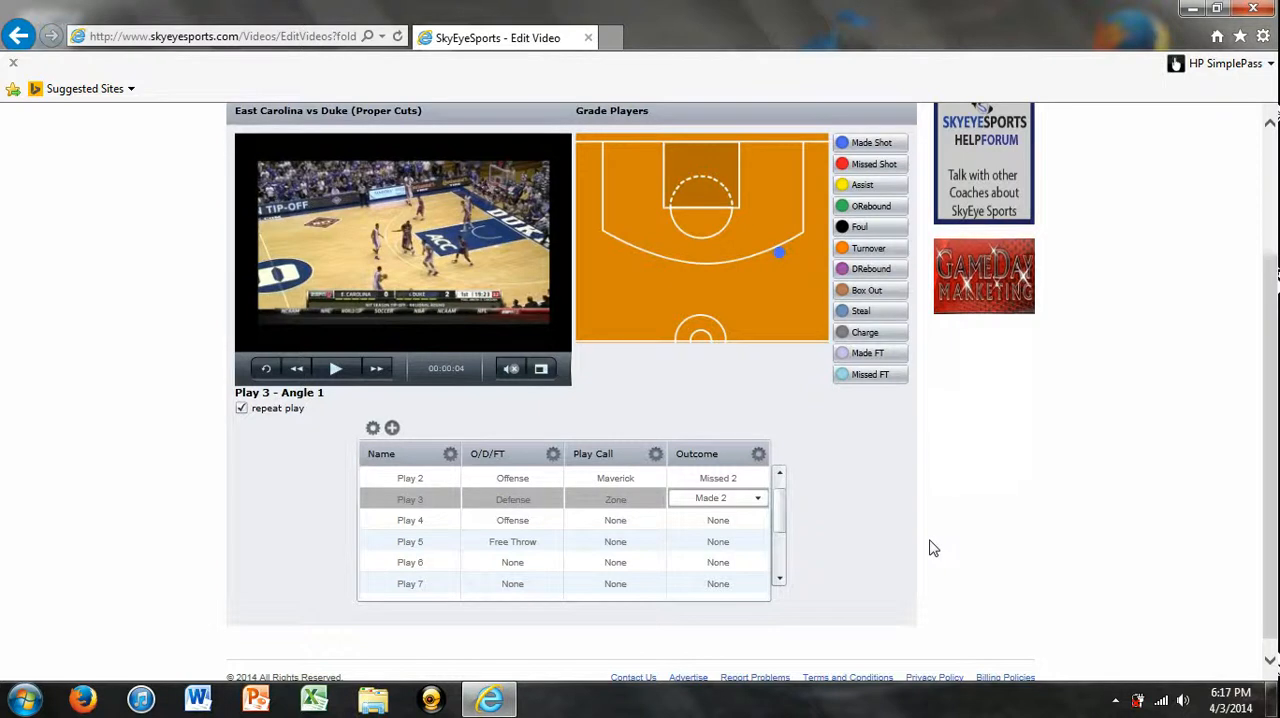